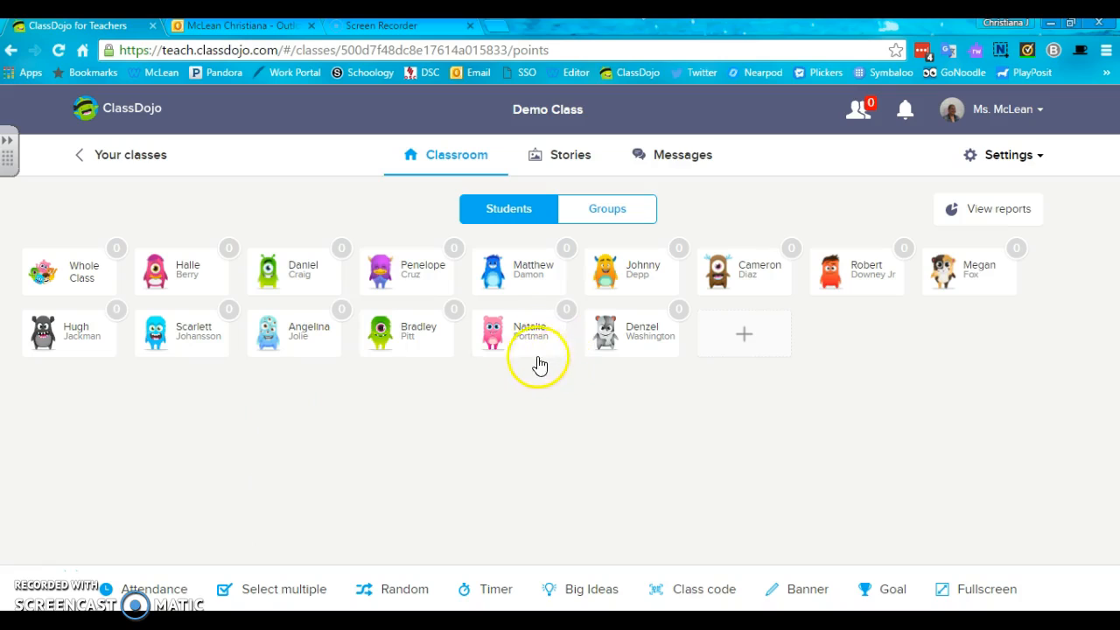
pyautogui.moveTo(498, 347)
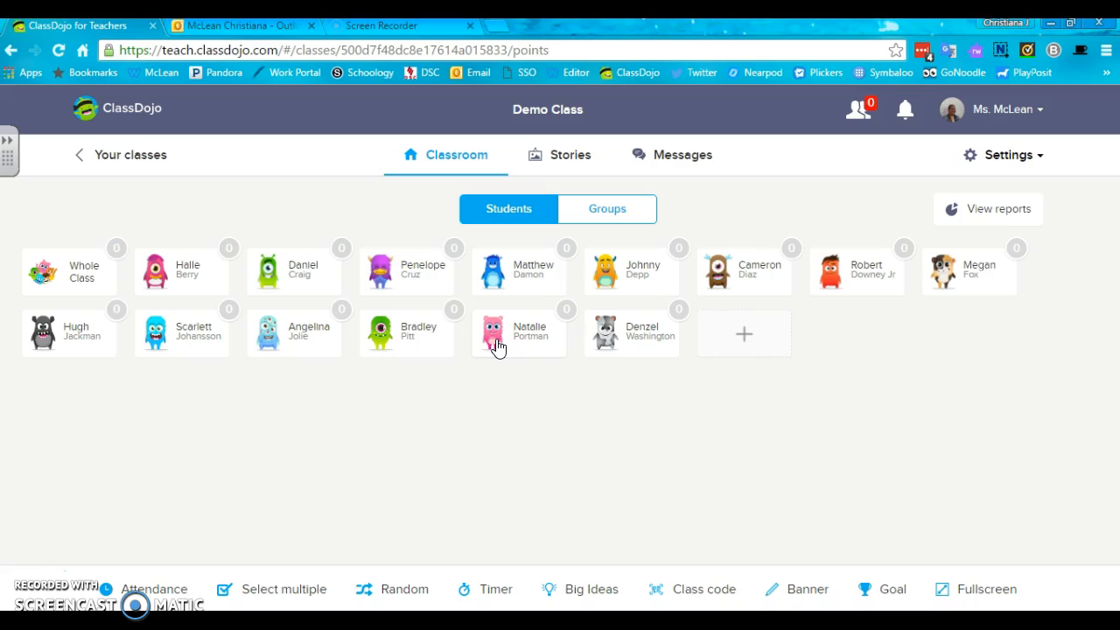
# Open Demo Class settings through Edit class and select Angelina Jolie's student tile.
pyautogui.click(519, 332)
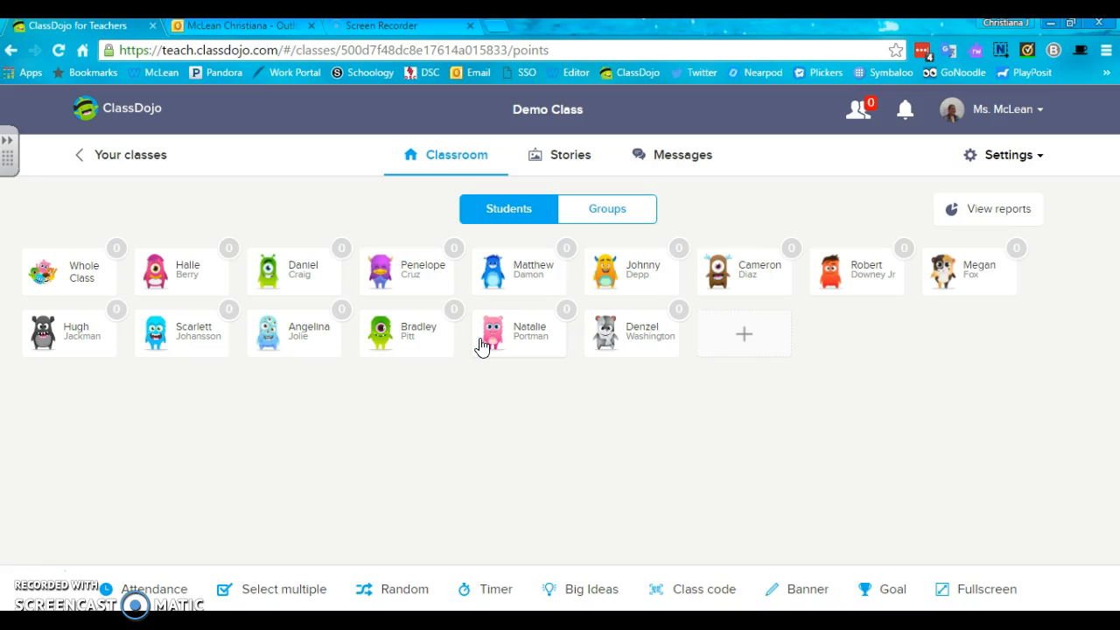
pyautogui.moveTo(1003, 155)
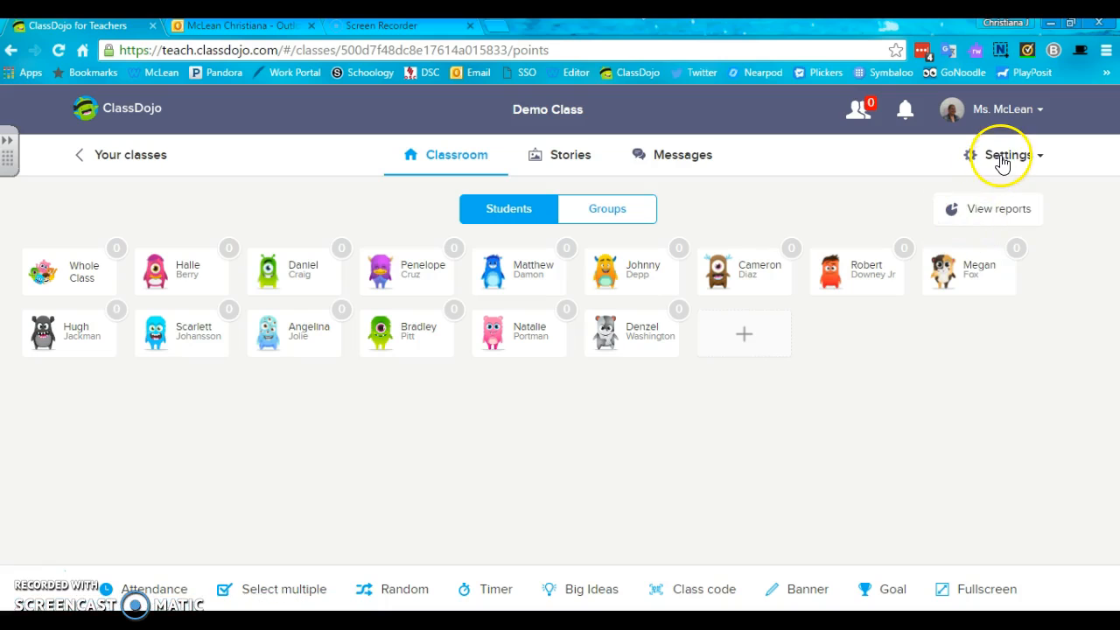
pyautogui.click(1007, 155)
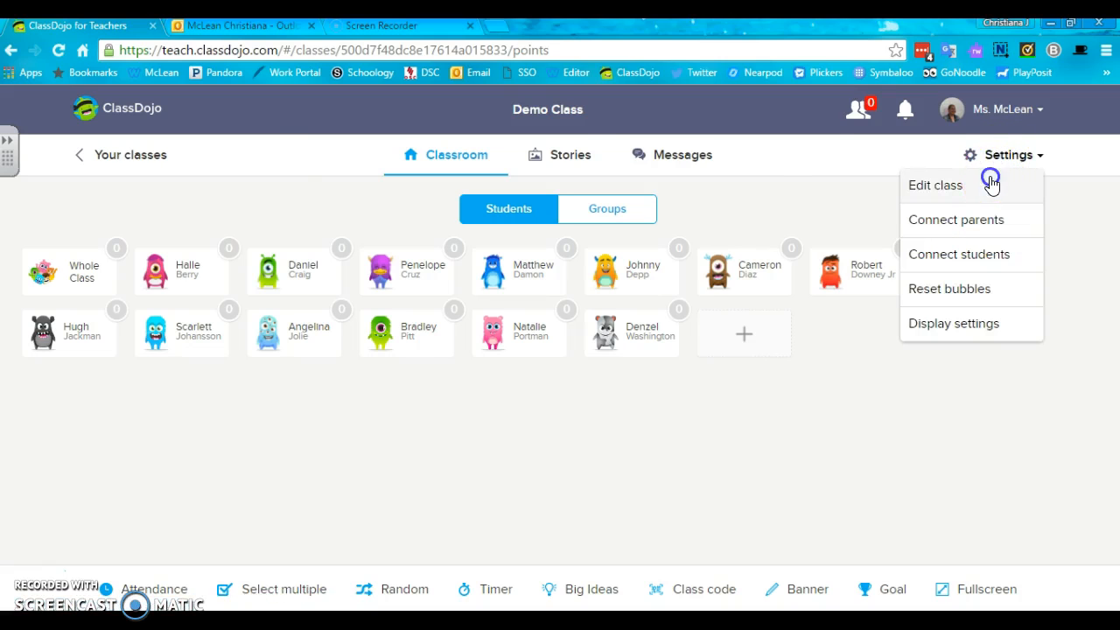
pyautogui.click(934, 184)
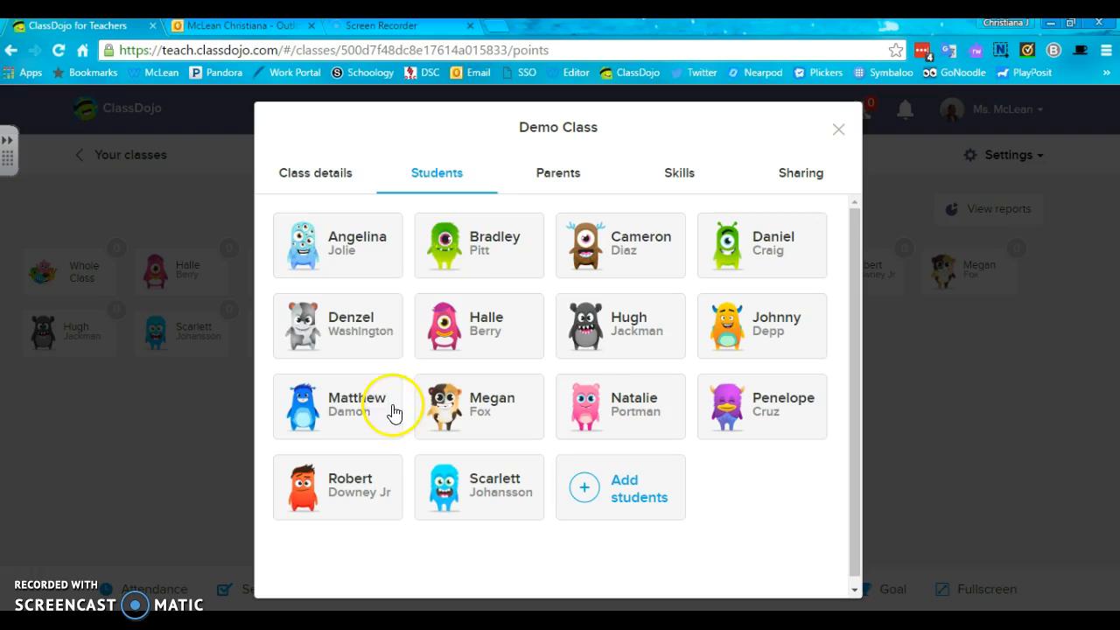
pyautogui.moveTo(445, 242)
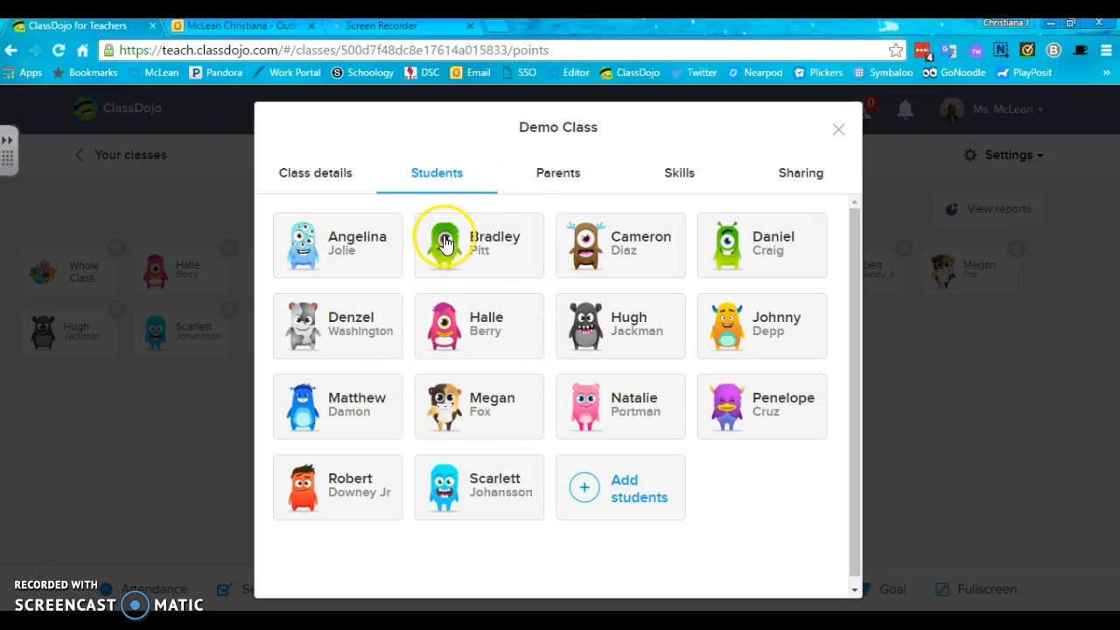
pyautogui.moveTo(306, 262)
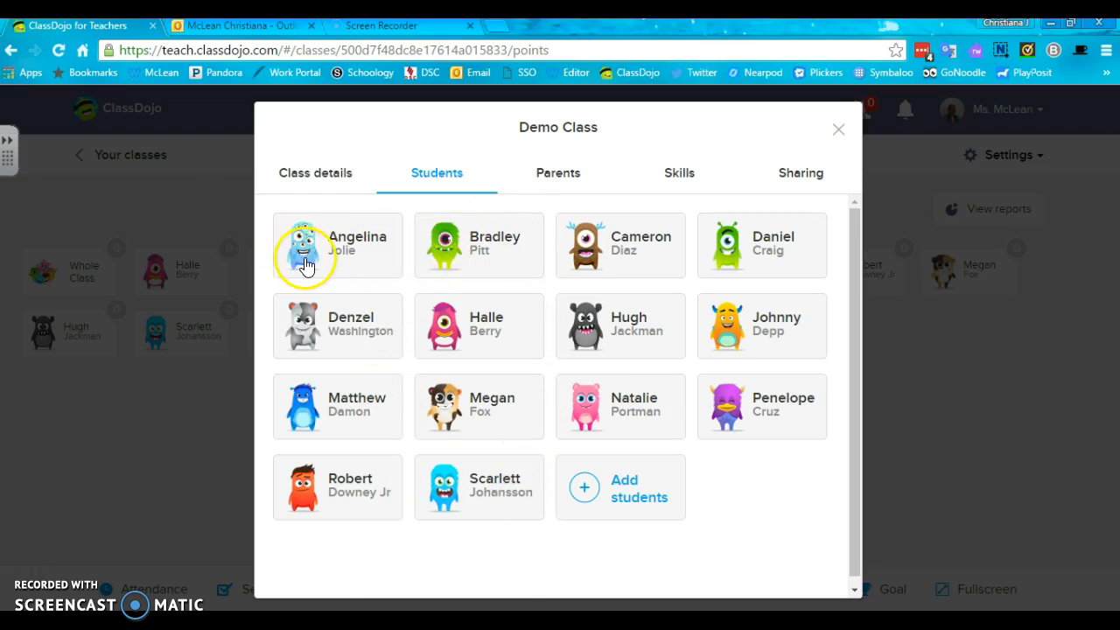
pyautogui.click(305, 253)
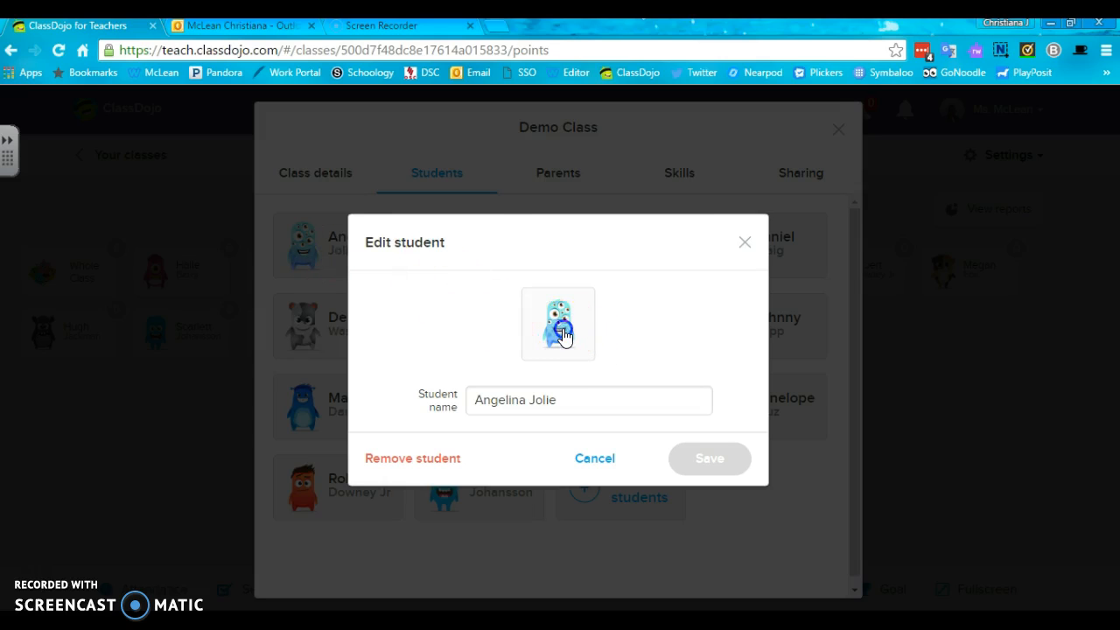
# Give Angelina Jolie the dark hooded critter from the Critters set and save.
pyautogui.click(557, 324)
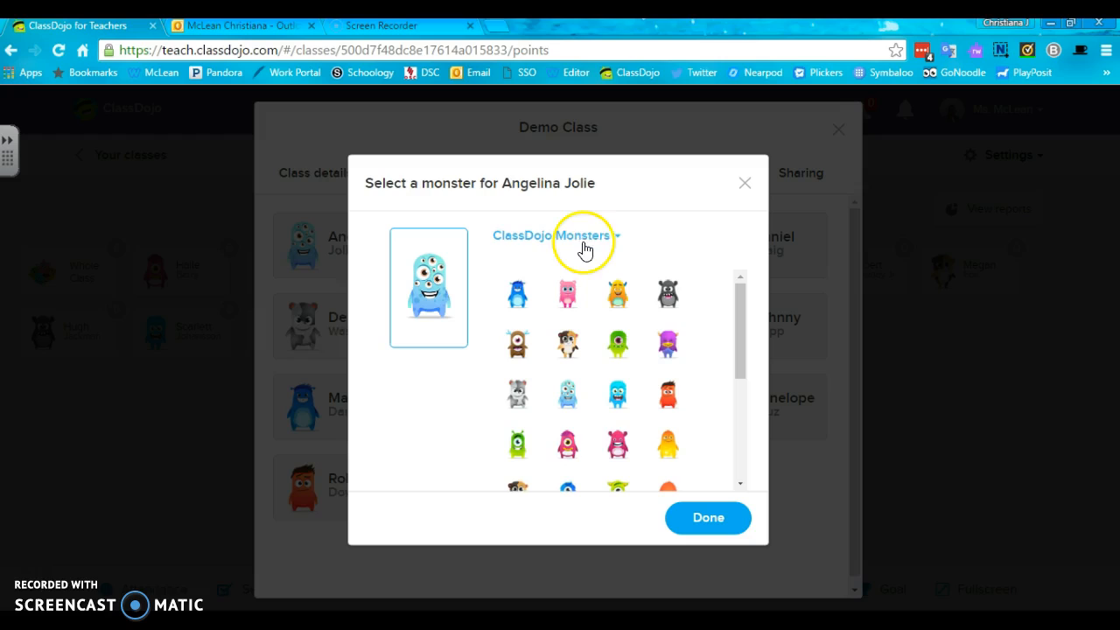
pyautogui.click(555, 234)
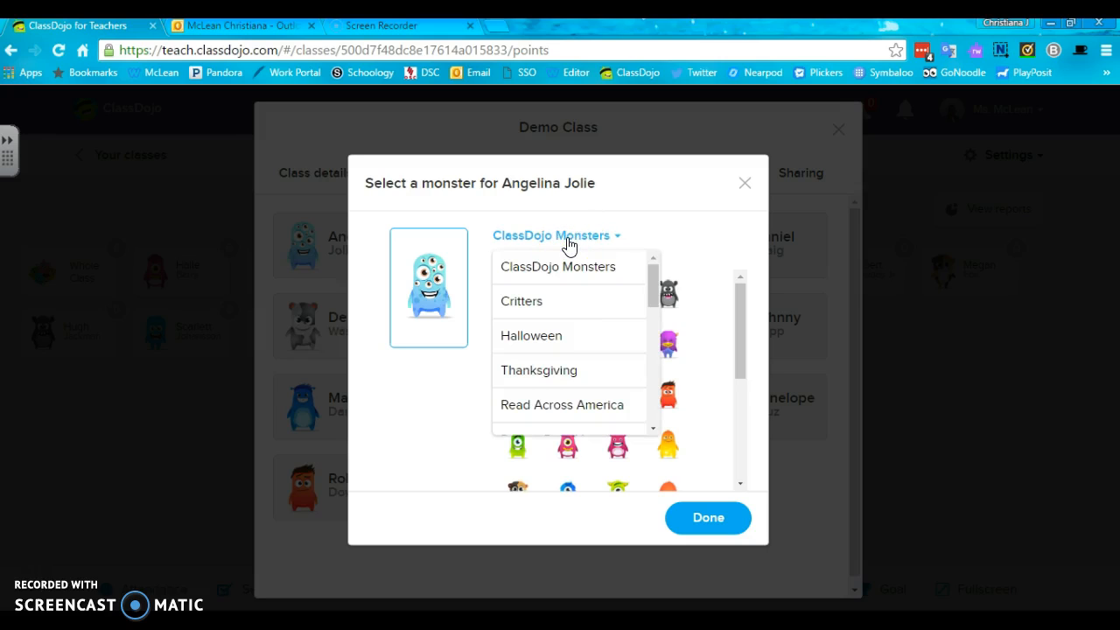
pyautogui.moveTo(544, 409)
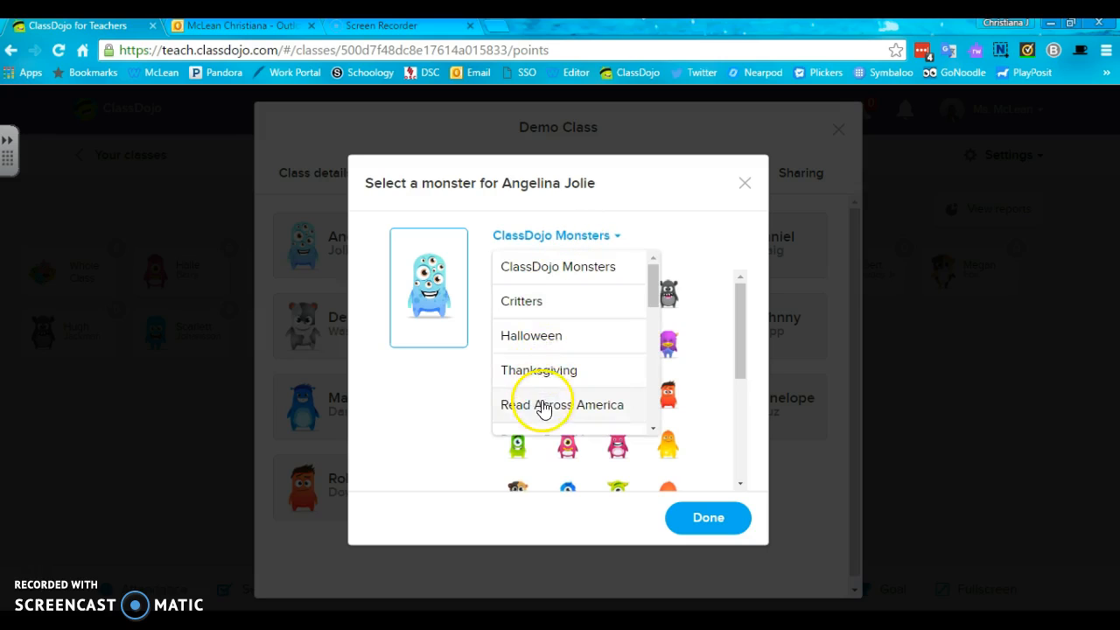
pyautogui.moveTo(557, 266)
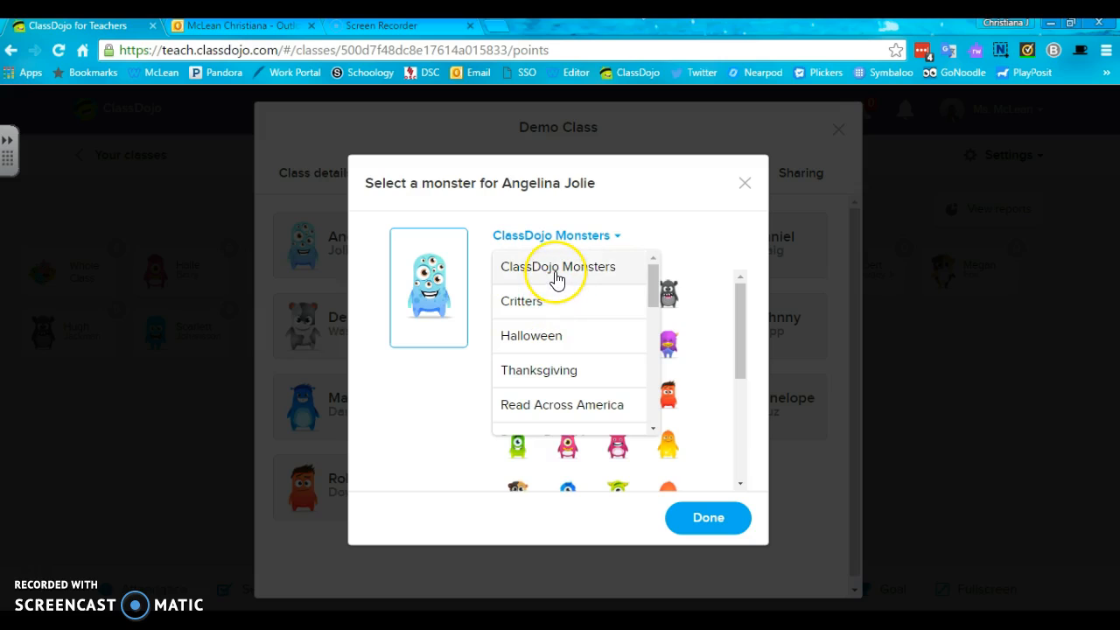
pyautogui.moveTo(543, 278)
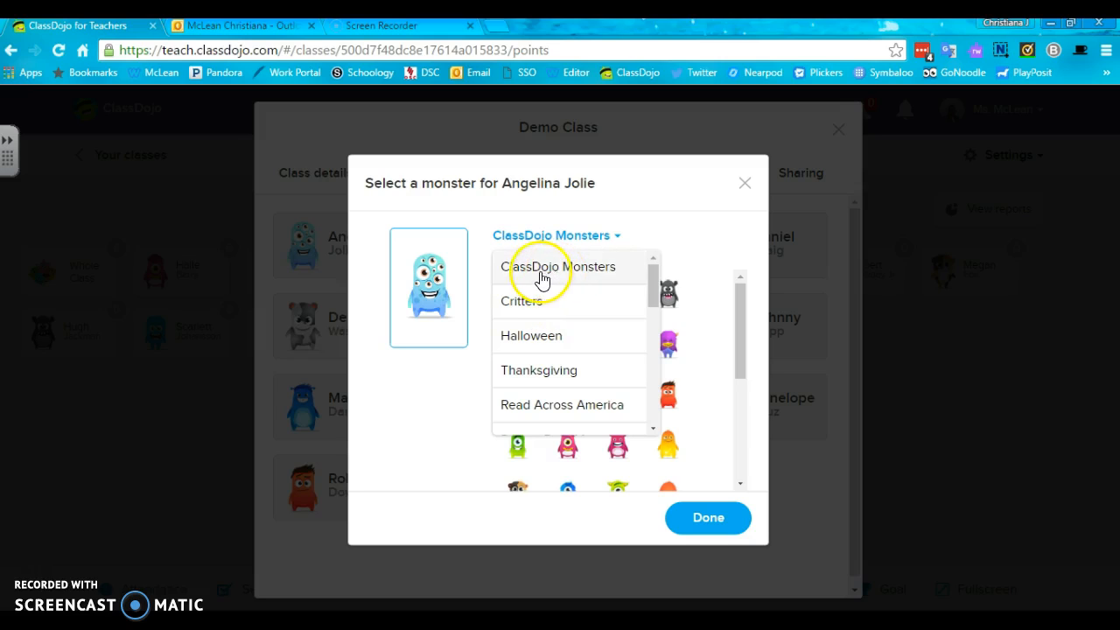
pyautogui.moveTo(521, 301)
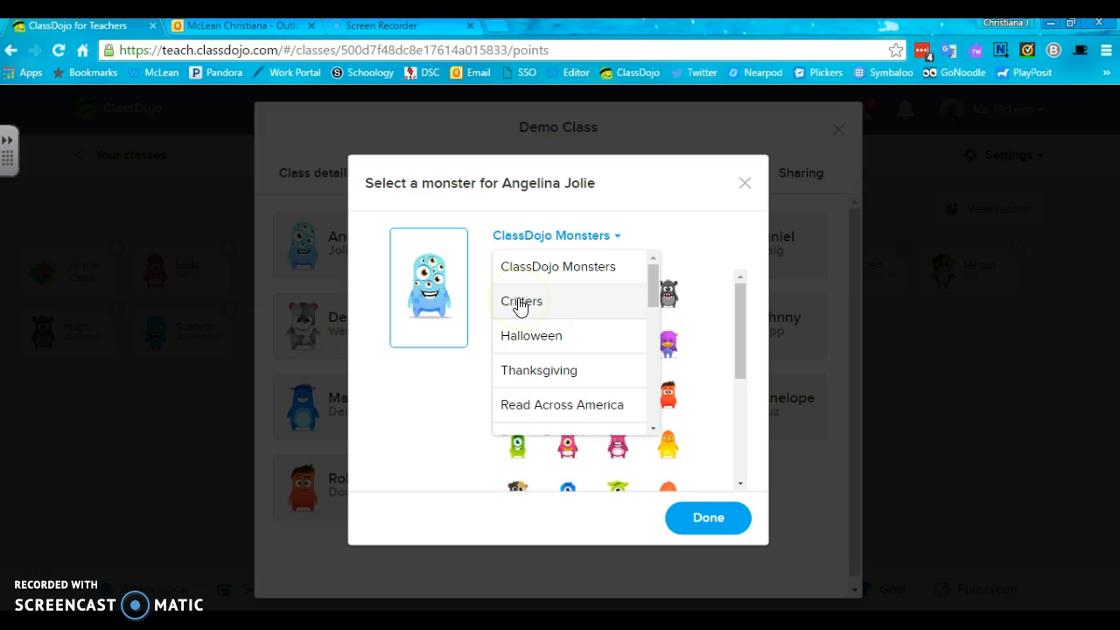
pyautogui.click(521, 301)
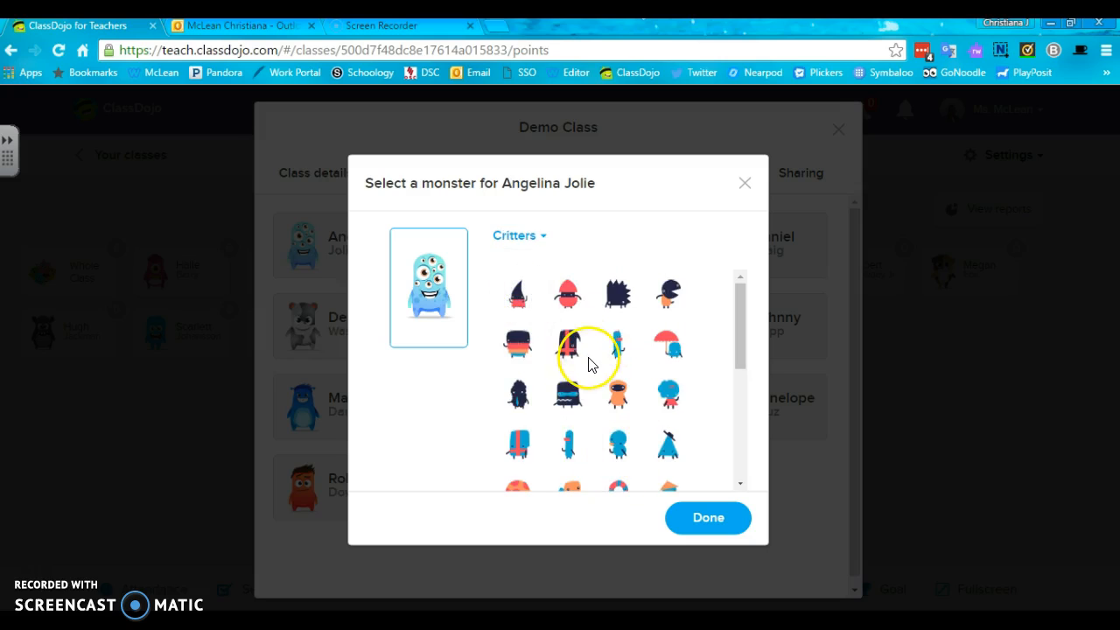
pyautogui.scroll(-3)
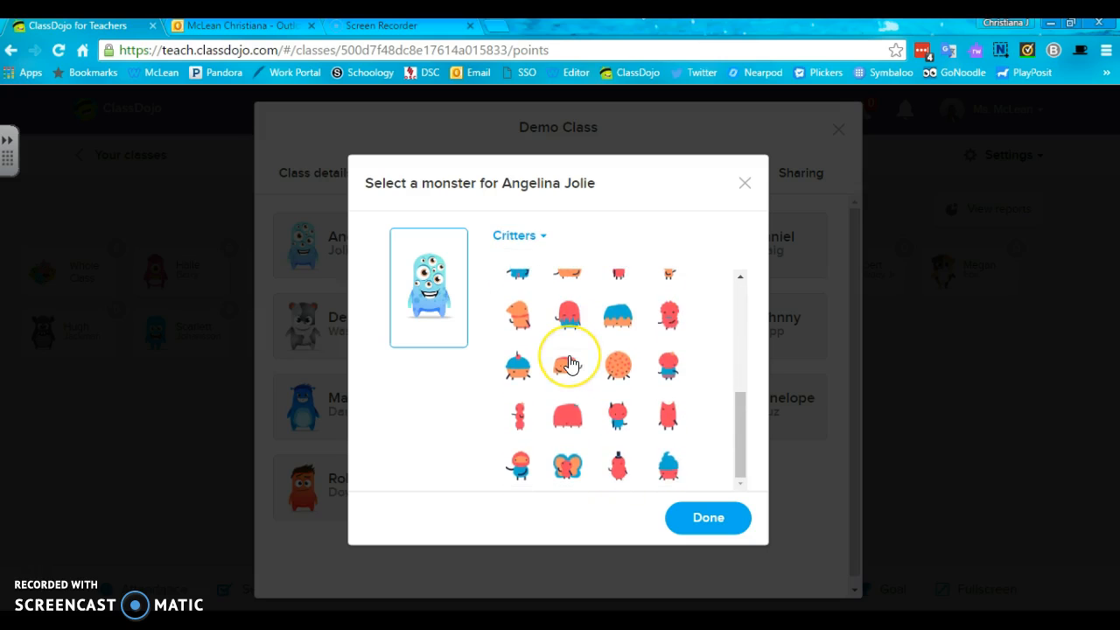
pyautogui.click(515, 234)
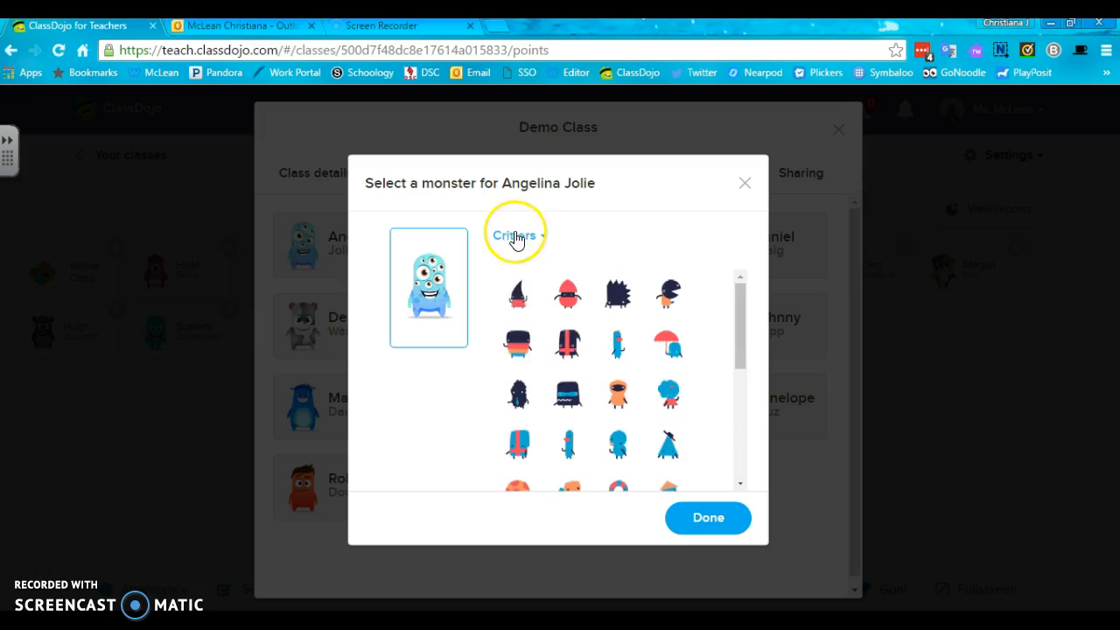
pyautogui.click(514, 235)
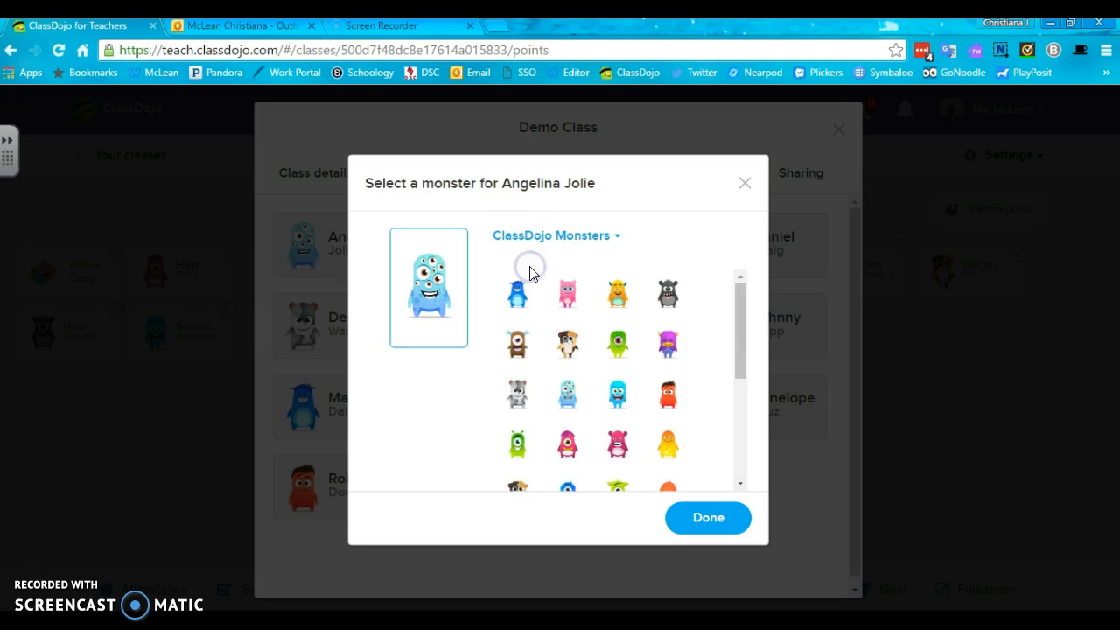
pyautogui.moveTo(553, 261)
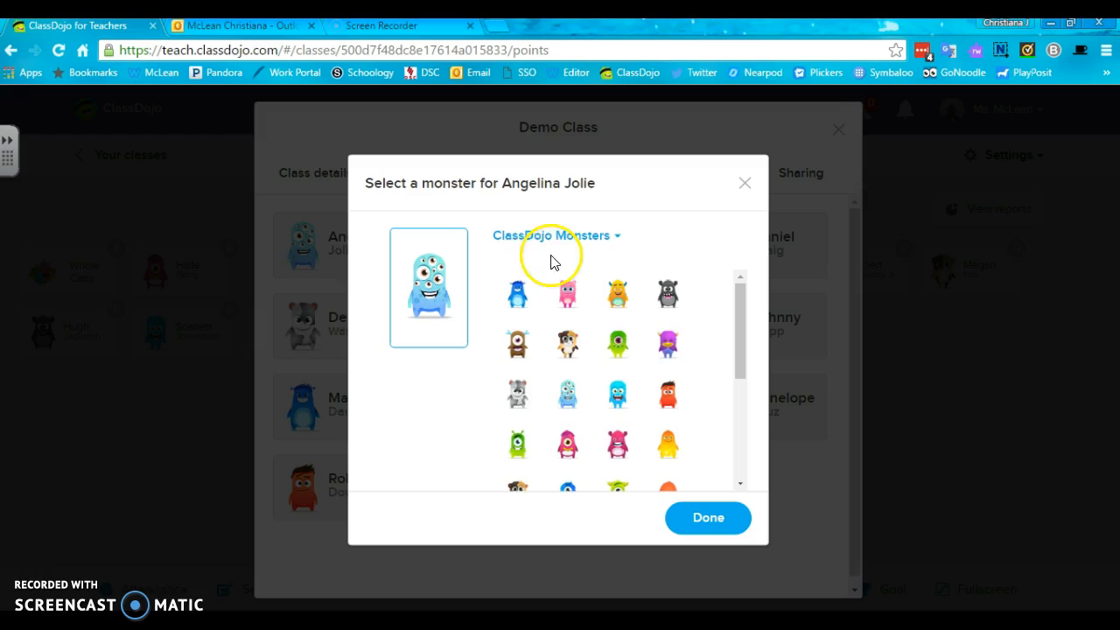
pyautogui.click(555, 234)
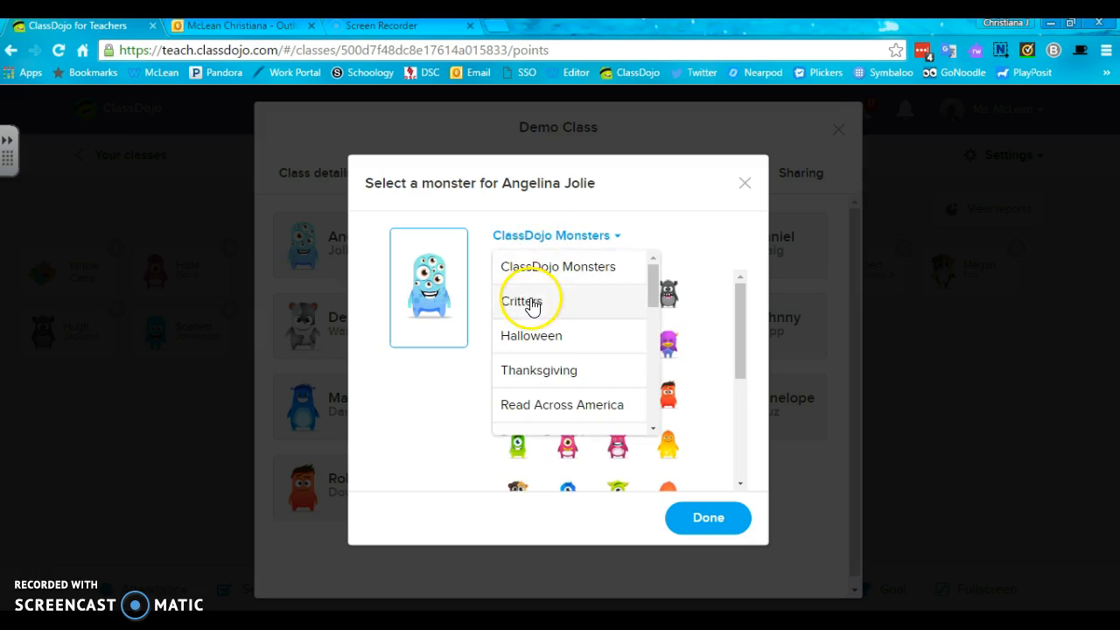
pyautogui.click(522, 301)
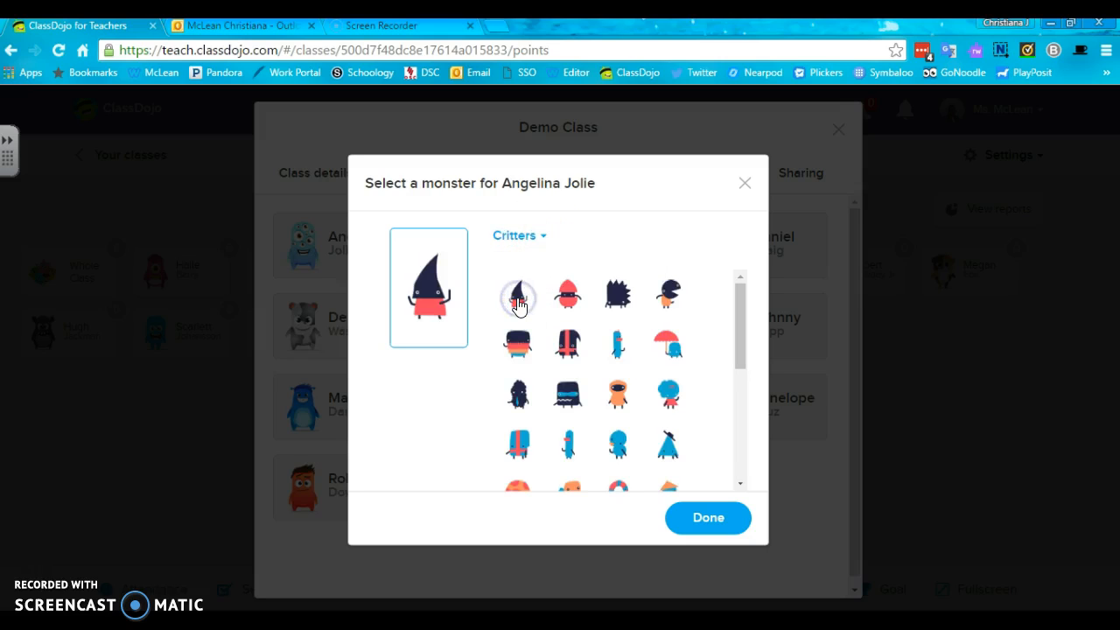
pyautogui.click(708, 517)
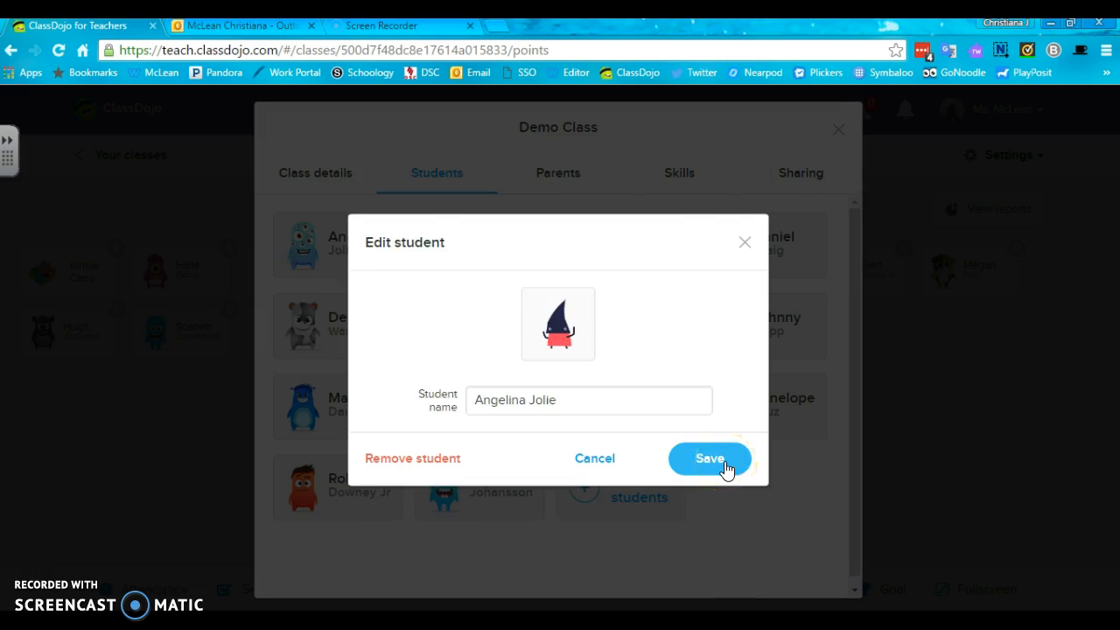
pyautogui.click(709, 458)
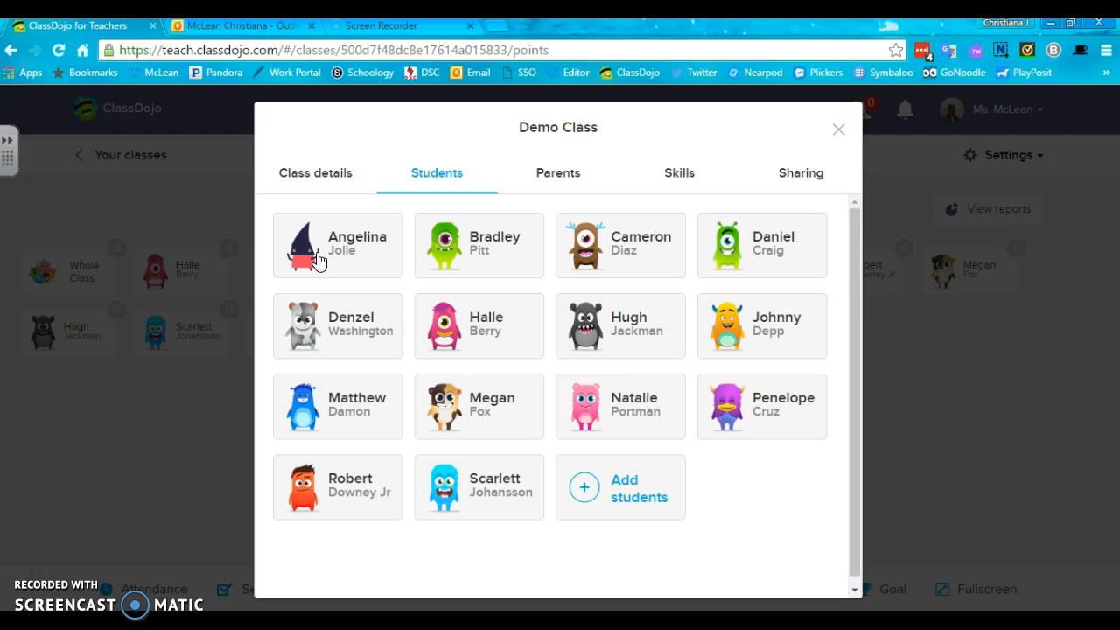
pyautogui.moveTo(446, 254)
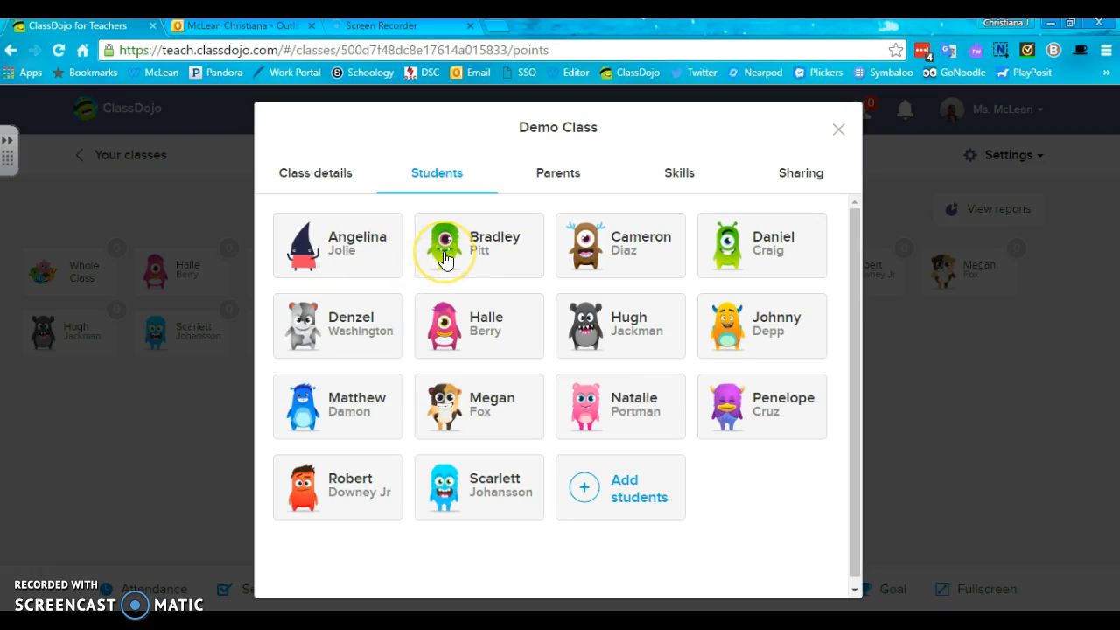
pyautogui.moveTo(446, 260)
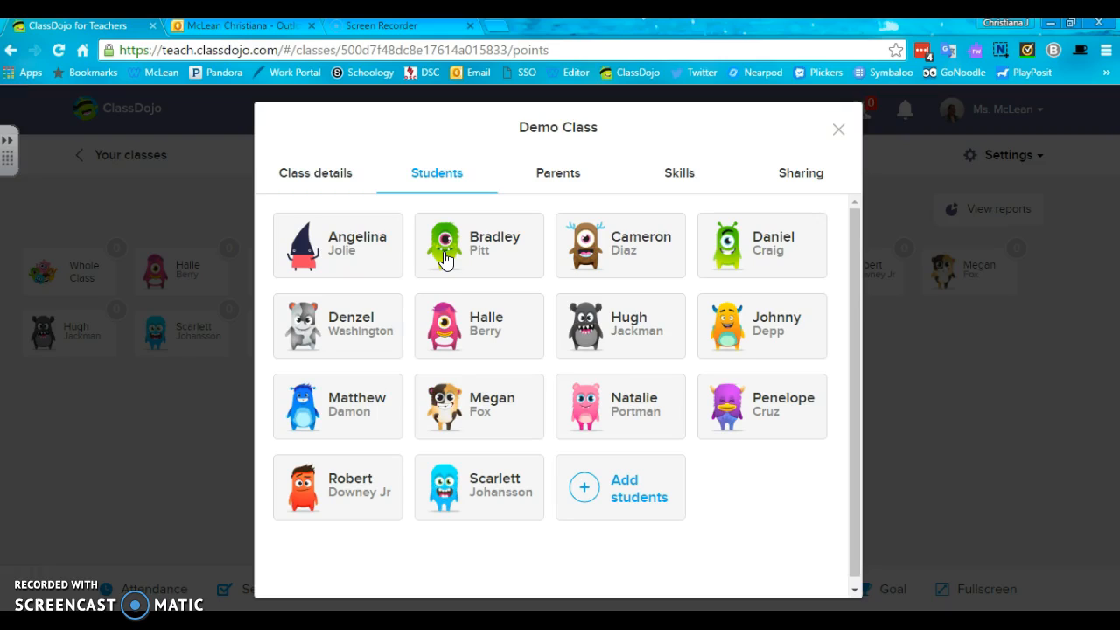
# Change Bradley Pitt's avatar to the red egg-shaped critter from Critters.
pyautogui.click(479, 245)
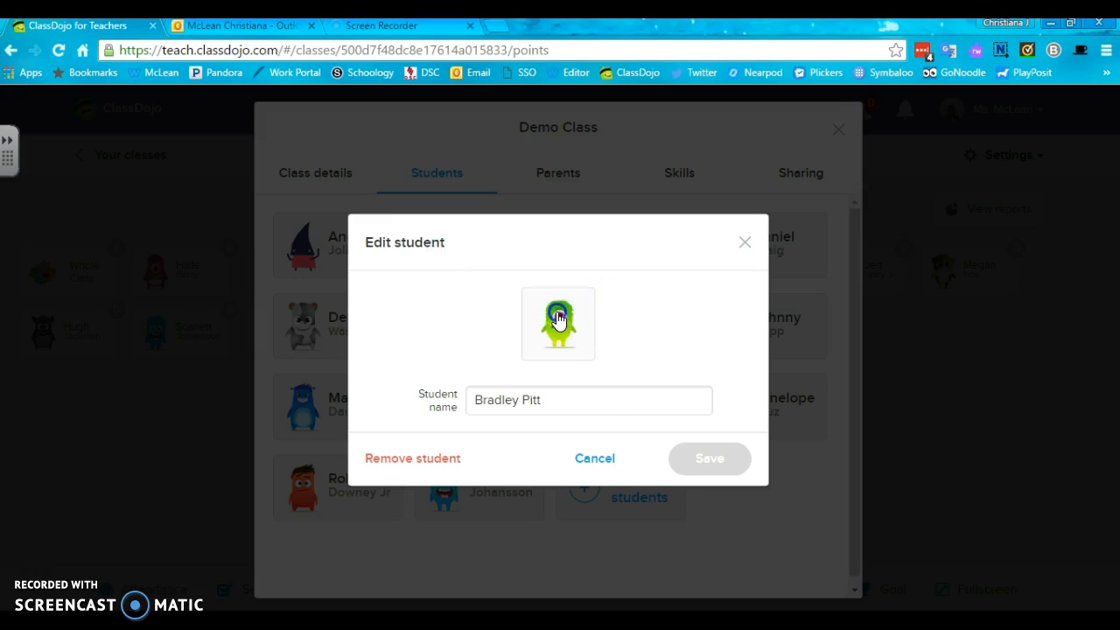
pyautogui.click(558, 324)
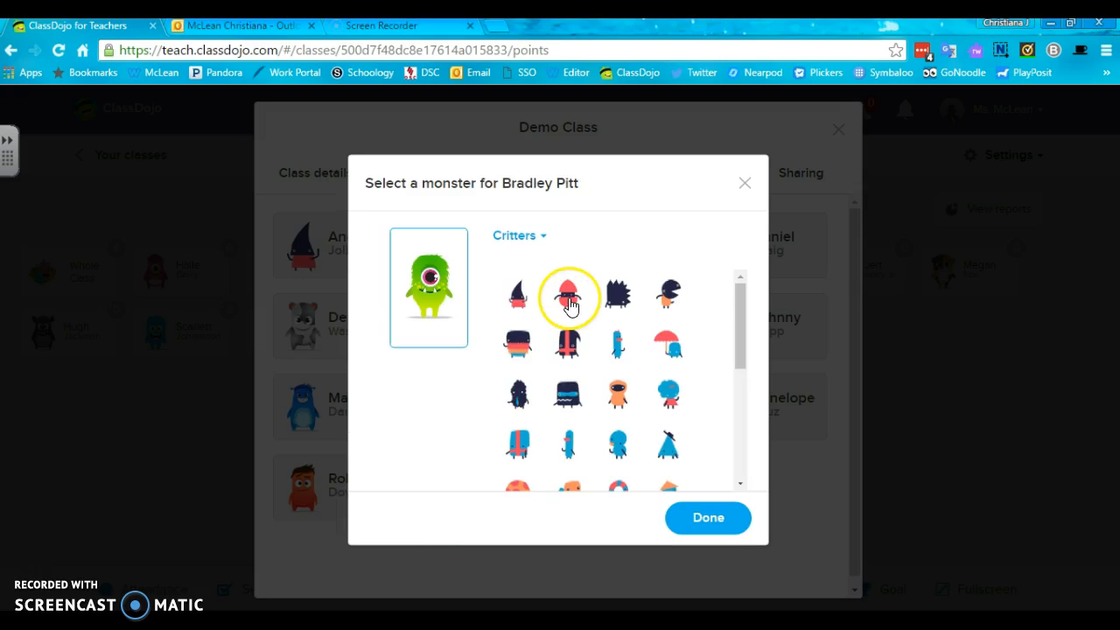
pyautogui.click(567, 295)
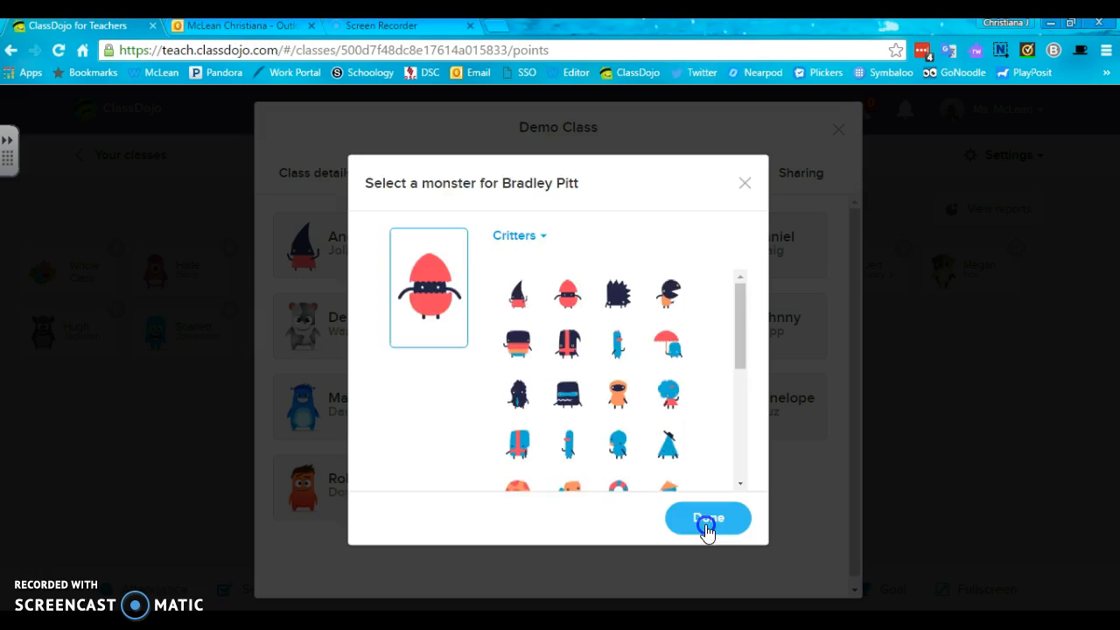
pyautogui.click(706, 517)
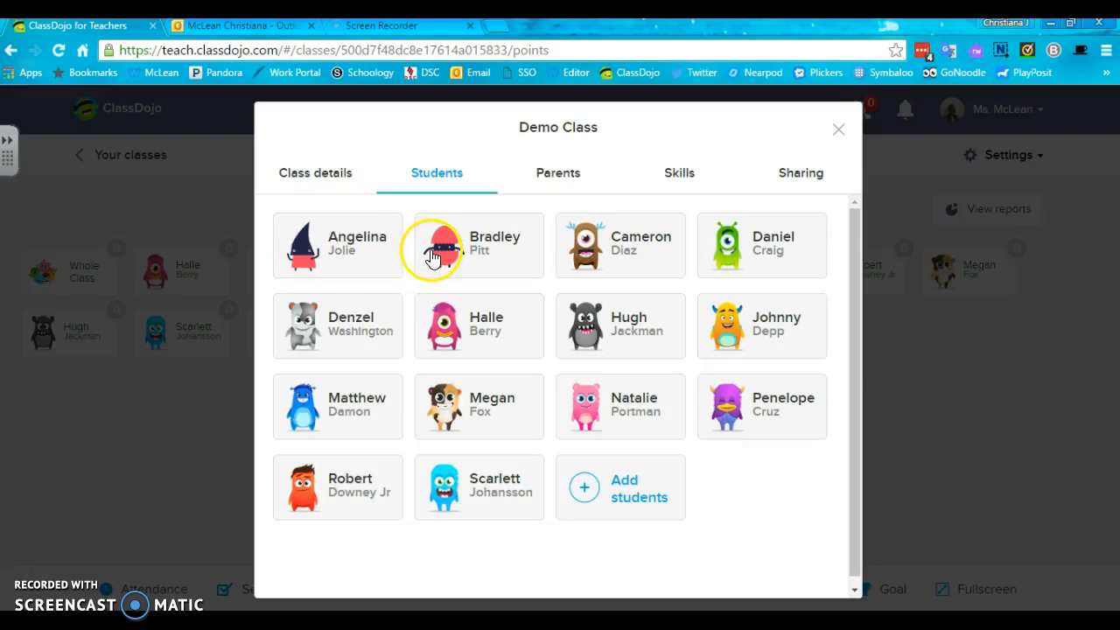
pyautogui.moveTo(289, 278)
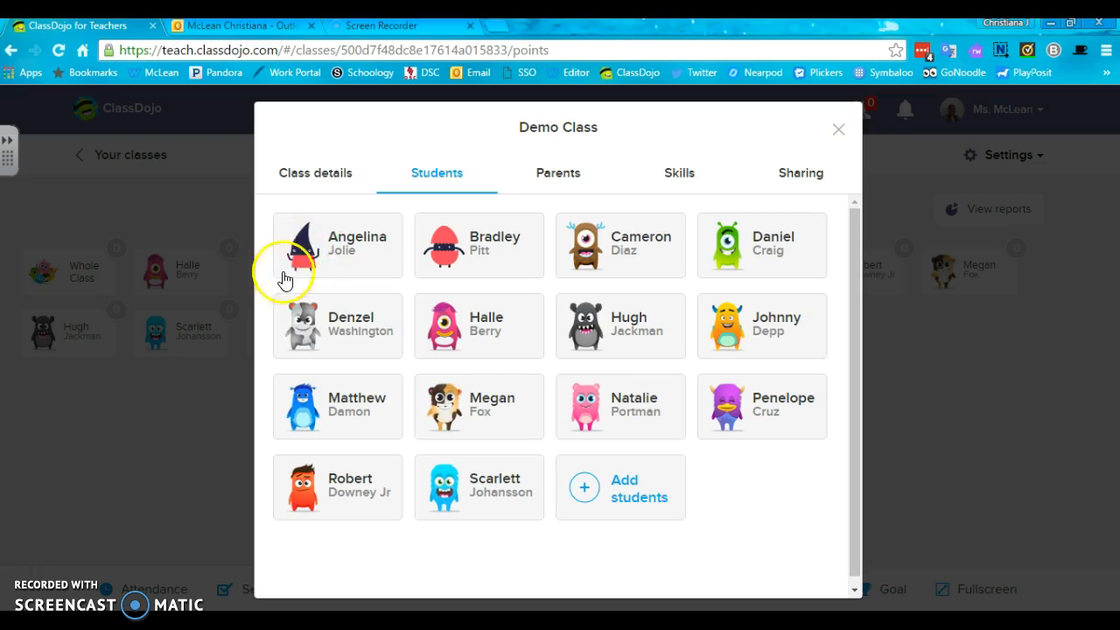
pyautogui.moveTo(437, 286)
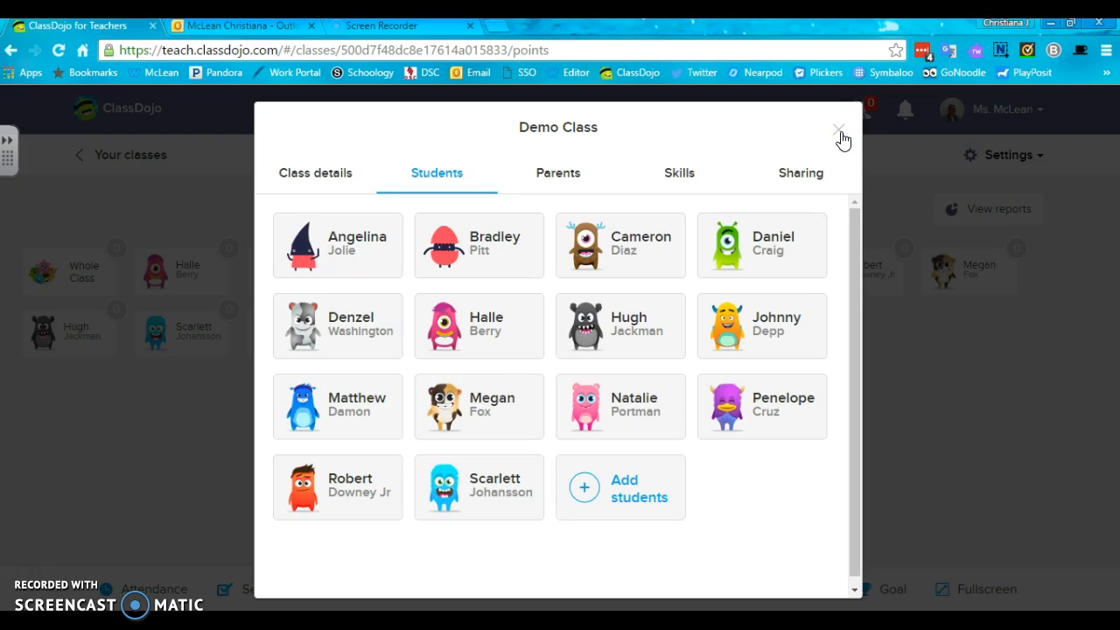
# Open Cameron Diaz's avatar picker and scroll to the bottom of the monster set list.
pyautogui.click(619, 245)
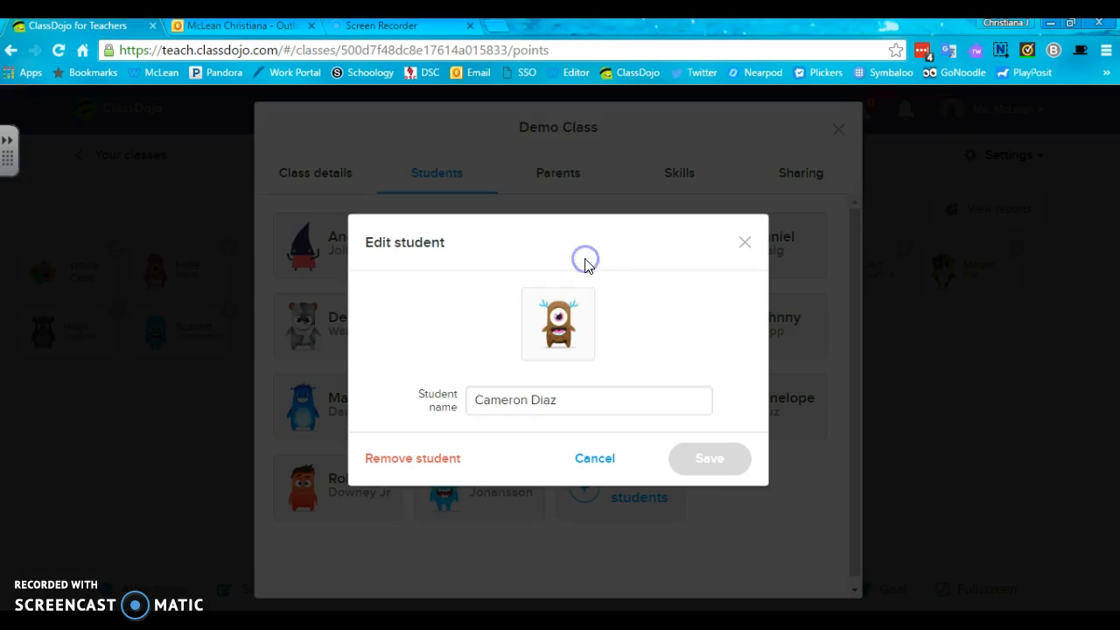
pyautogui.moveTo(566, 350)
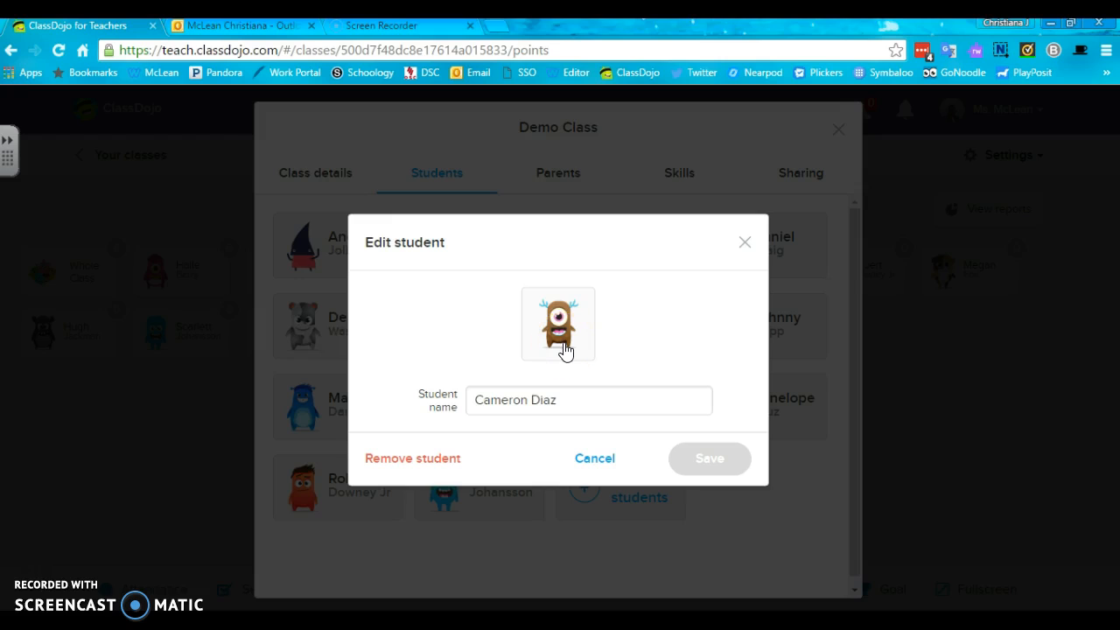
pyautogui.click(558, 323)
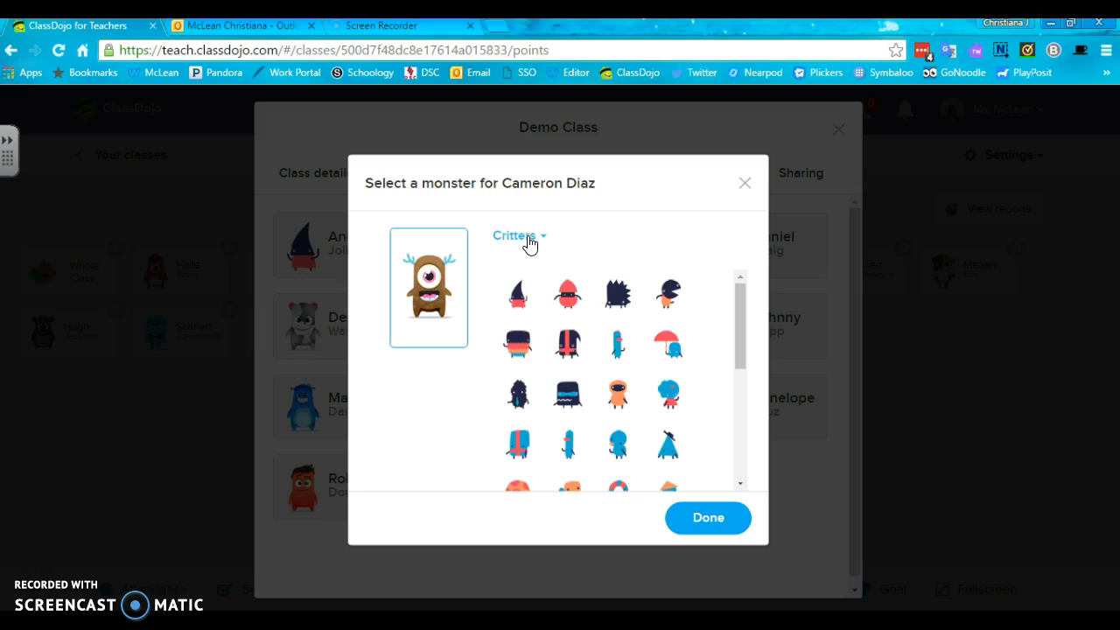
pyautogui.click(517, 235)
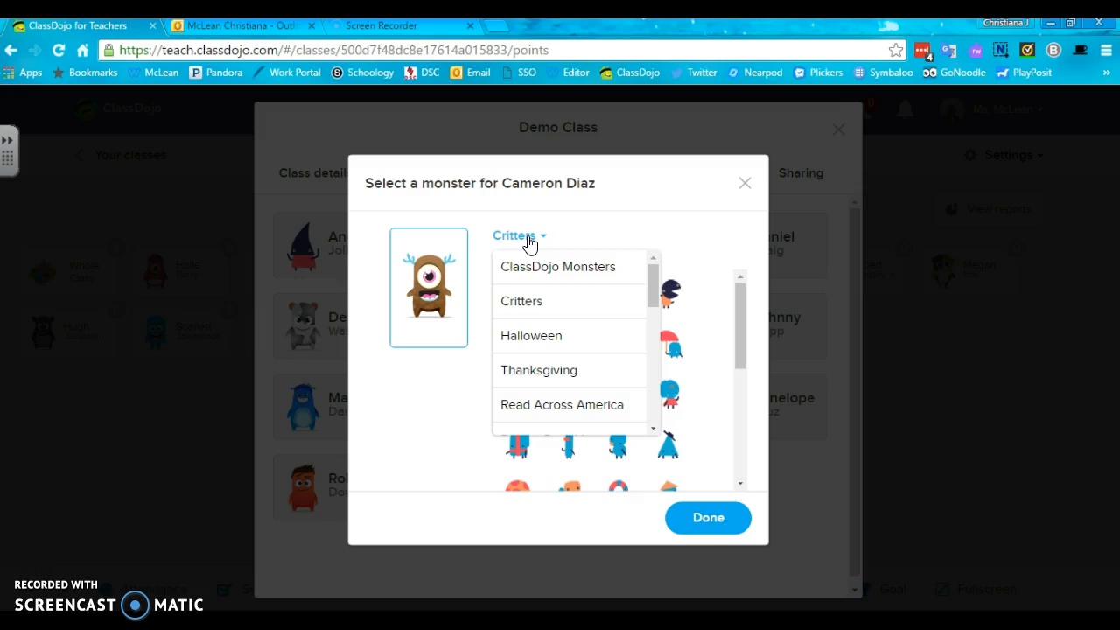
pyautogui.moveTo(553, 361)
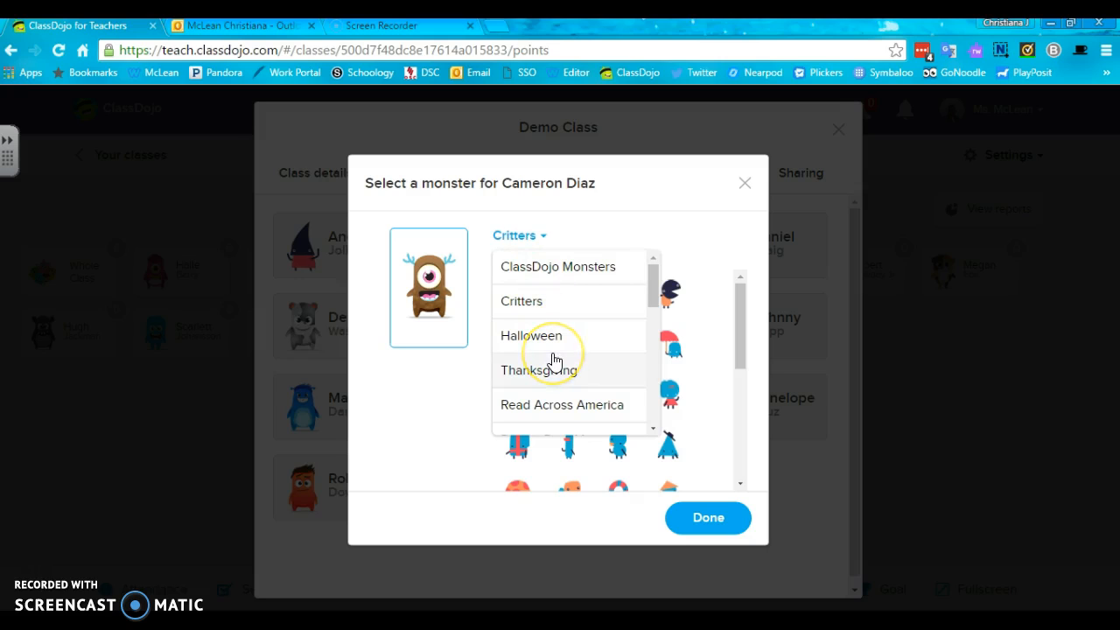
pyautogui.scroll(-3)
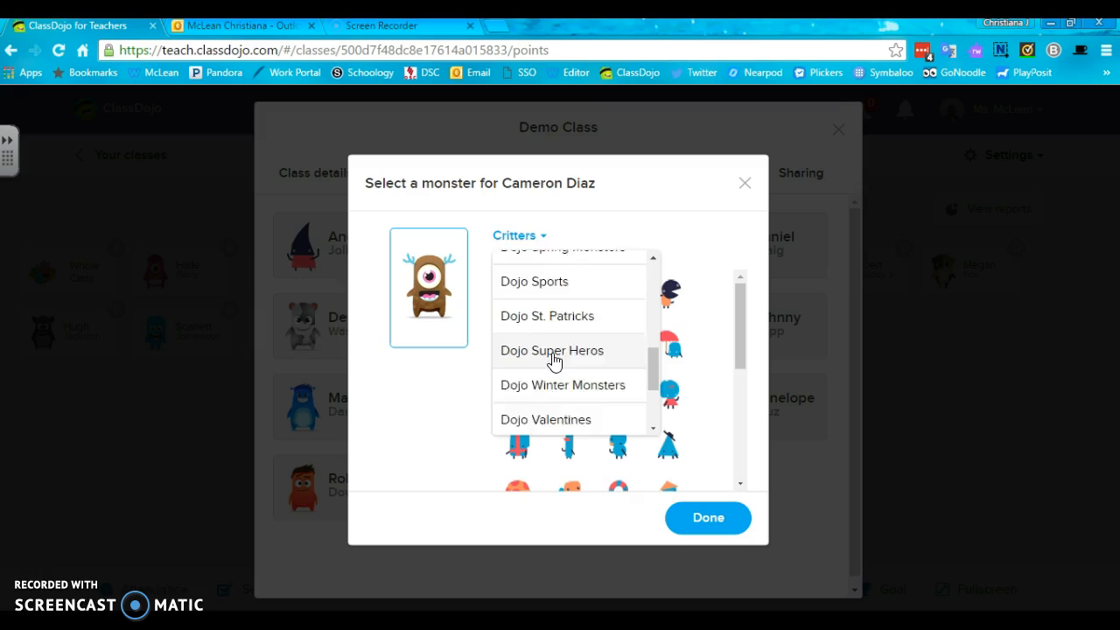
pyautogui.scroll(-3)
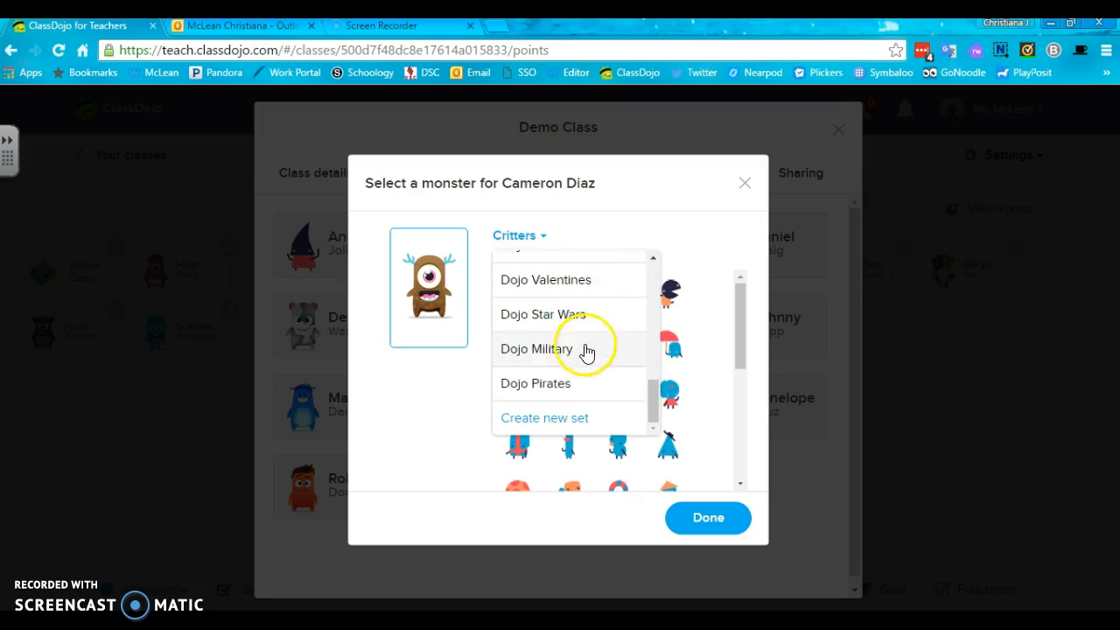
pyautogui.moveTo(548, 422)
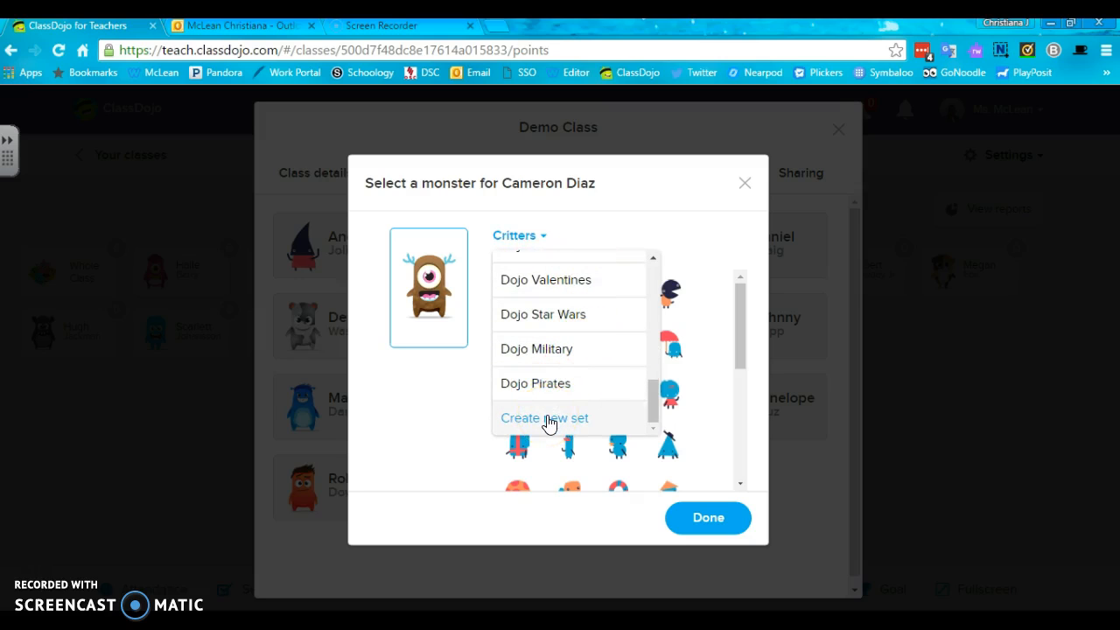
# Create an empty monster set named 'New Set of Avatars'.
pyautogui.click(544, 417)
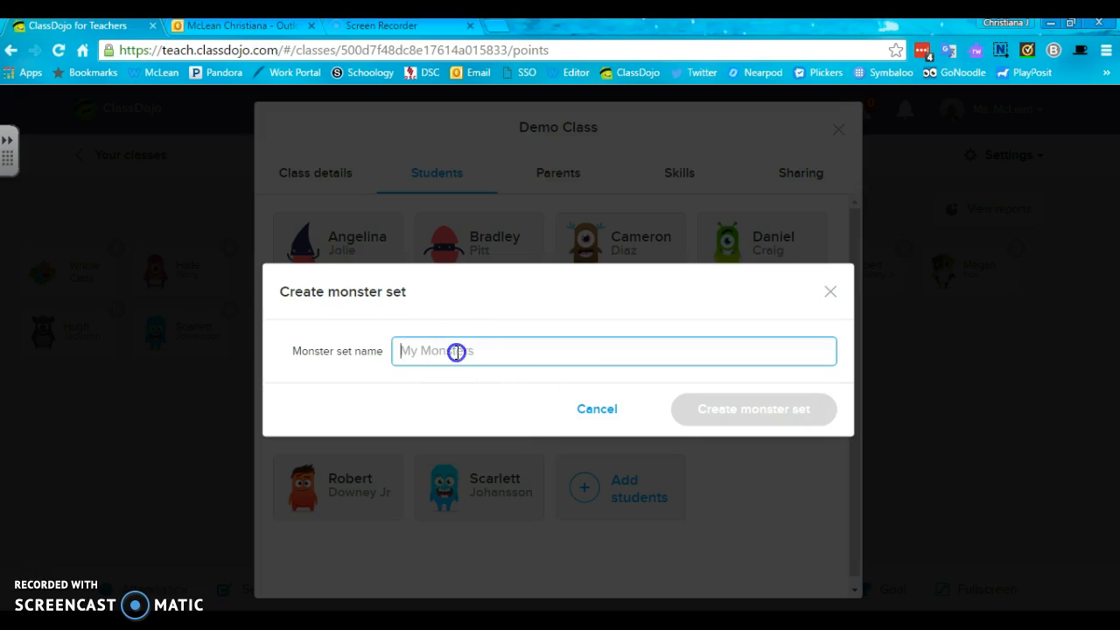
pyautogui.write('New Set of Avatars')
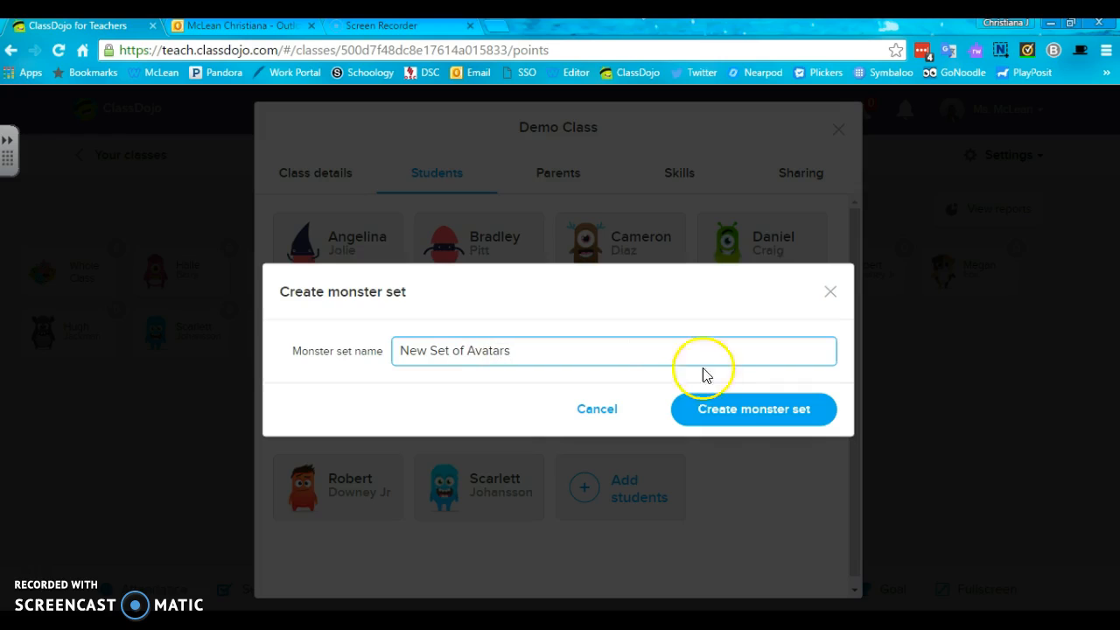
pyautogui.click(752, 409)
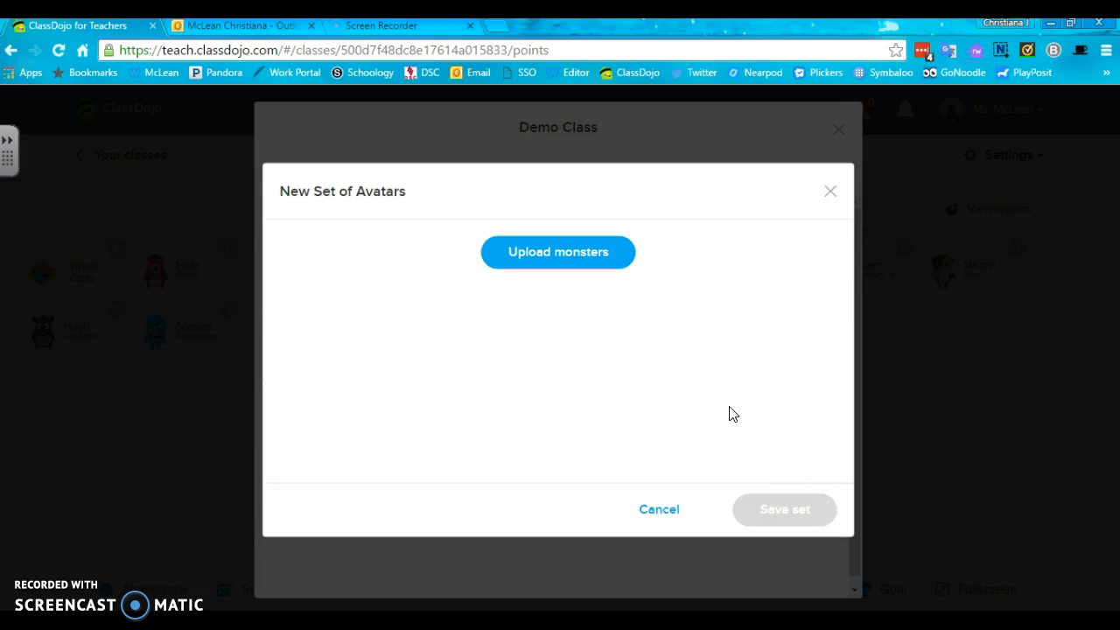
# Open the Upload monsters file chooser for the new set.
pyautogui.click(558, 252)
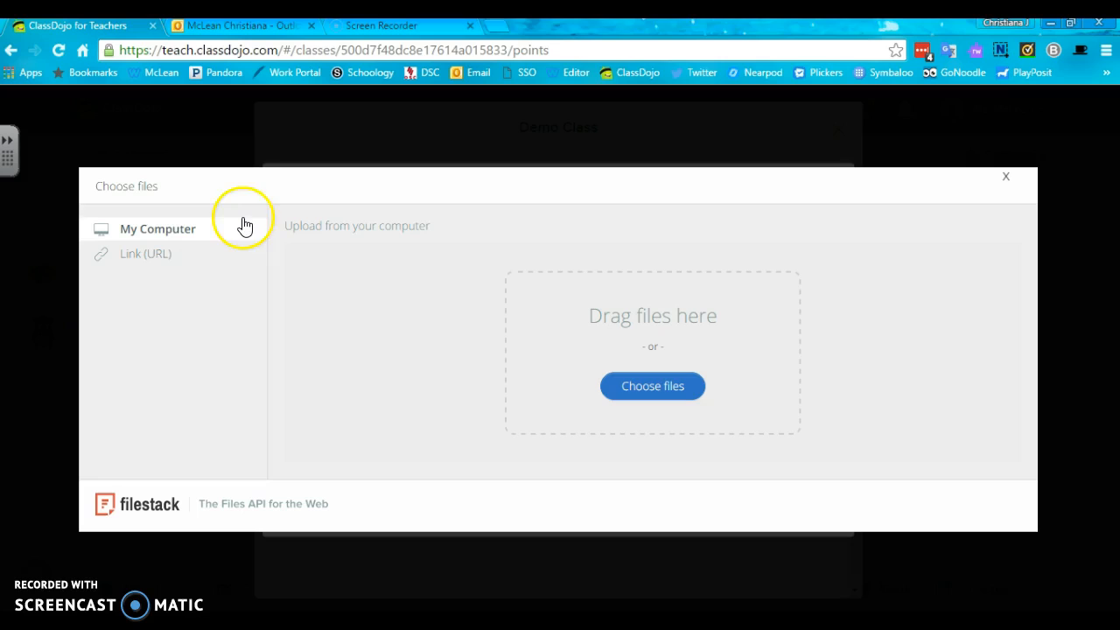
pyautogui.moveTo(233, 236)
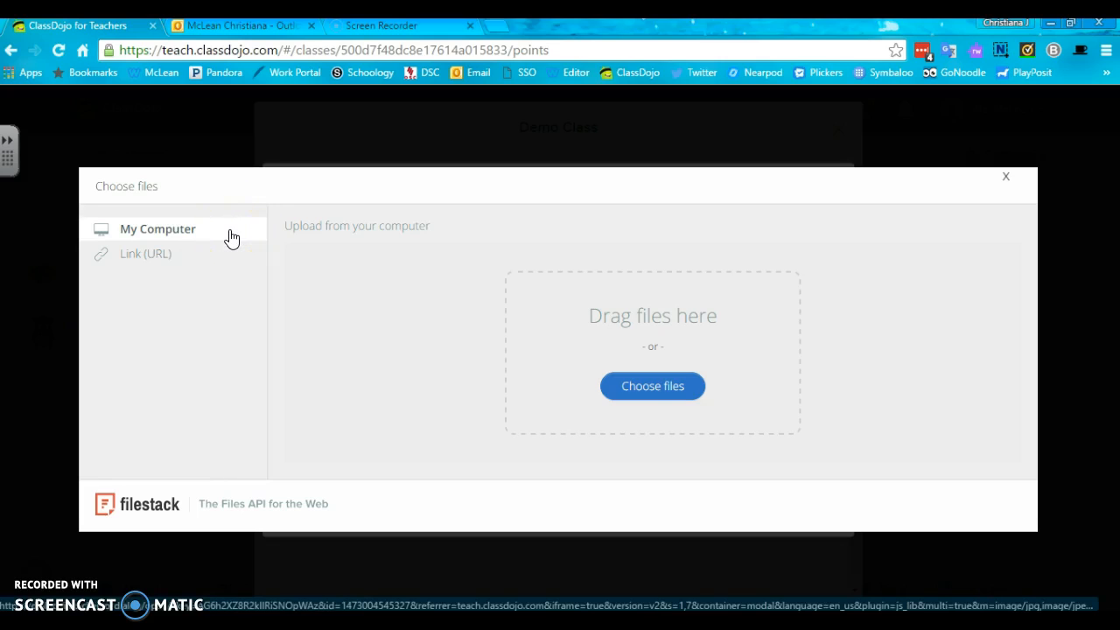
pyautogui.moveTo(144, 254)
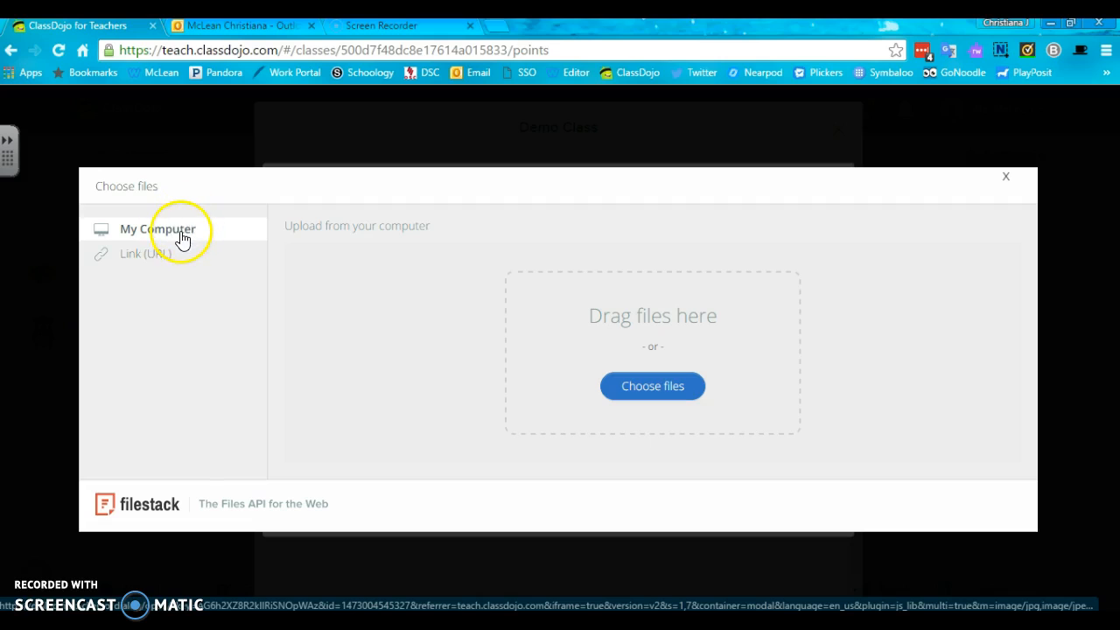
pyautogui.moveTo(147, 261)
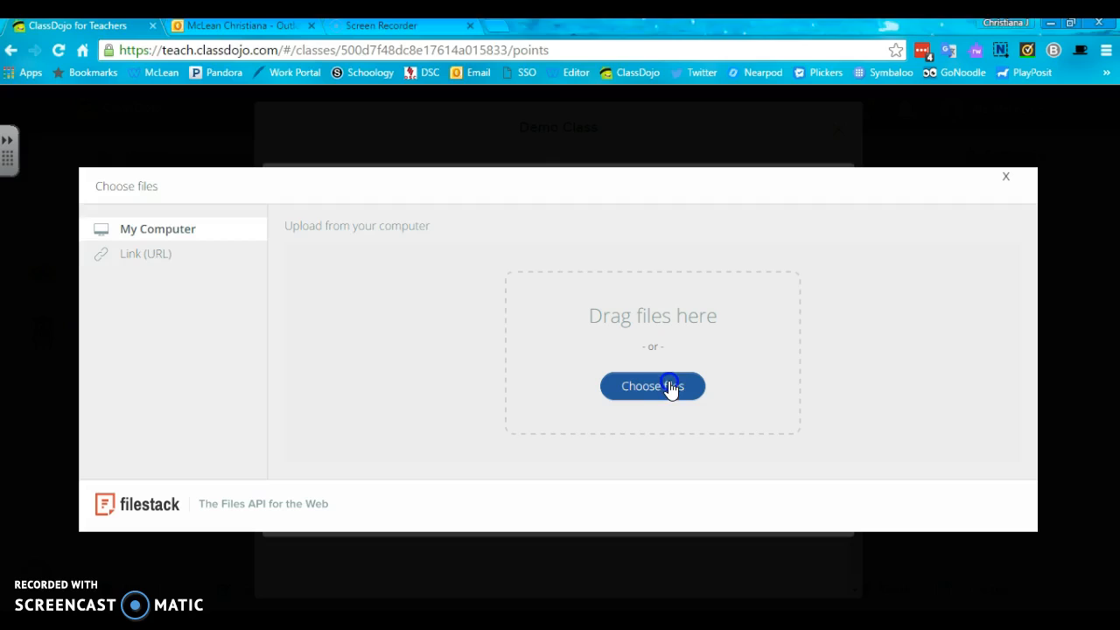
# Browse into the 2016-2017 Images folder in the file chooser.
pyautogui.click(652, 386)
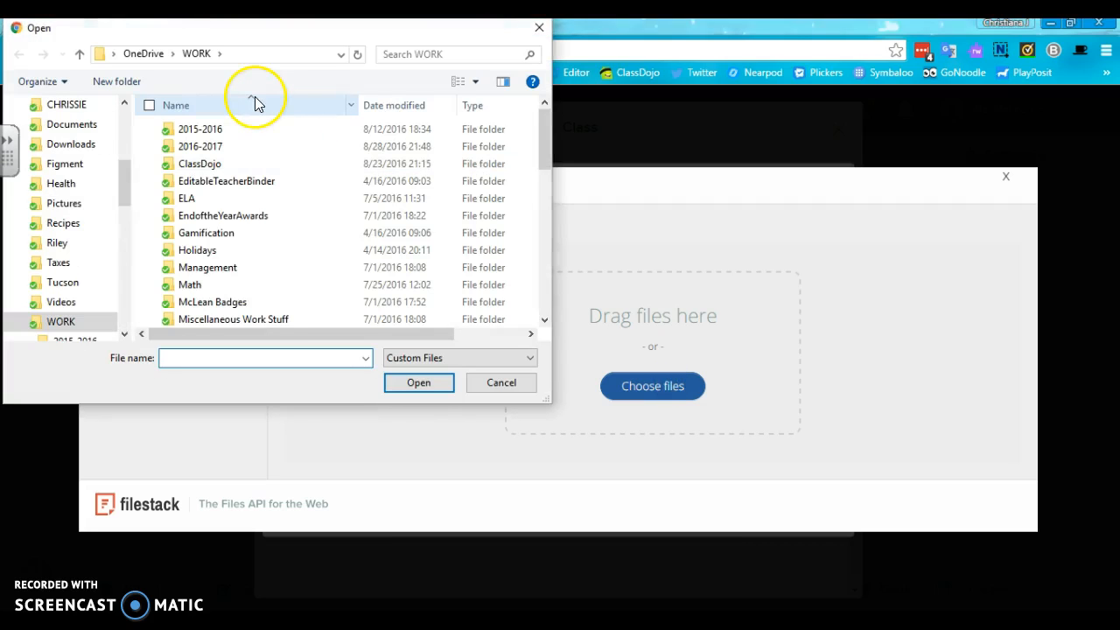
pyautogui.doubleClick(199, 146)
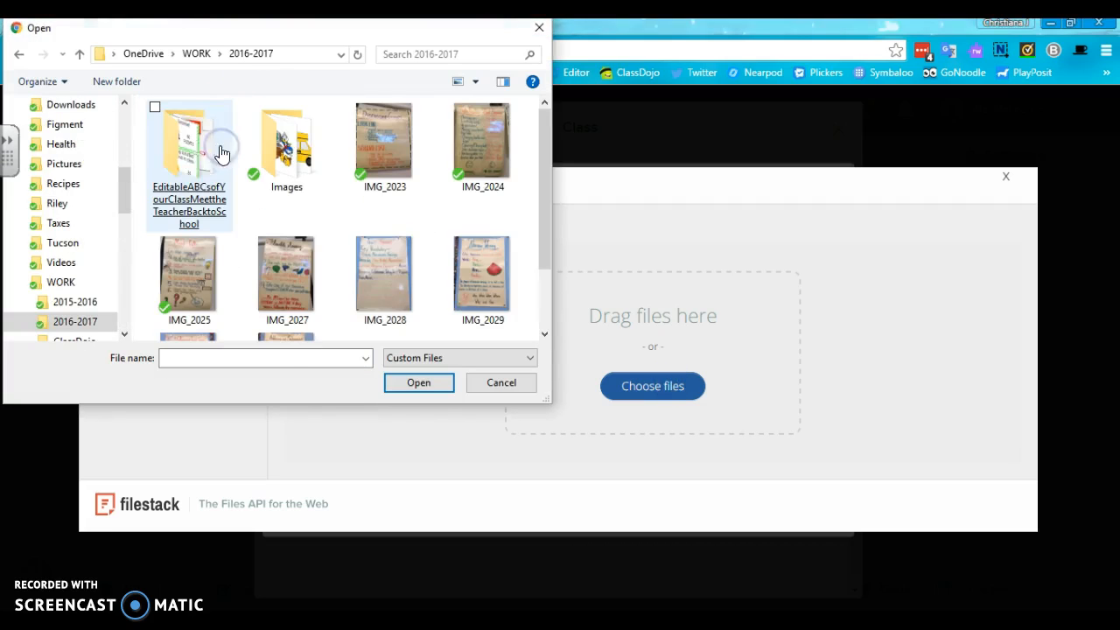
pyautogui.click(287, 146)
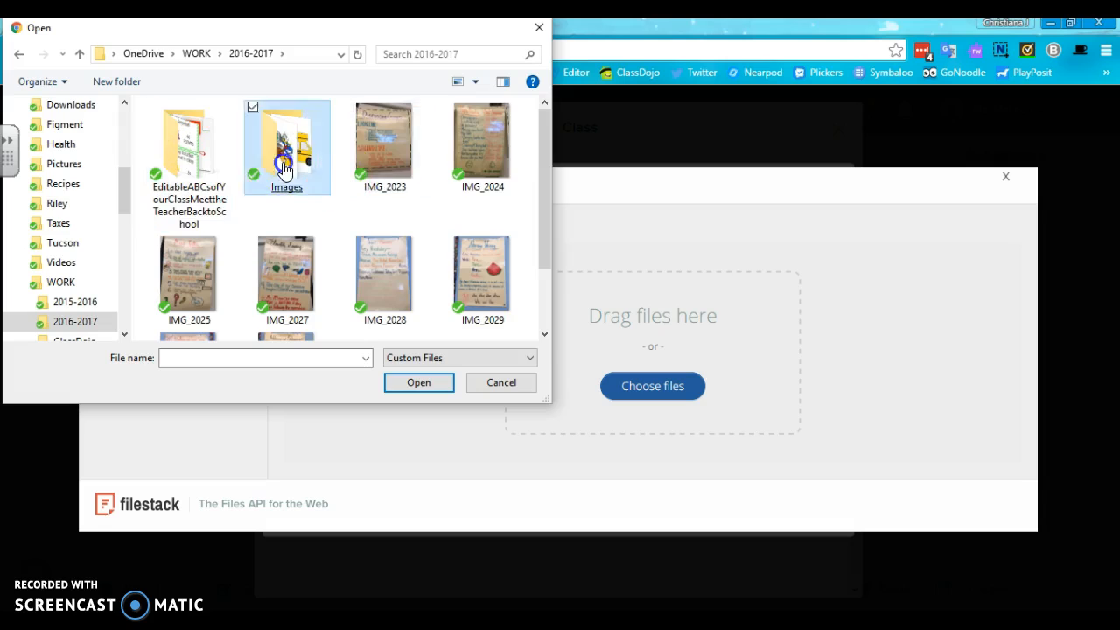
pyautogui.doubleClick(286, 145)
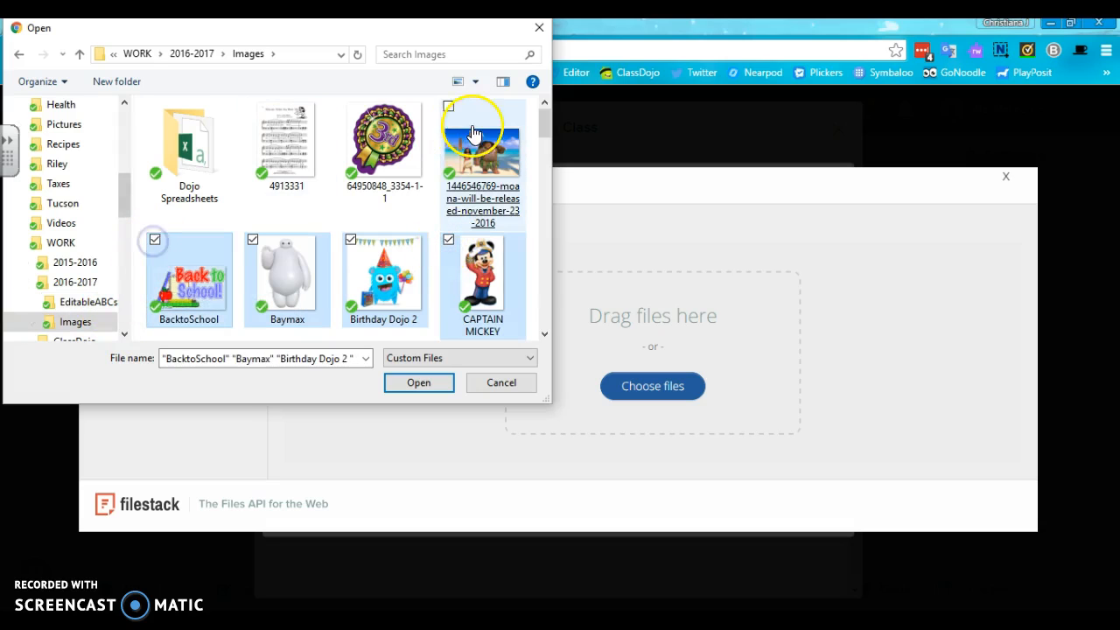
# Select Moana, CAPTAIN MICKEY, Birthday Dojo 2, class-dojo-dude and other images for upload.
pyautogui.click(418, 382)
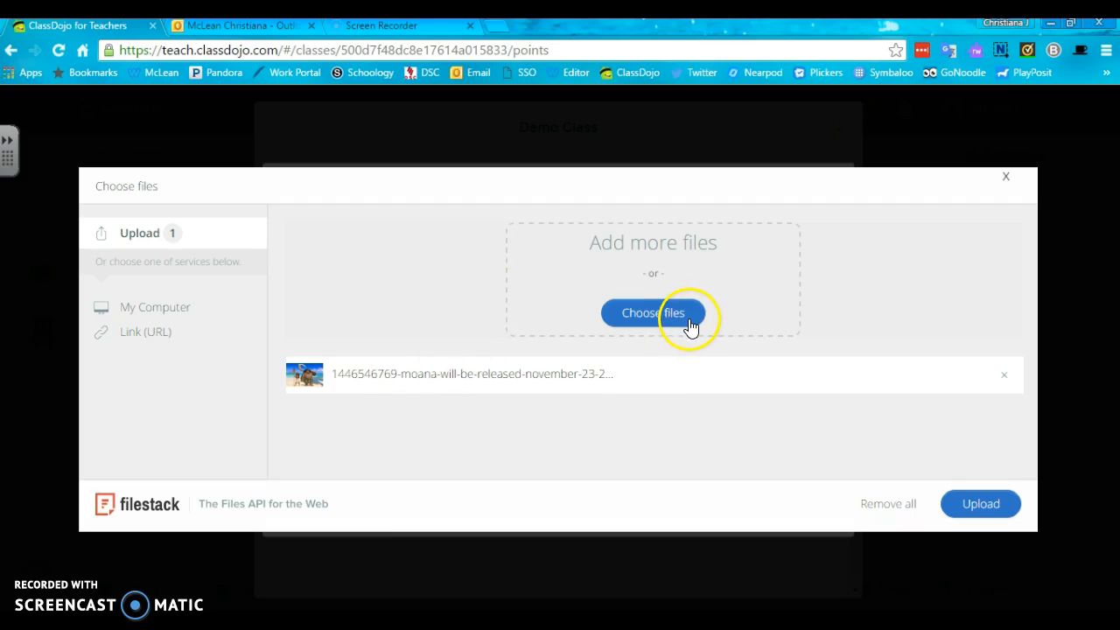
pyautogui.click(653, 312)
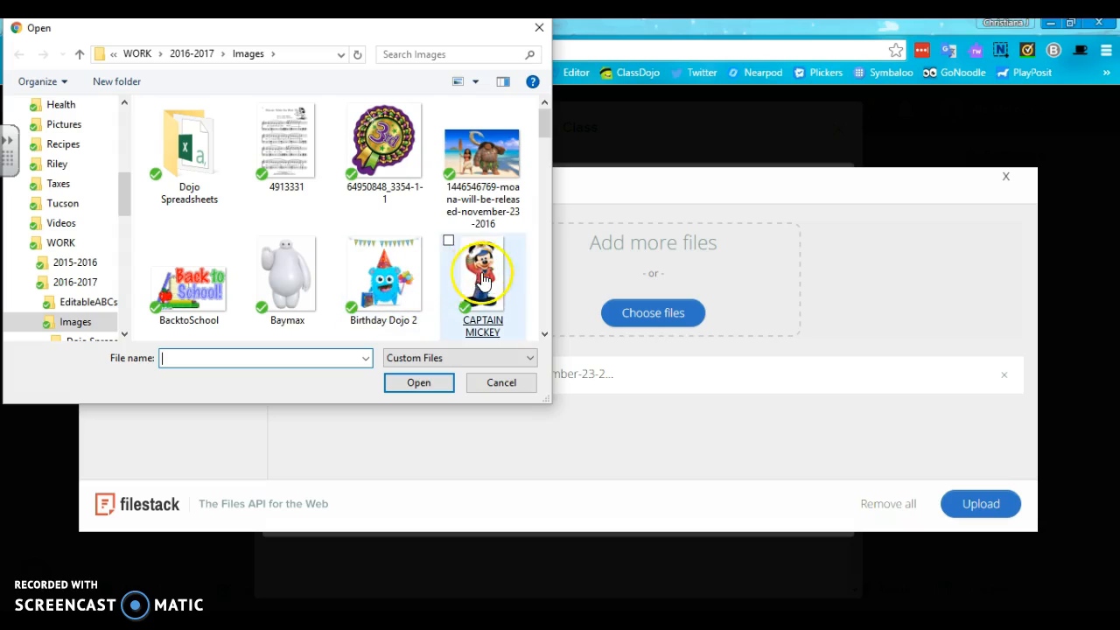
pyautogui.click(481, 153)
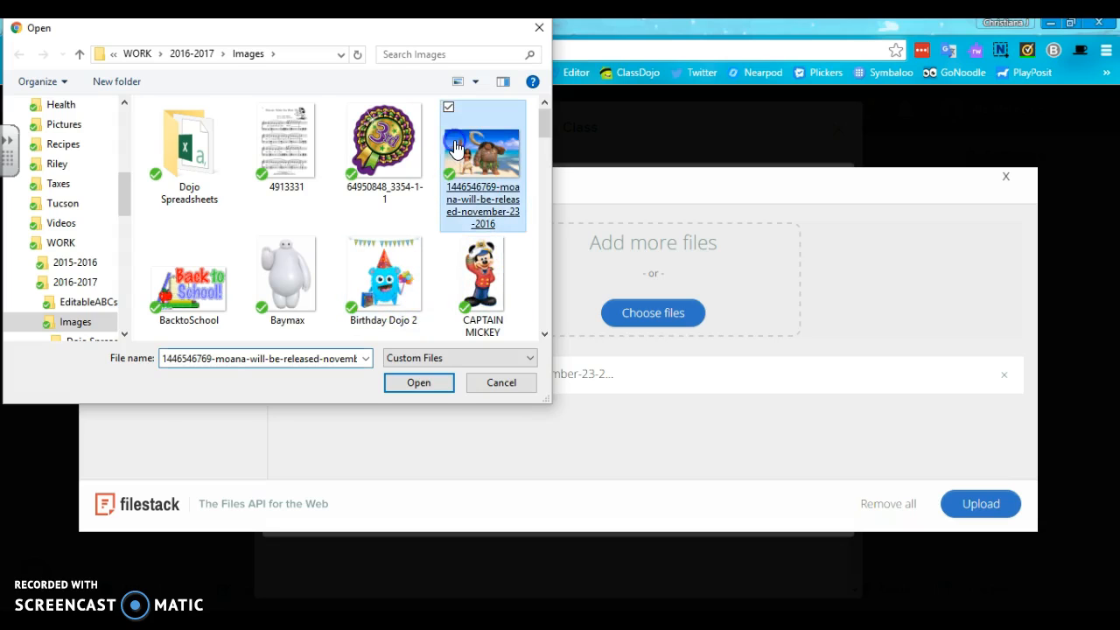
pyautogui.click(383, 272)
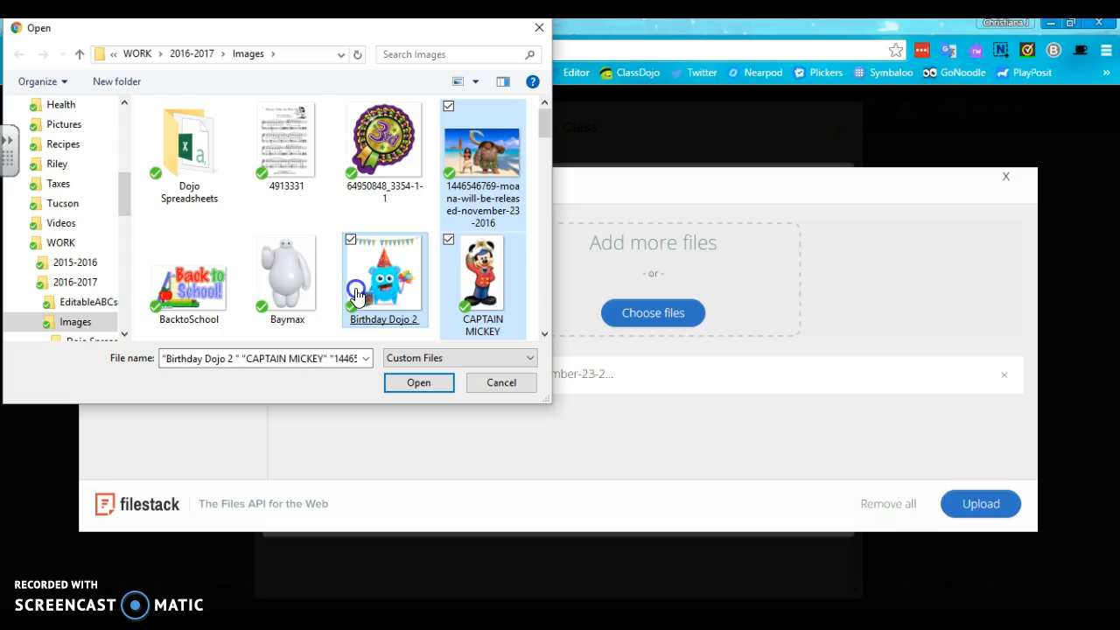
pyautogui.click(385, 145)
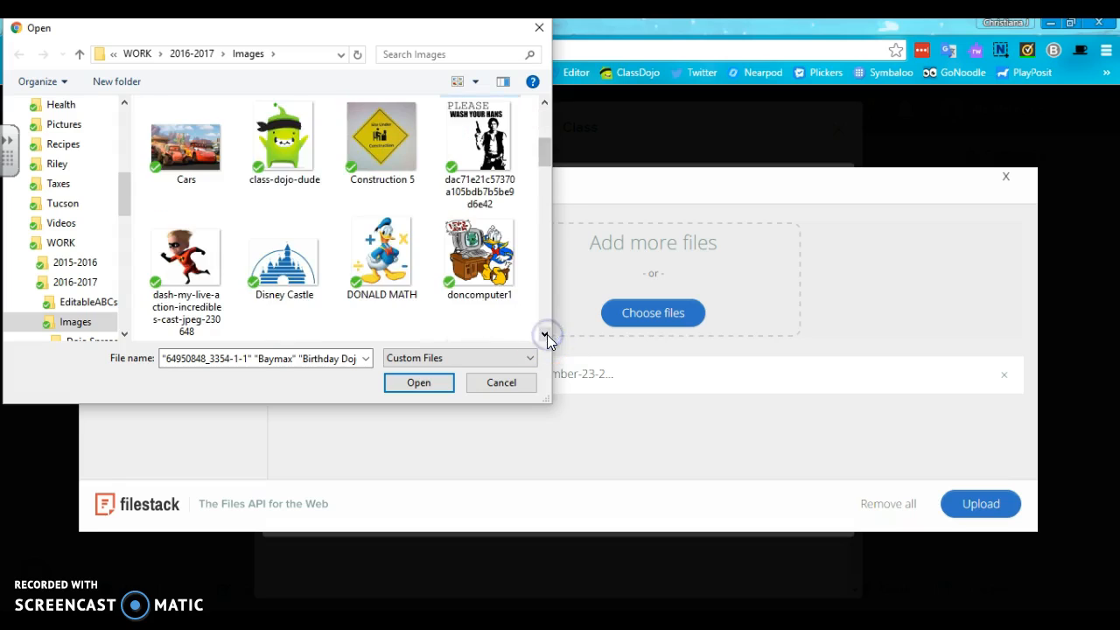
pyautogui.click(185, 263)
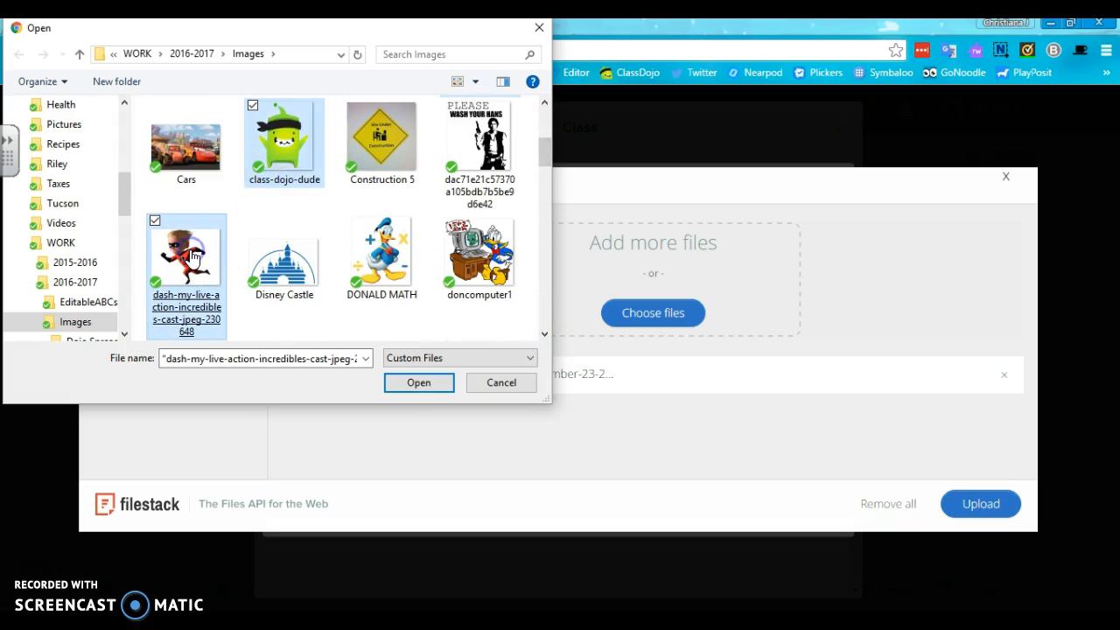
pyautogui.click(419, 382)
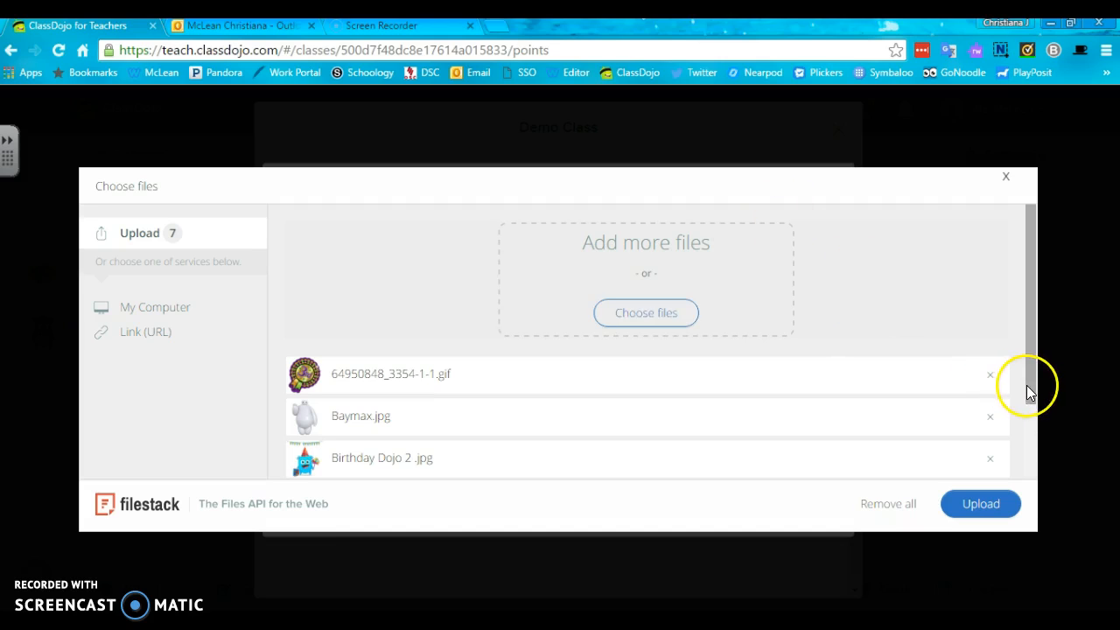
# Review the seven queued images and upload them into New Set of Avatars.
pyautogui.scroll(-3)
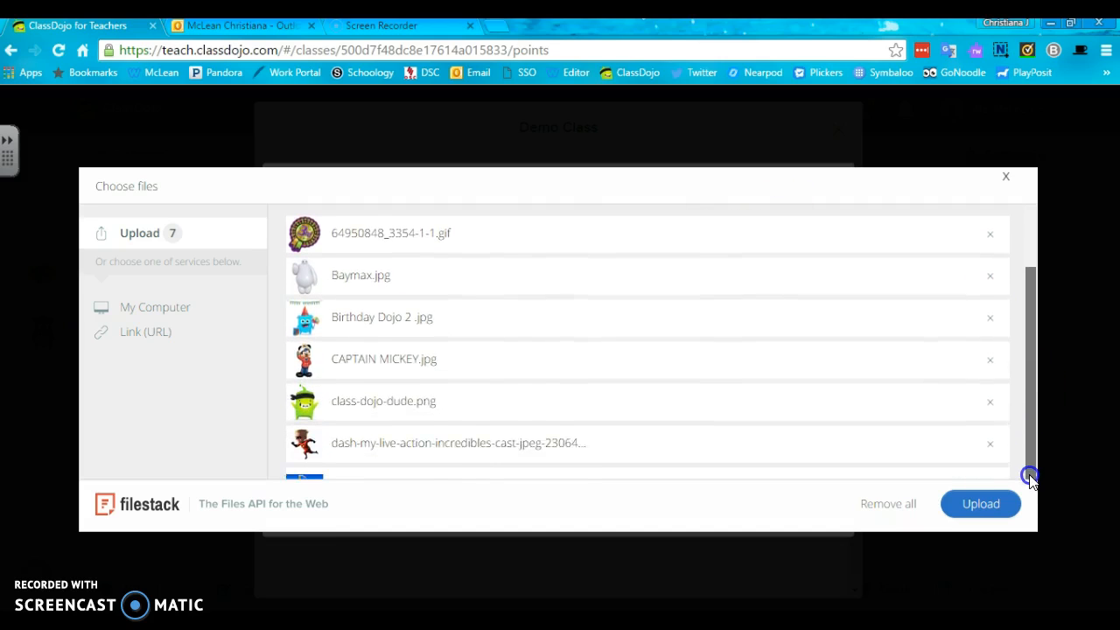
pyautogui.scroll(3)
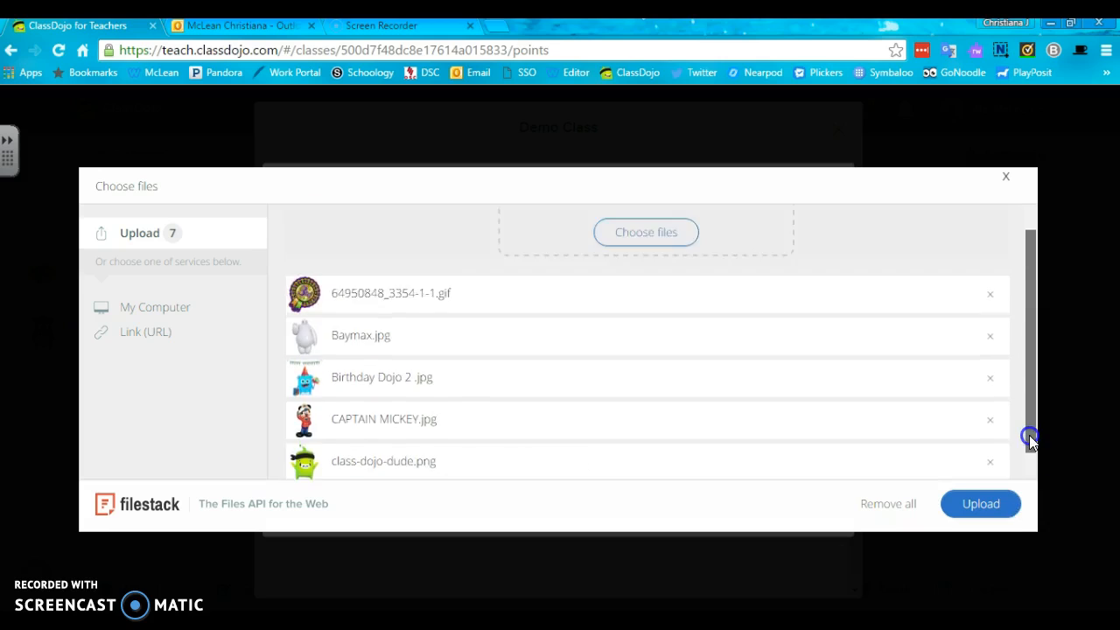
pyautogui.scroll(3)
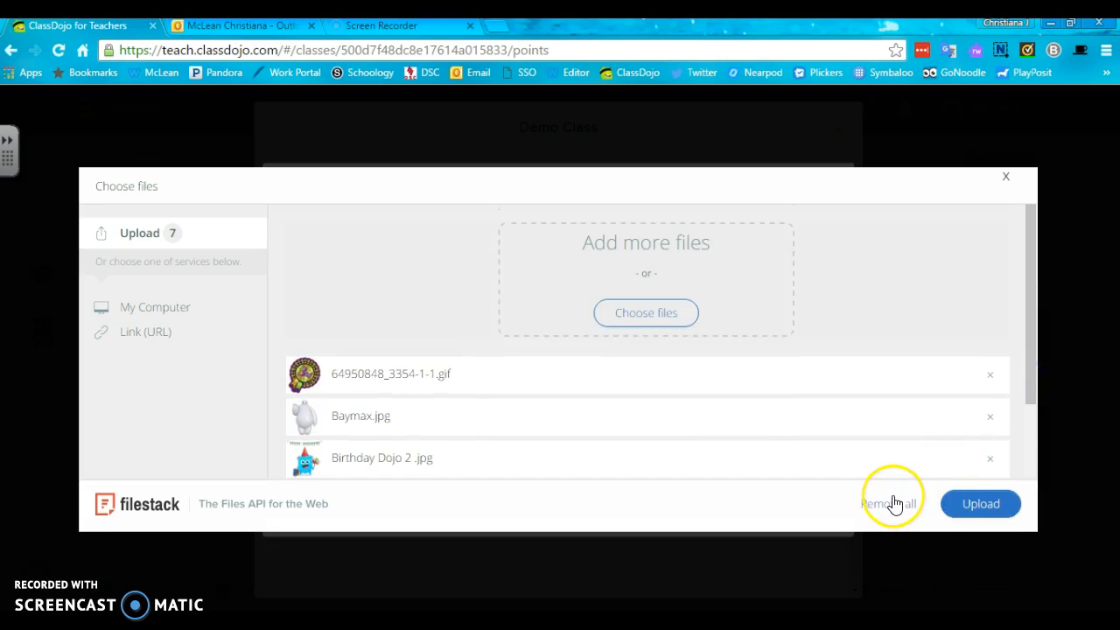
pyautogui.moveTo(981, 503)
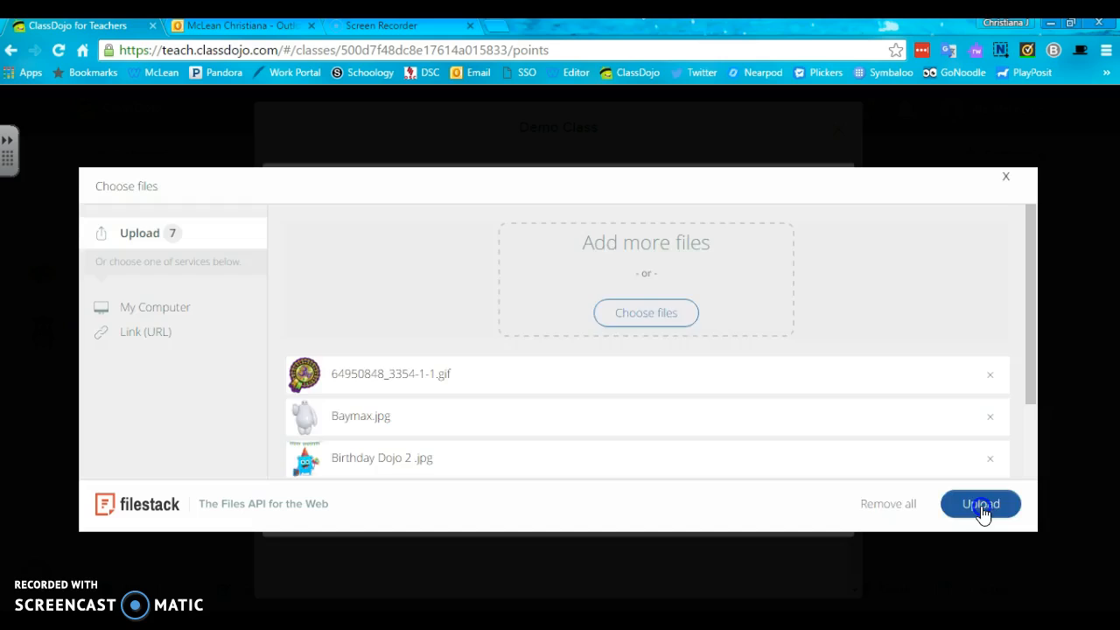
pyautogui.click(980, 503)
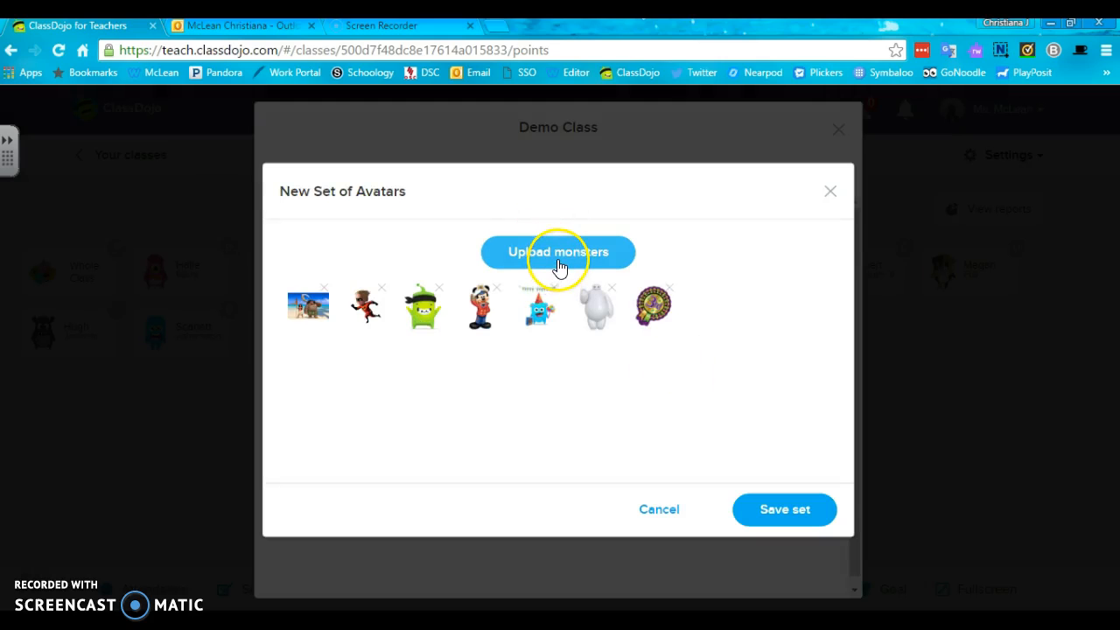
# Upload Genie, GOOD DINOSAUR and GOOFY WRITING to the set and save it.
pyautogui.click(558, 252)
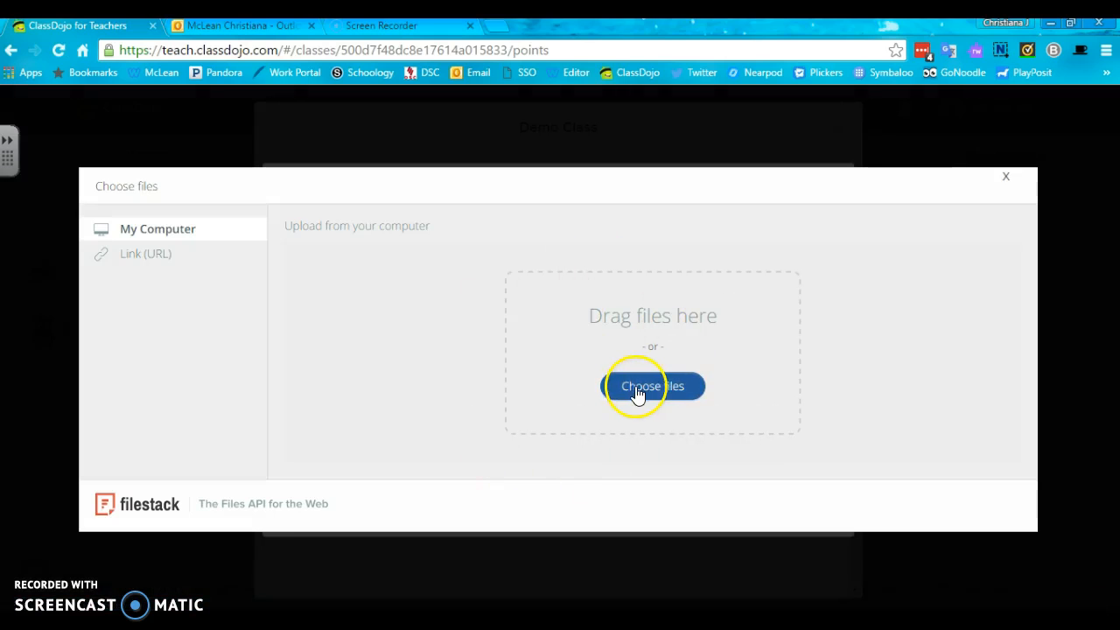
pyautogui.click(652, 386)
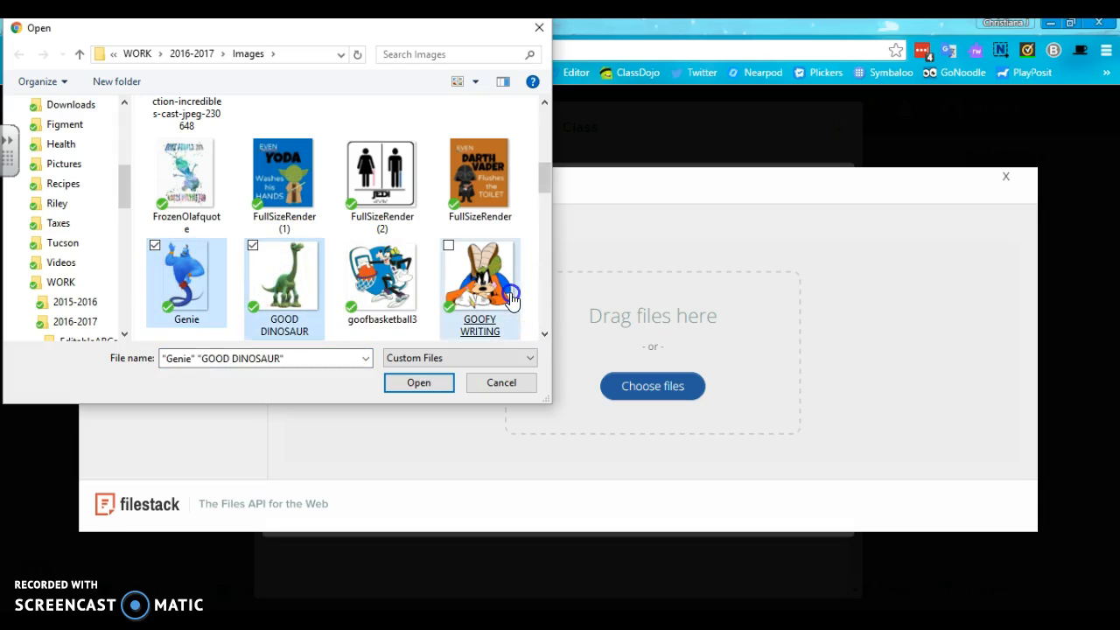
pyautogui.click(418, 383)
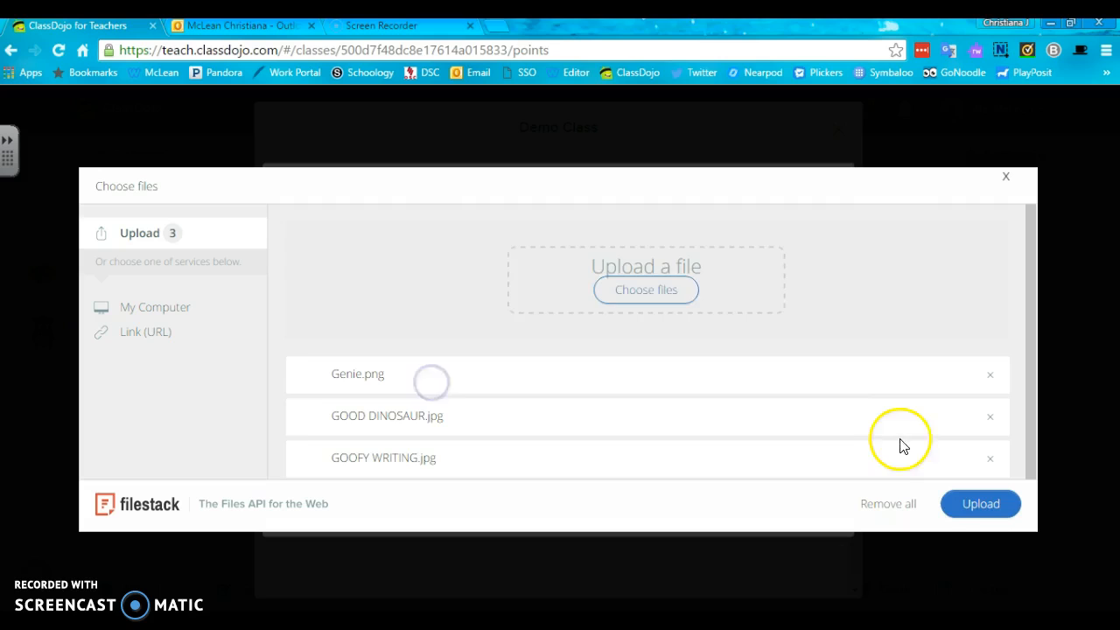
pyautogui.click(980, 503)
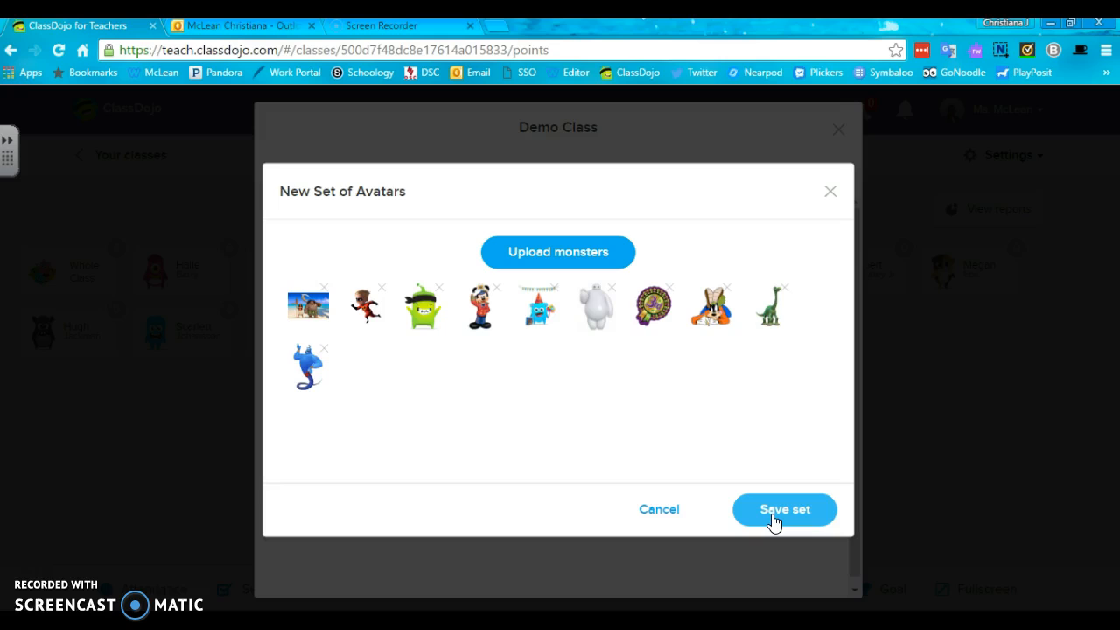
pyautogui.click(783, 509)
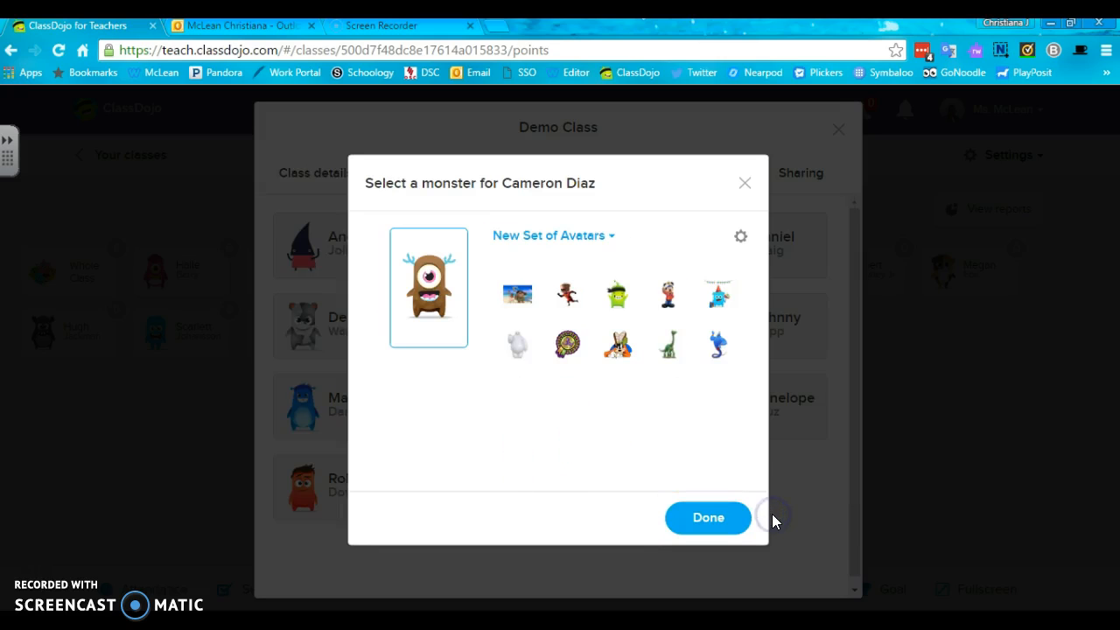
pyautogui.moveTo(472, 302)
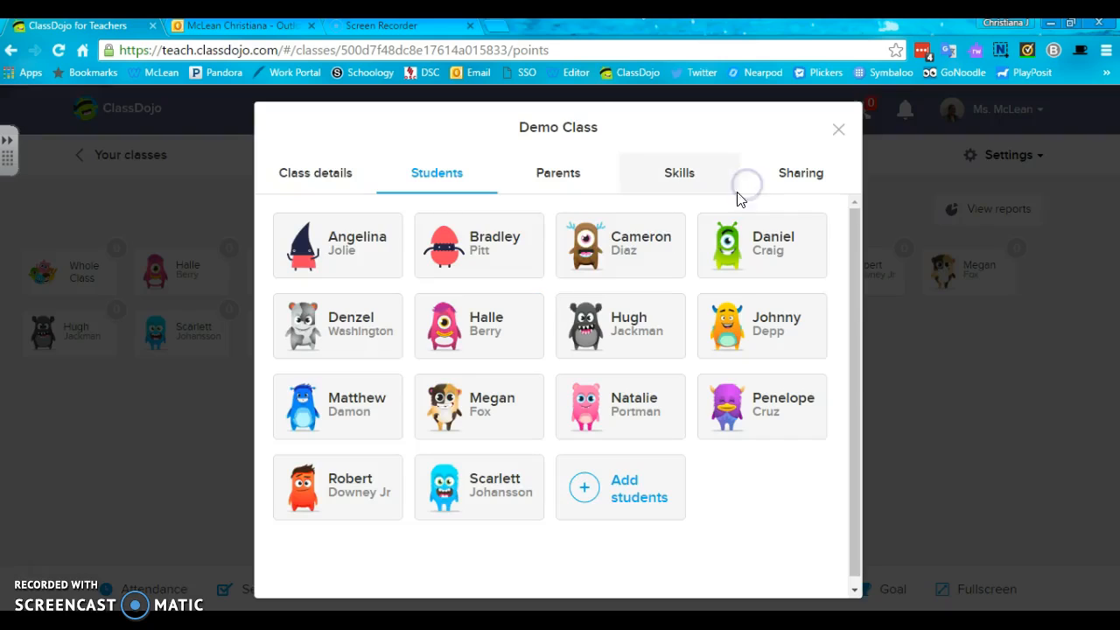
# Set Cameron Diaz's avatar to Baymax from New Set of Avatars and save.
pyautogui.click(620, 244)
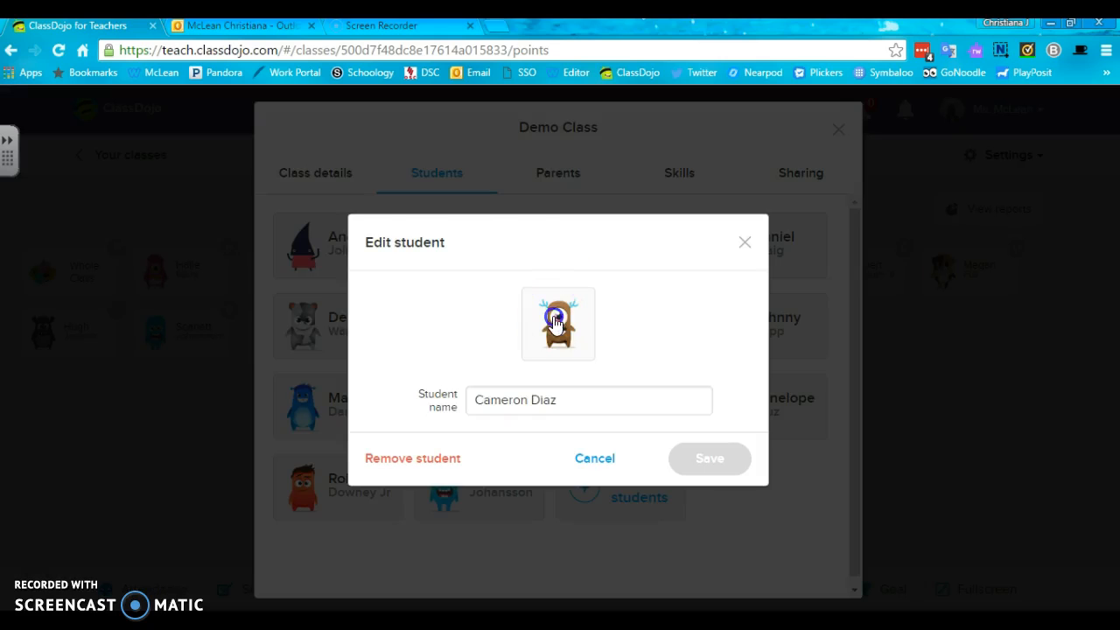
pyautogui.click(558, 324)
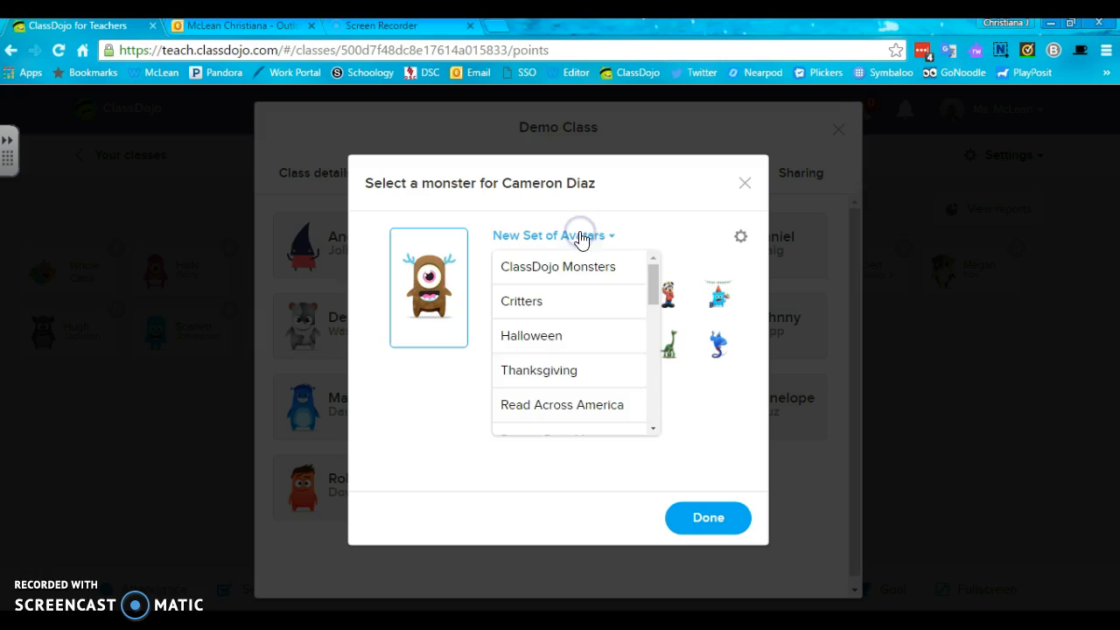
pyautogui.scroll(-3)
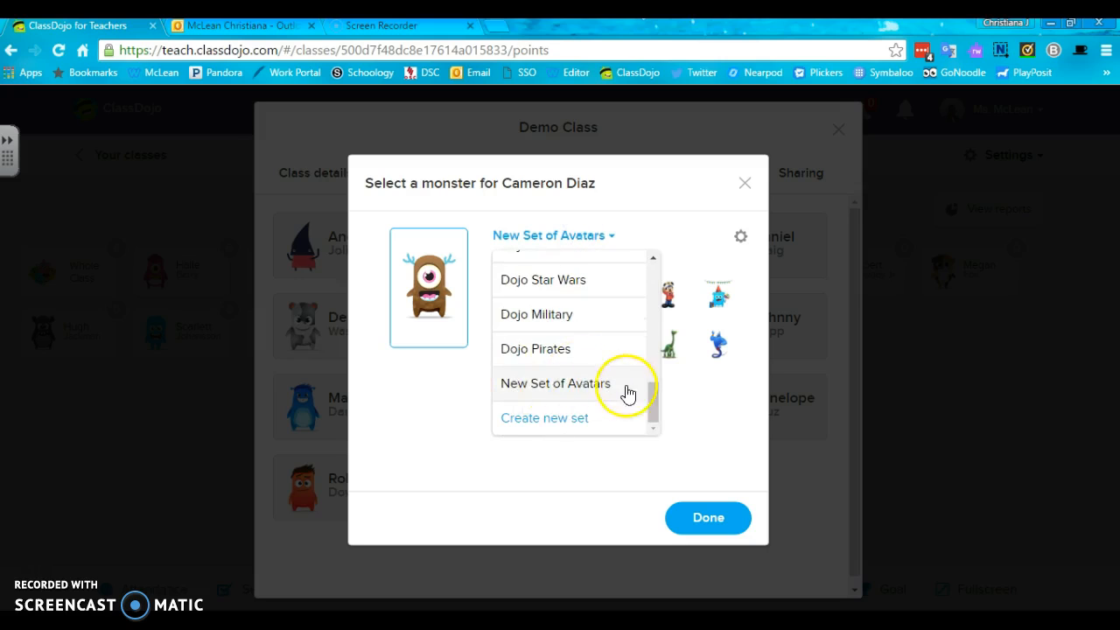
pyautogui.click(555, 383)
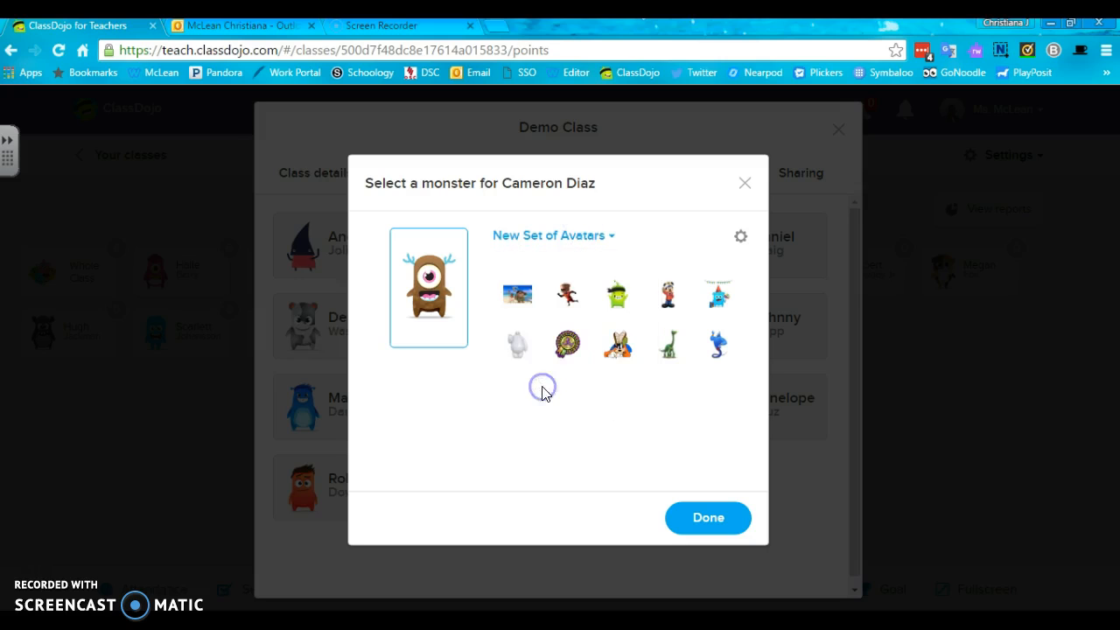
pyautogui.click(516, 344)
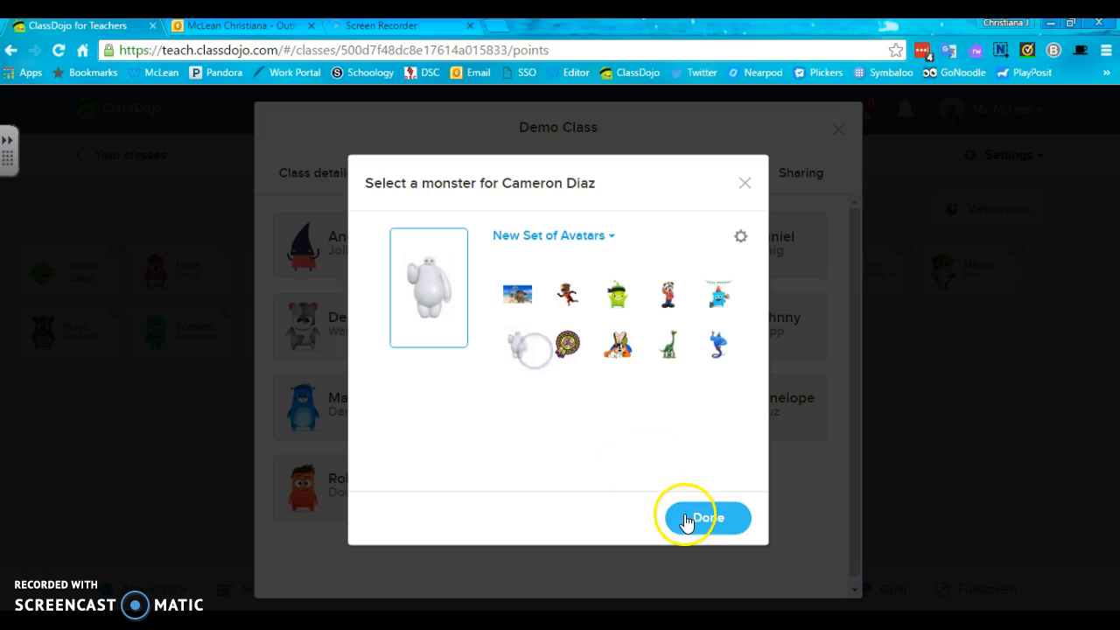
pyautogui.click(707, 517)
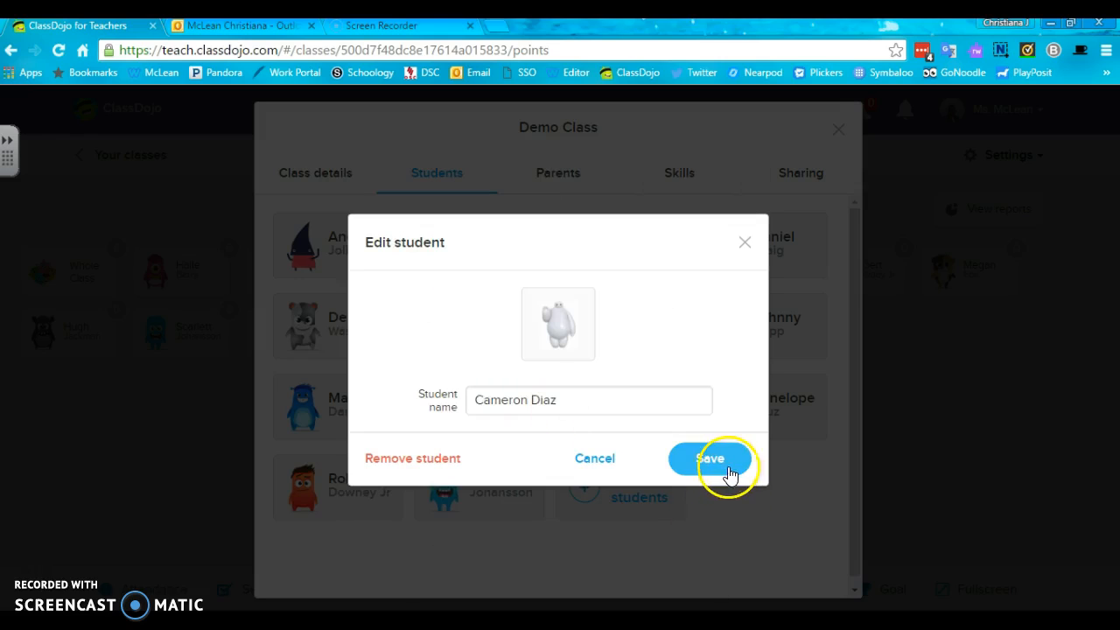
pyautogui.click(710, 458)
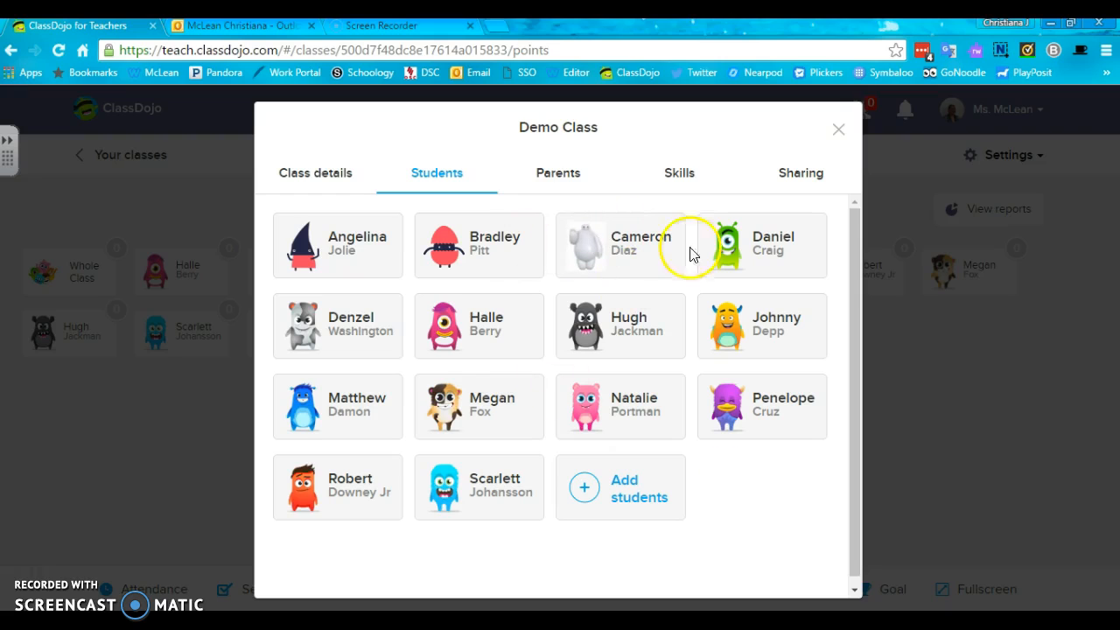
# Change Daniel Craig's avatar to the candy corn from the Halloween avatar set.
pyautogui.click(760, 245)
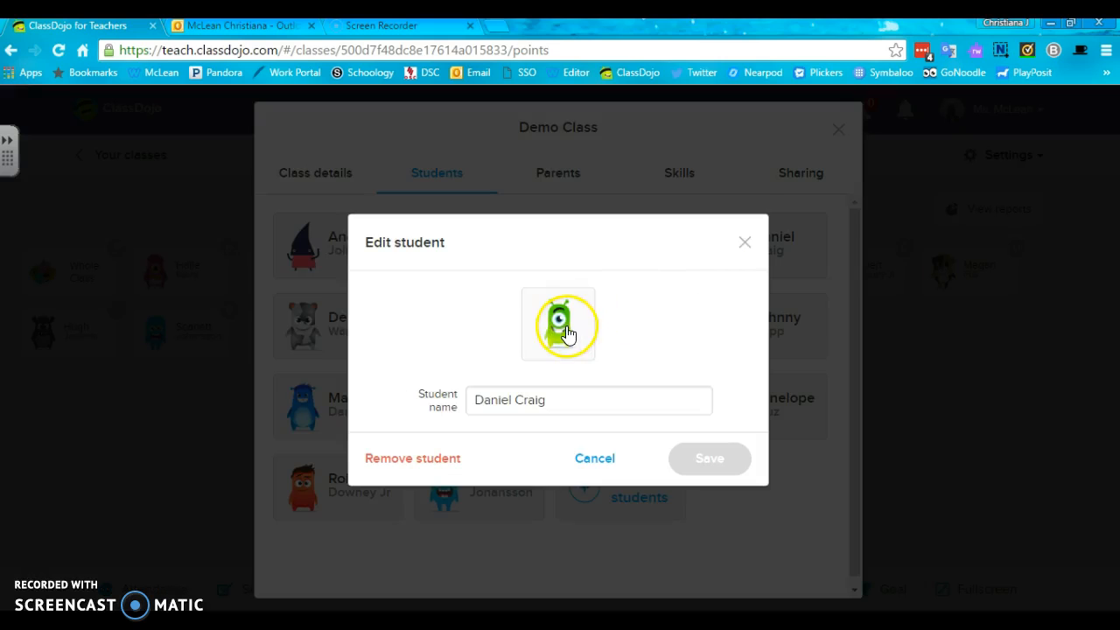
pyautogui.click(558, 324)
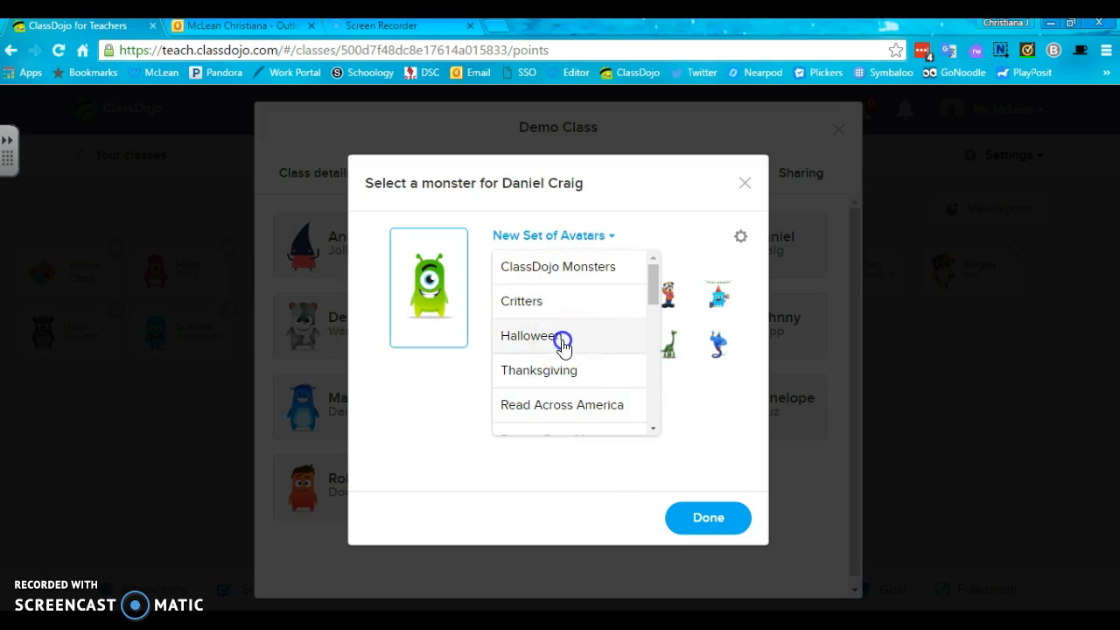
pyautogui.click(529, 335)
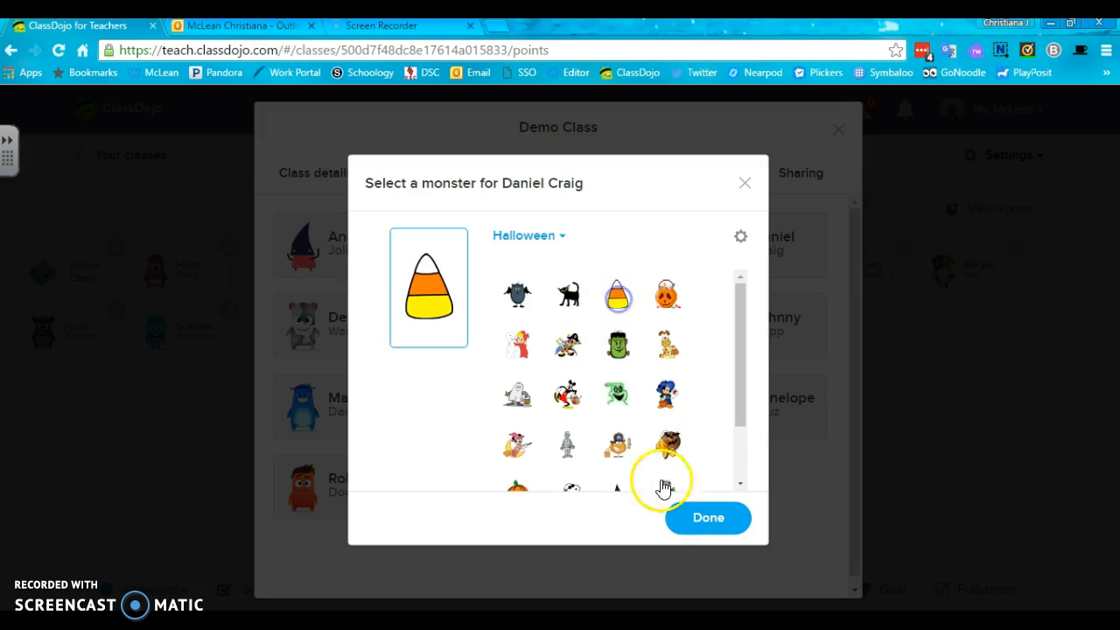
pyautogui.click(707, 517)
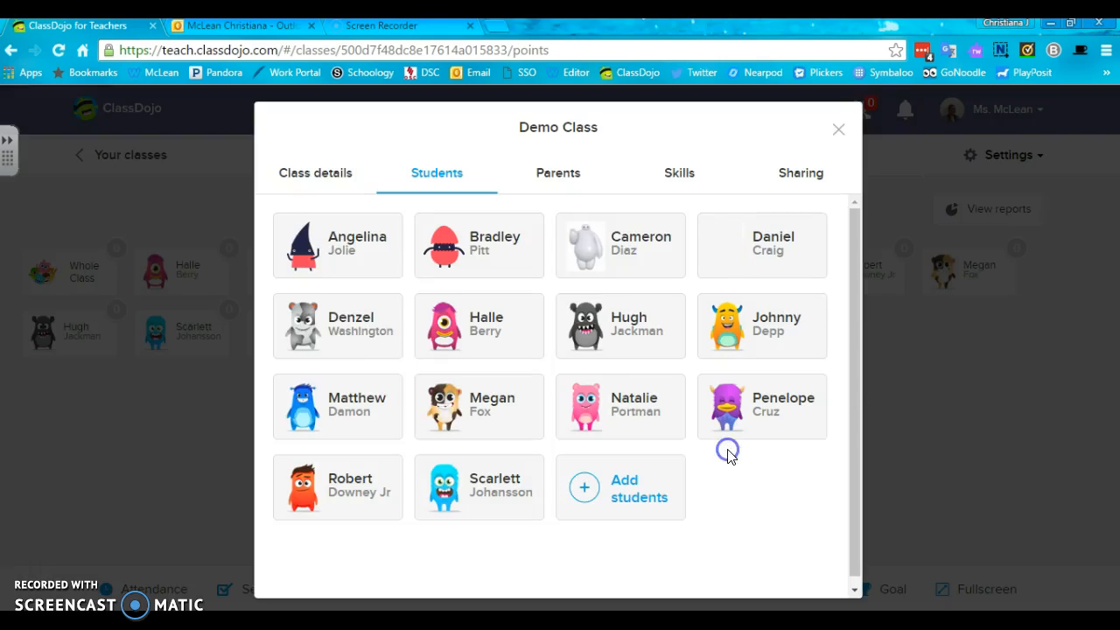
# Give Denzel Washington the Thanksgiving Pooh and Piglet avatar.
pyautogui.click(337, 325)
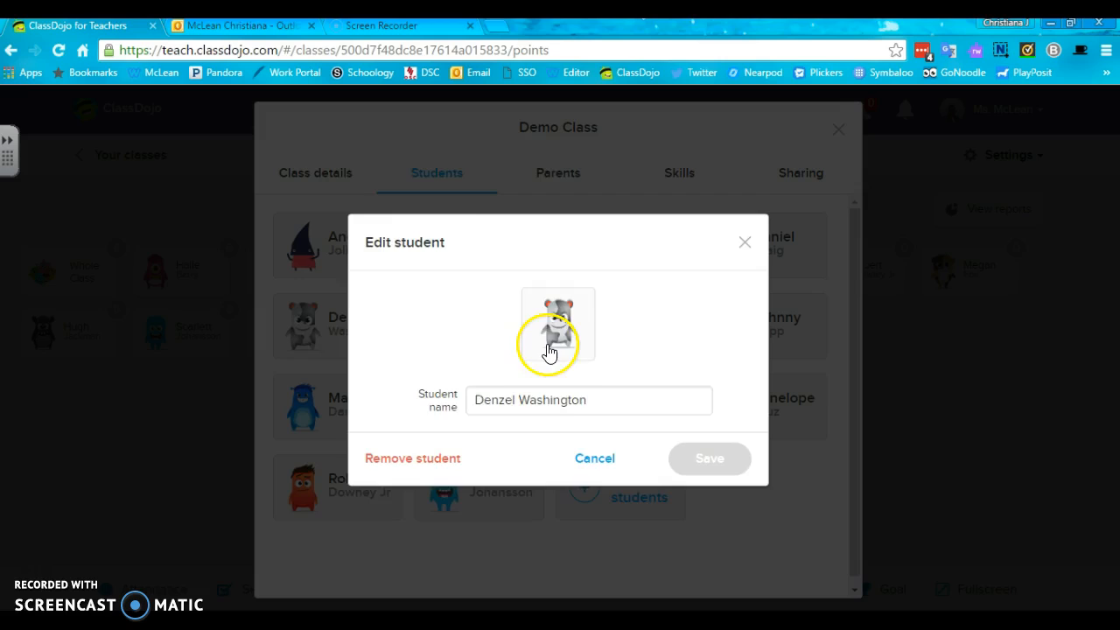
pyautogui.click(558, 324)
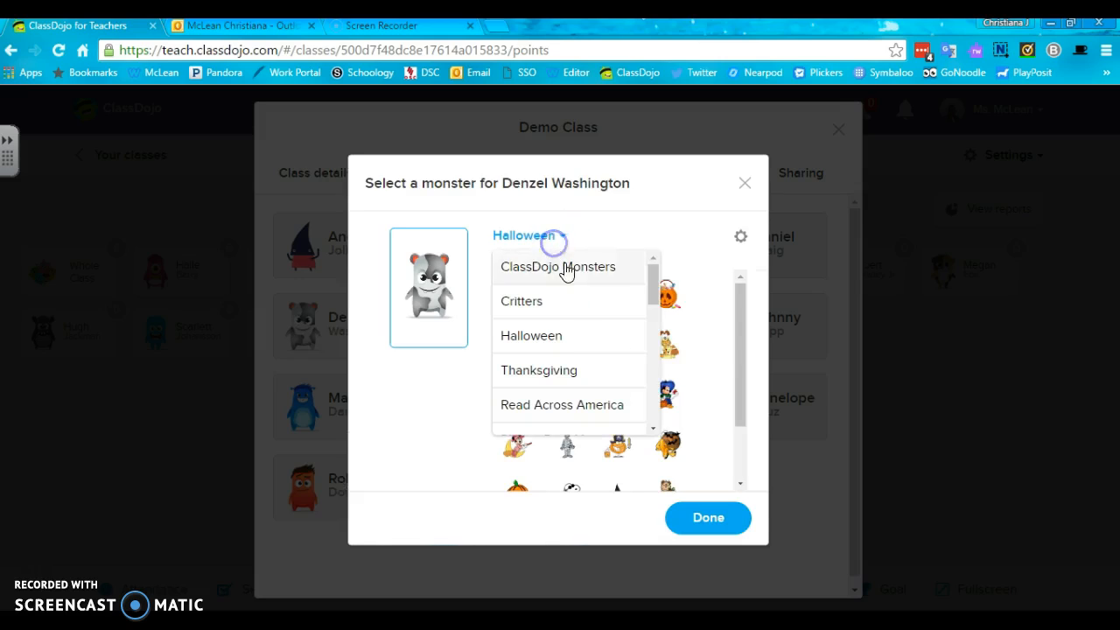
pyautogui.click(538, 369)
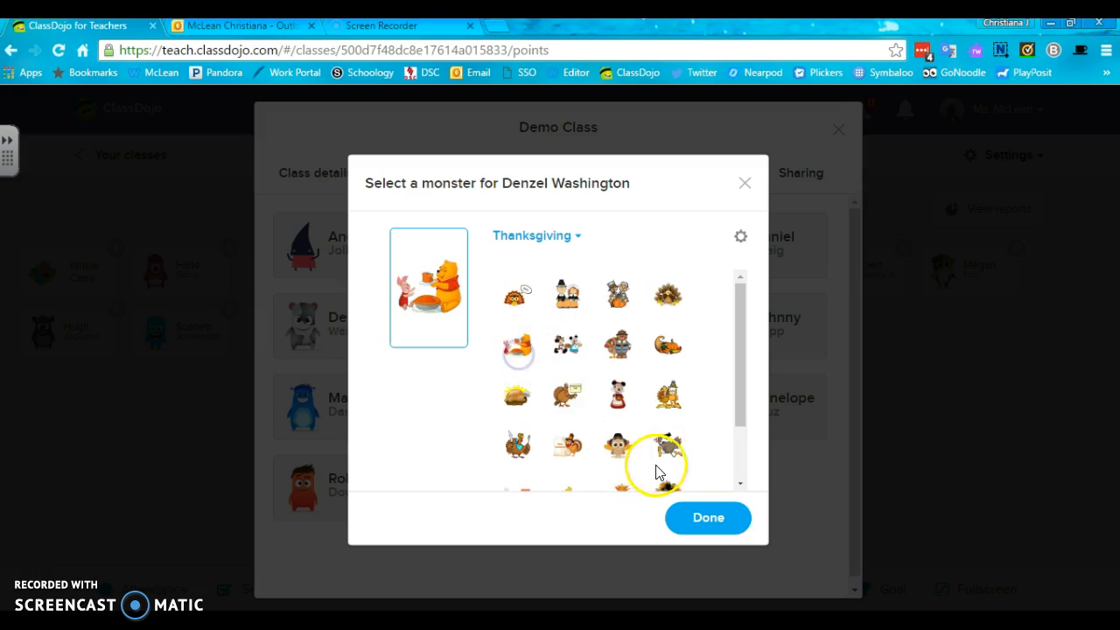
pyautogui.click(707, 517)
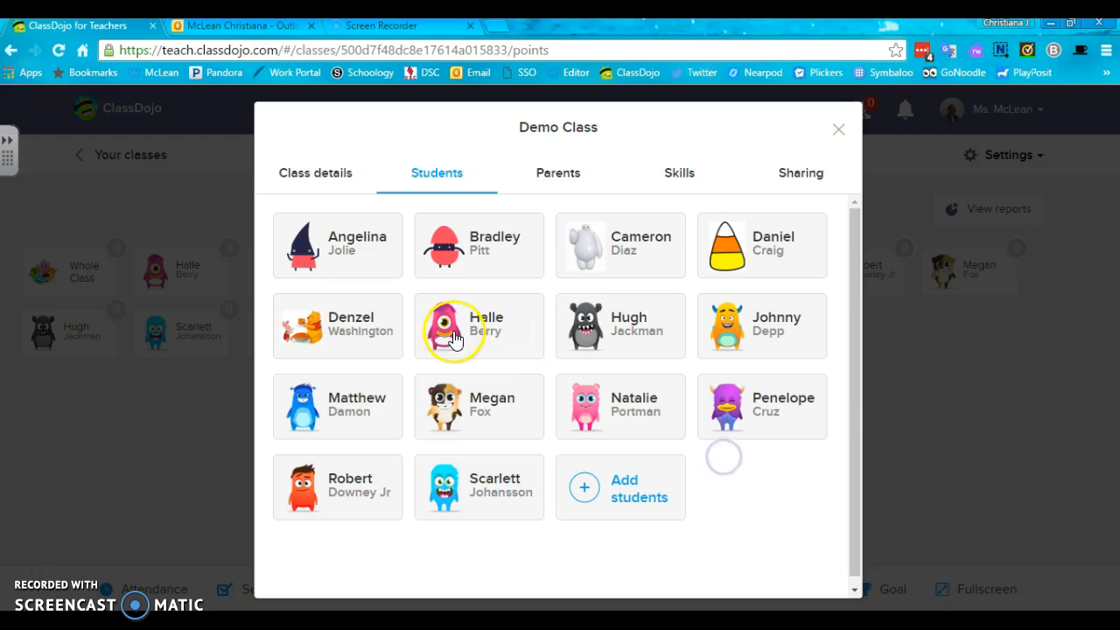
# Give Halle Berry the blue party-hat birthday monster from New Set of Avatars.
pyautogui.click(452, 326)
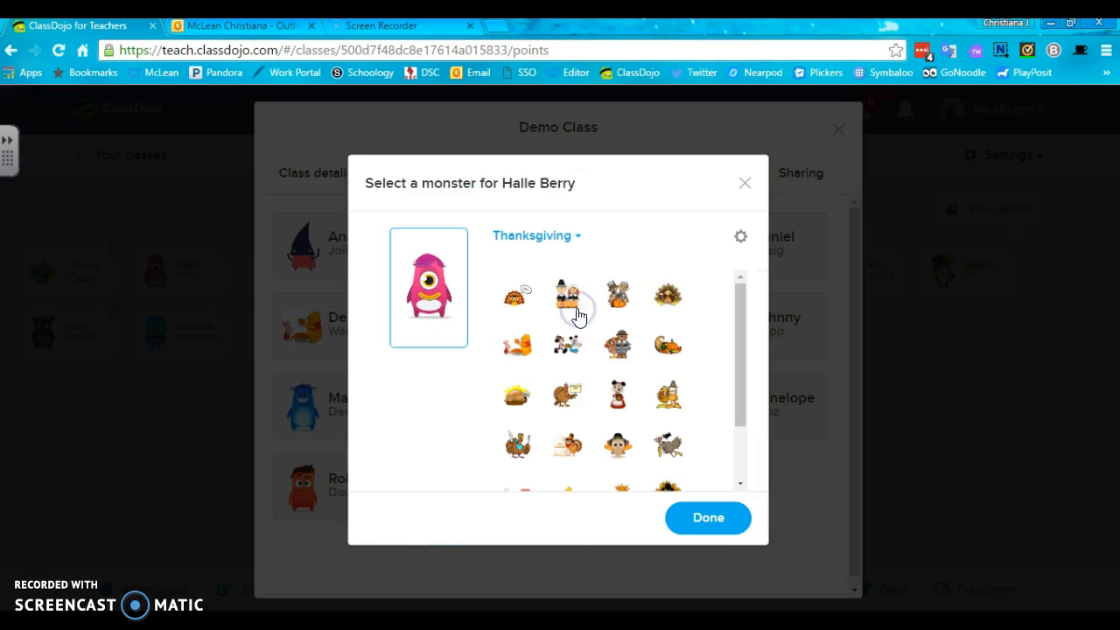
pyautogui.click(534, 234)
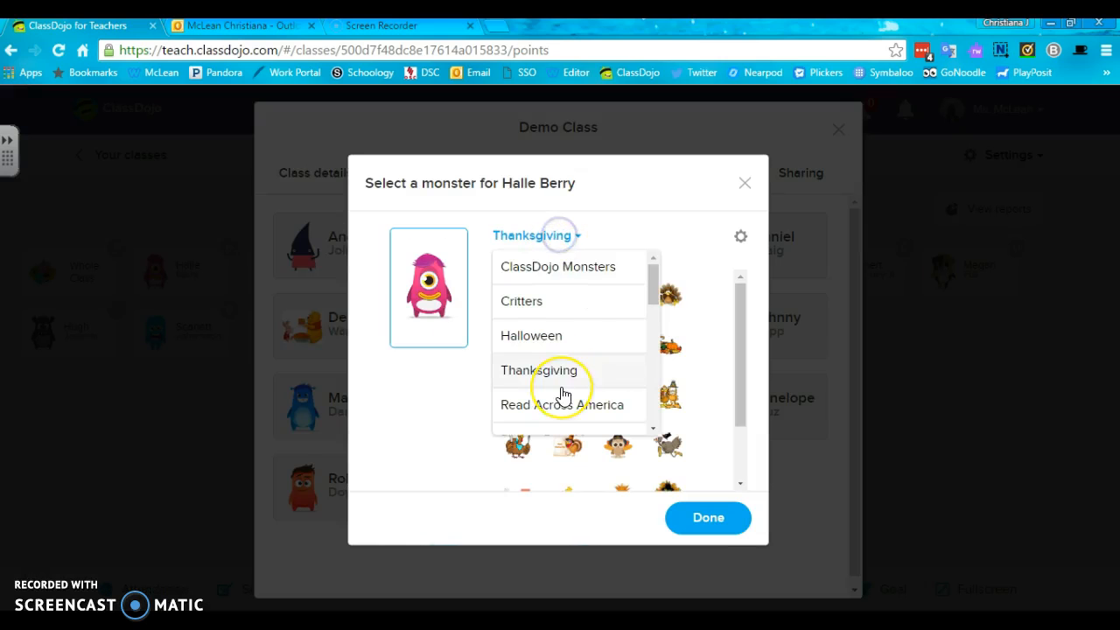
pyautogui.click(567, 386)
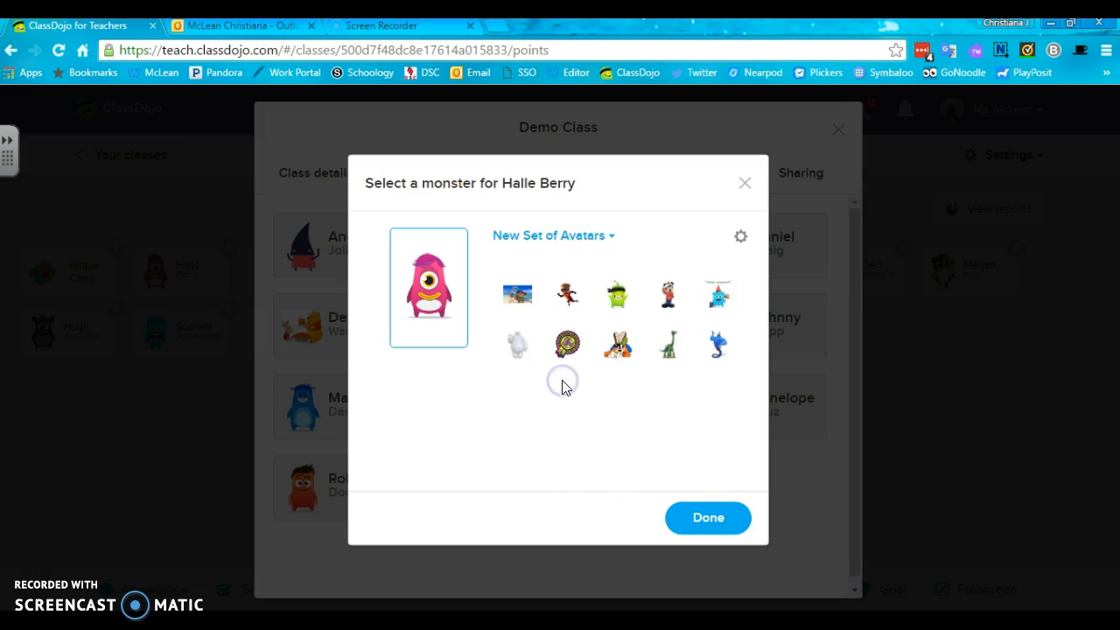
pyautogui.click(719, 294)
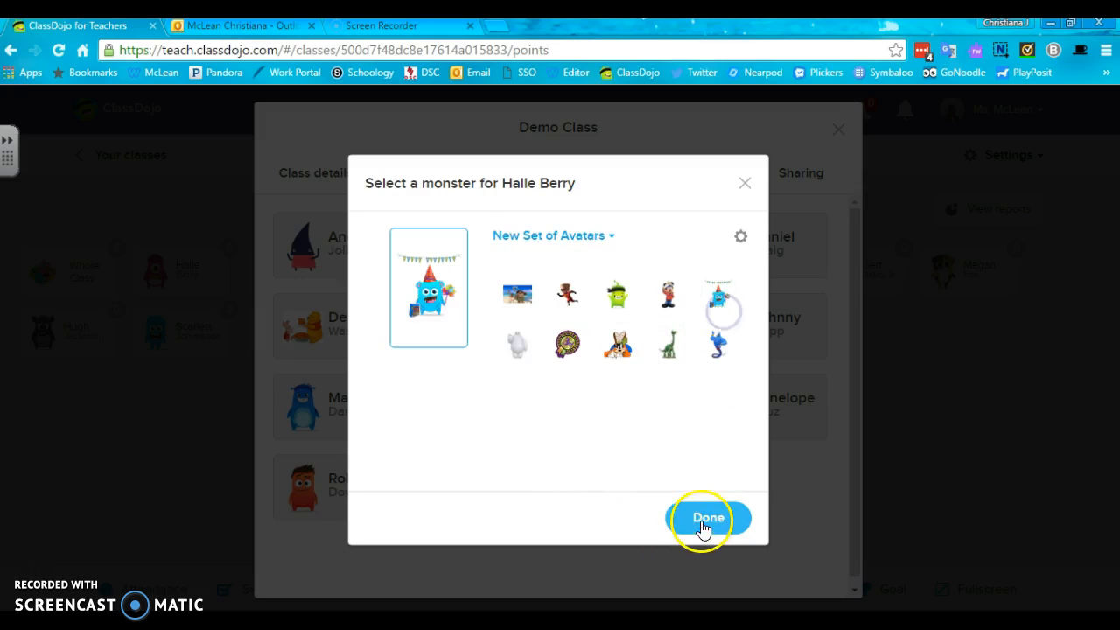
pyautogui.click(707, 517)
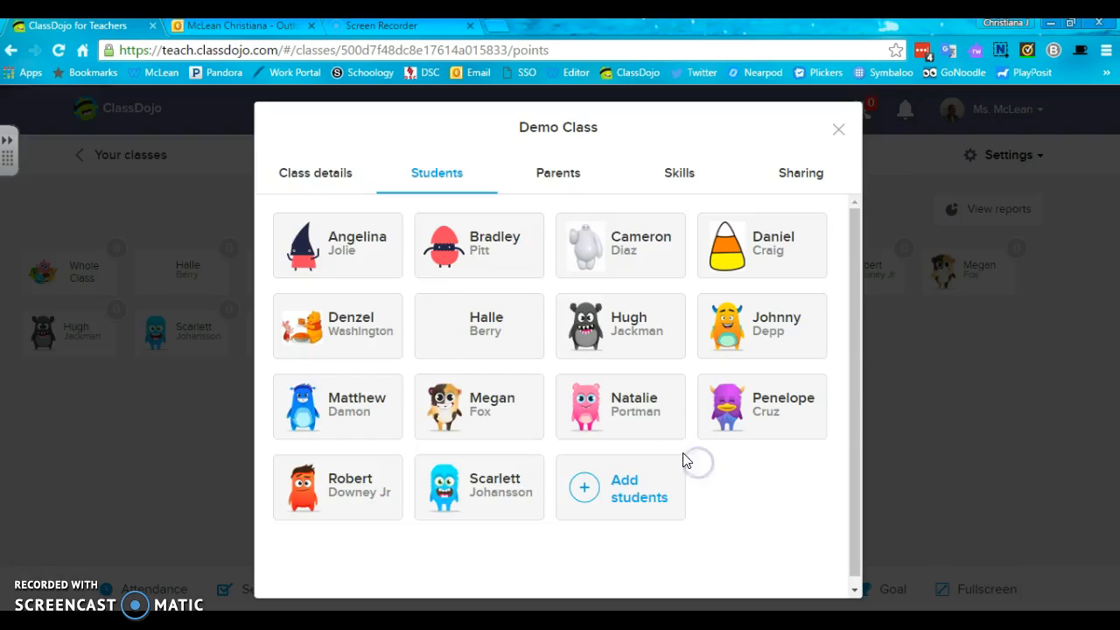
# Browse Hugh Jackman's avatar sets, then close and reopen his avatar picker unchanged.
pyautogui.click(619, 326)
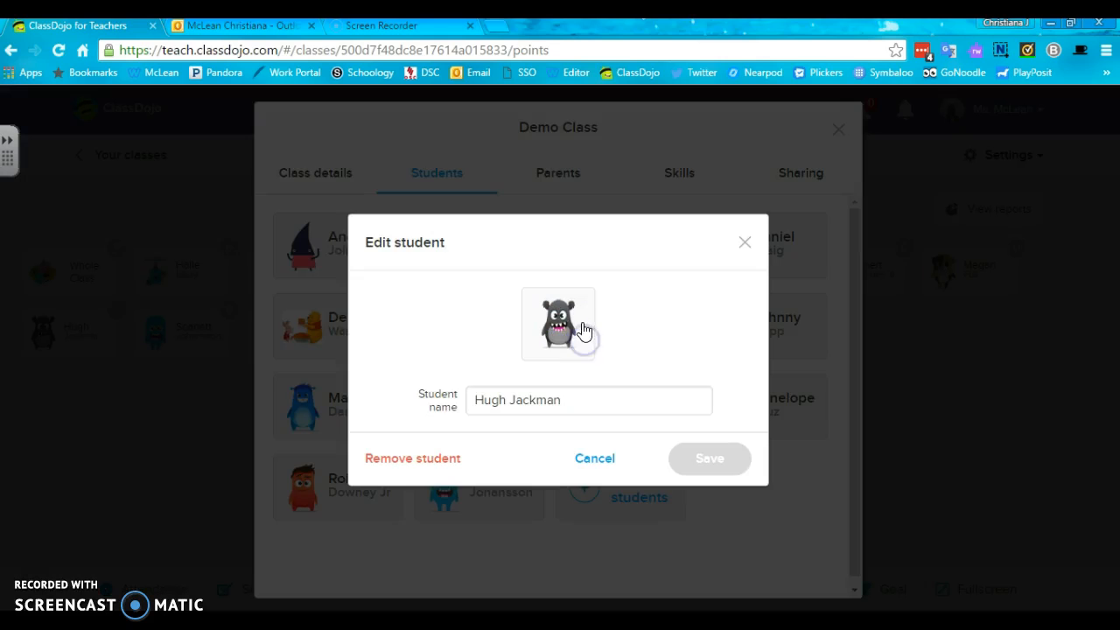
pyautogui.click(557, 323)
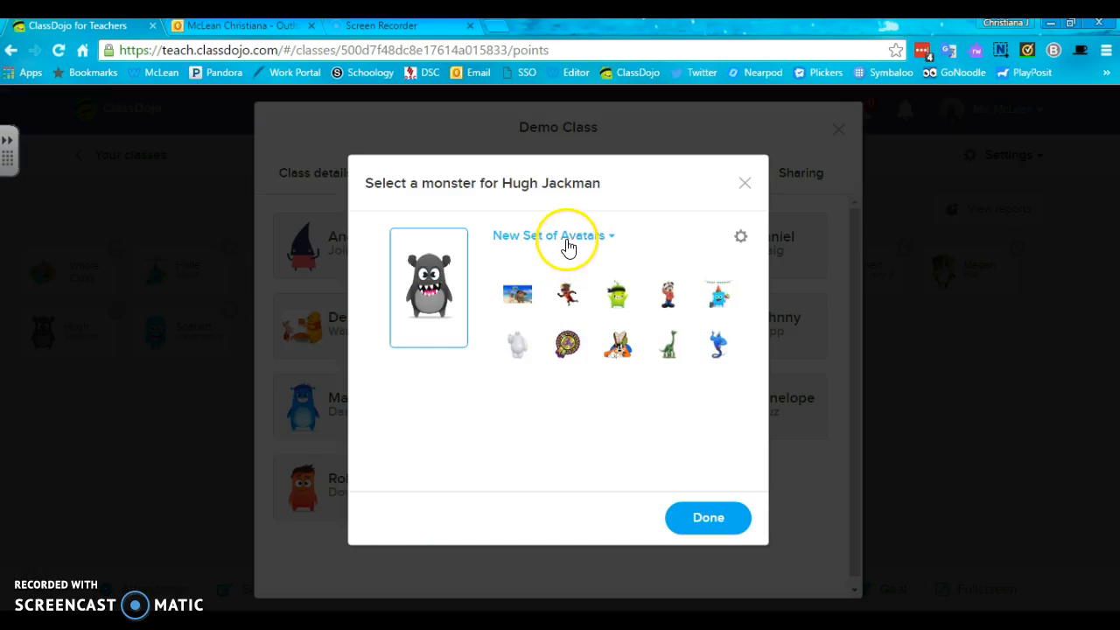
pyautogui.click(549, 235)
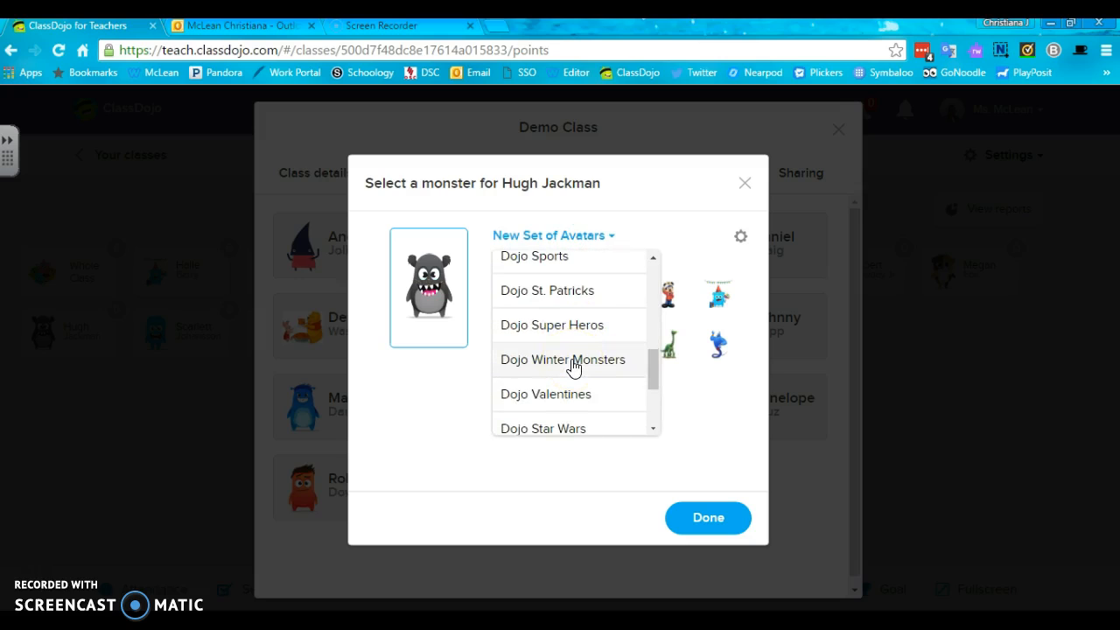
pyautogui.scroll(-3)
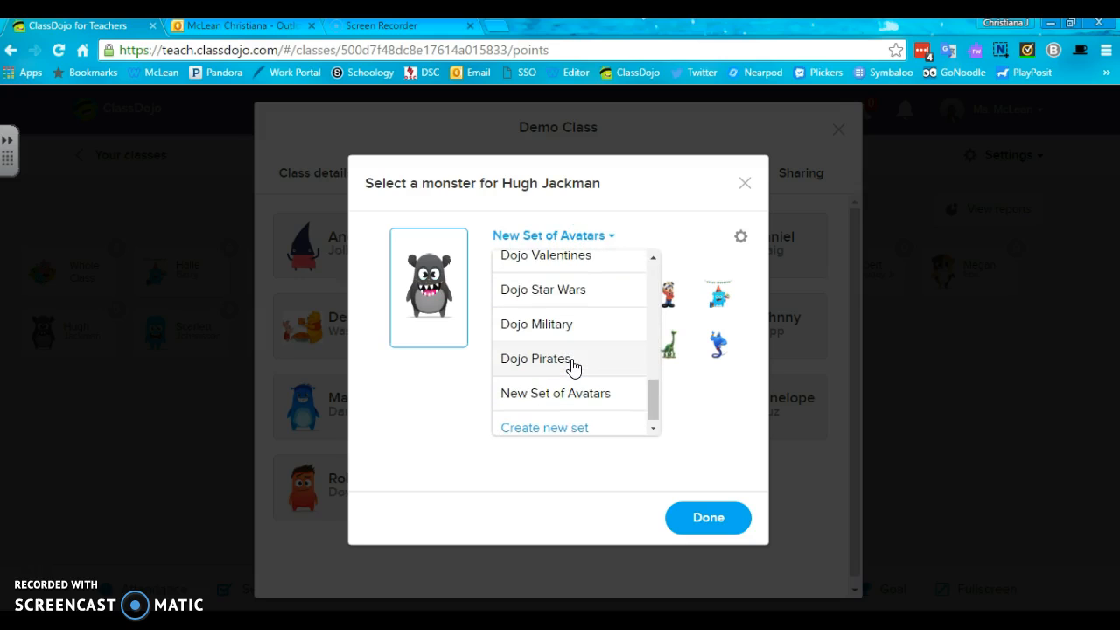
pyautogui.scroll(3)
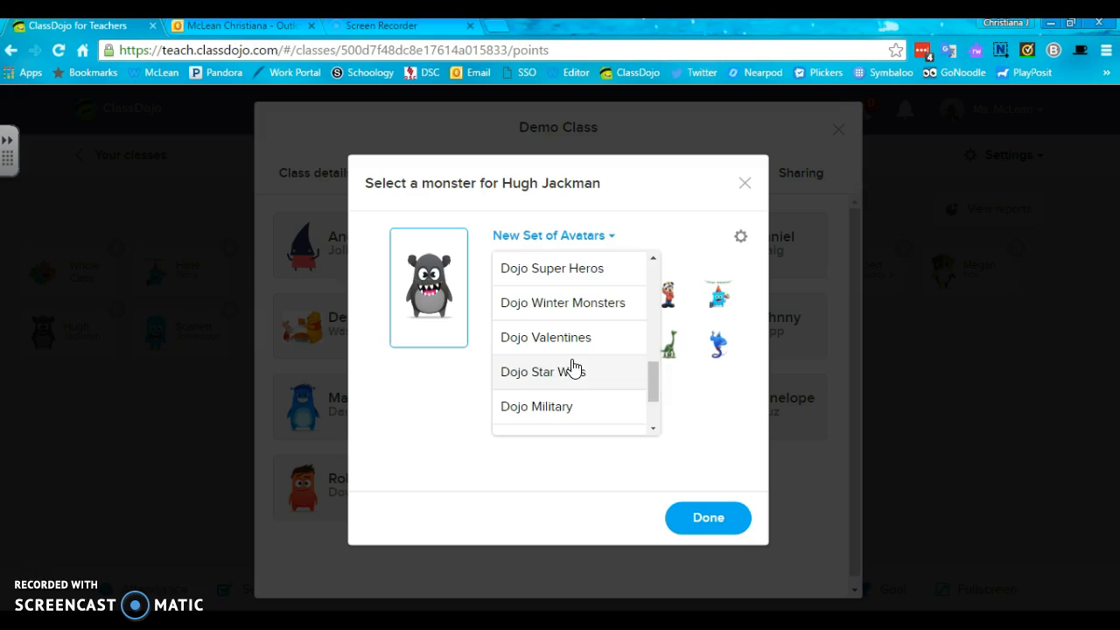
pyautogui.scroll(3)
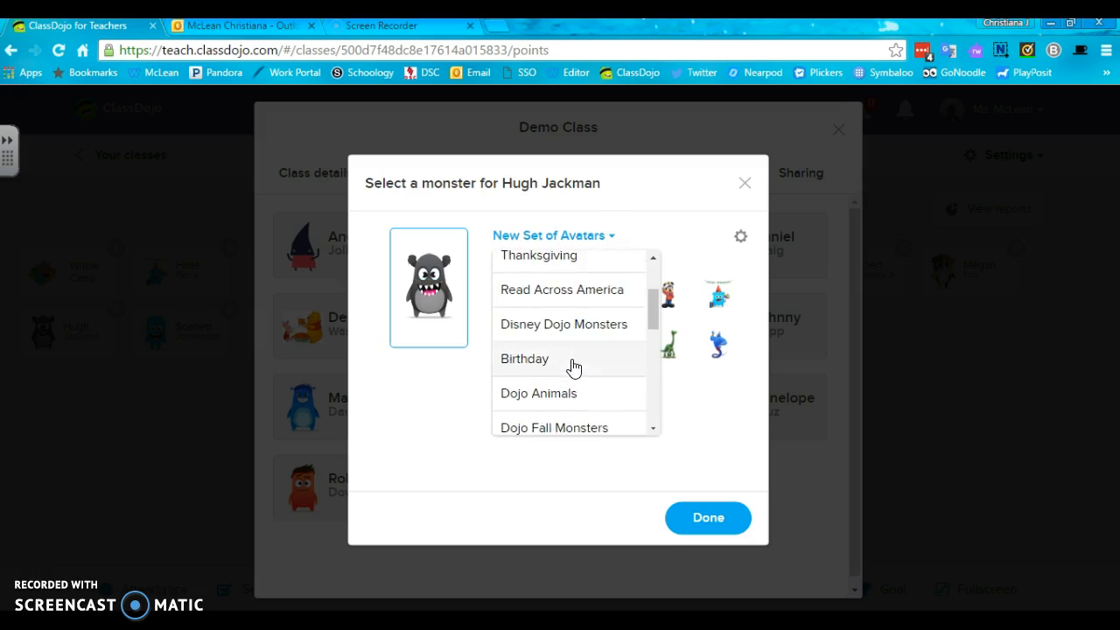
pyautogui.scroll(3)
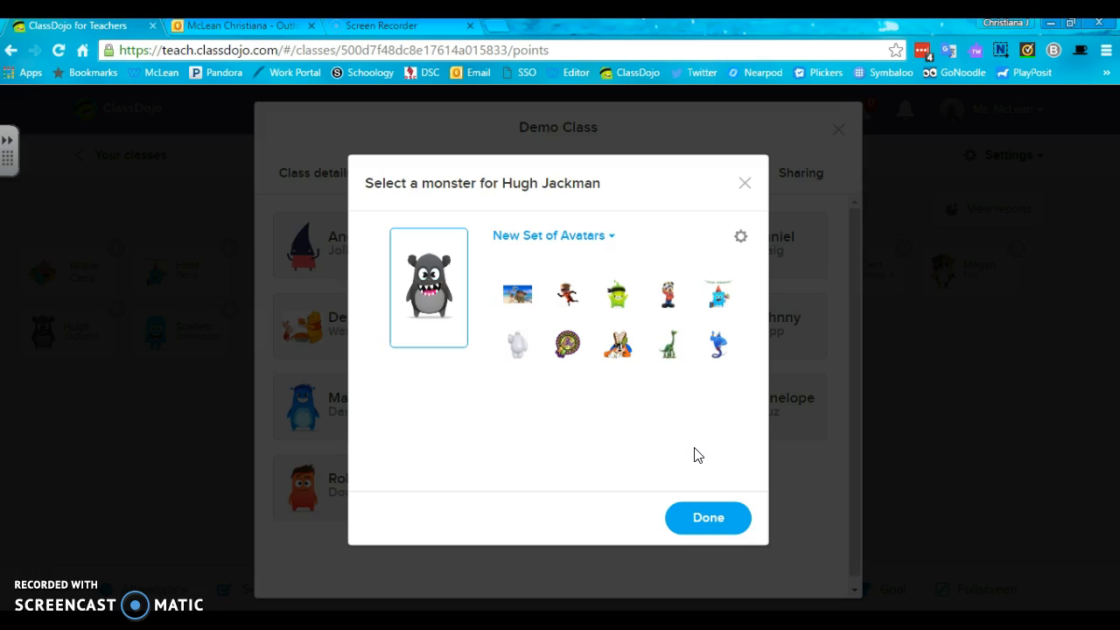
pyautogui.moveTo(570, 398)
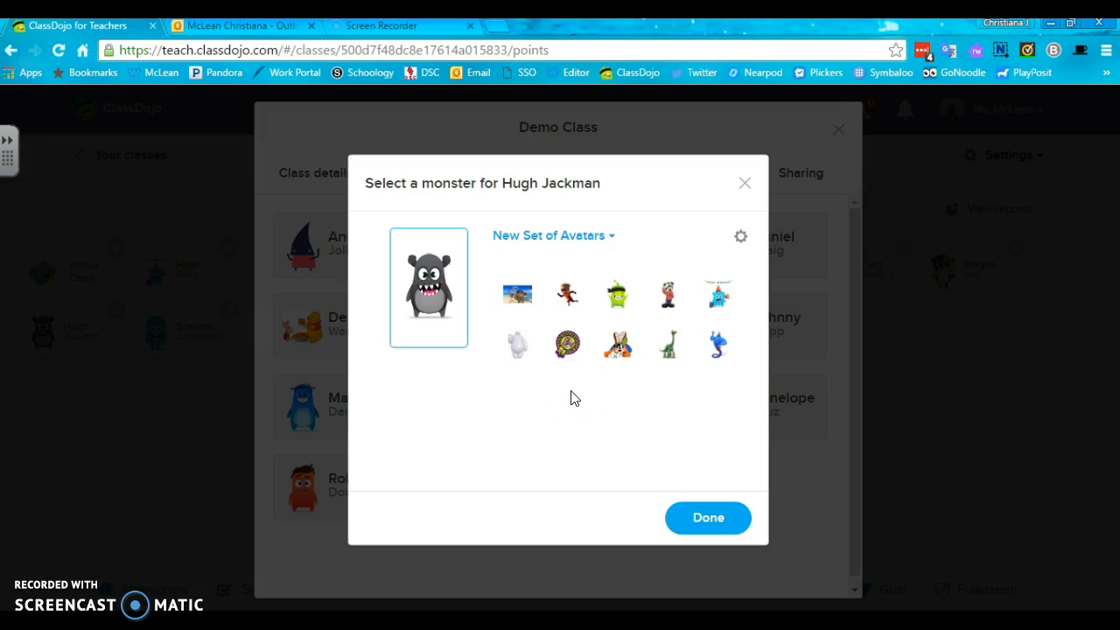
pyautogui.moveTo(694, 497)
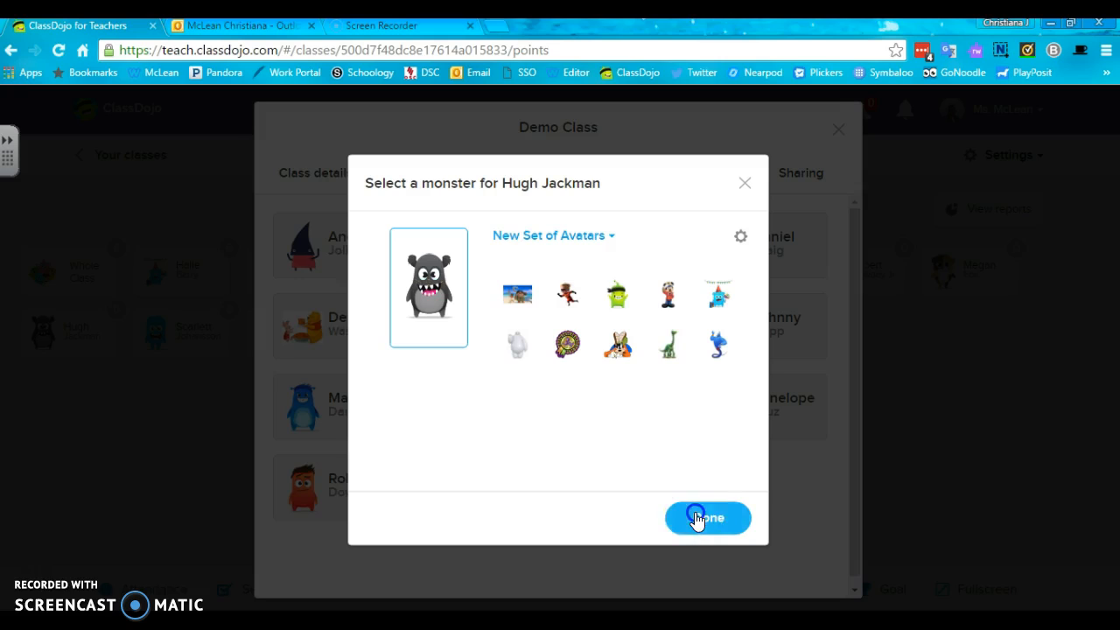
pyautogui.click(707, 517)
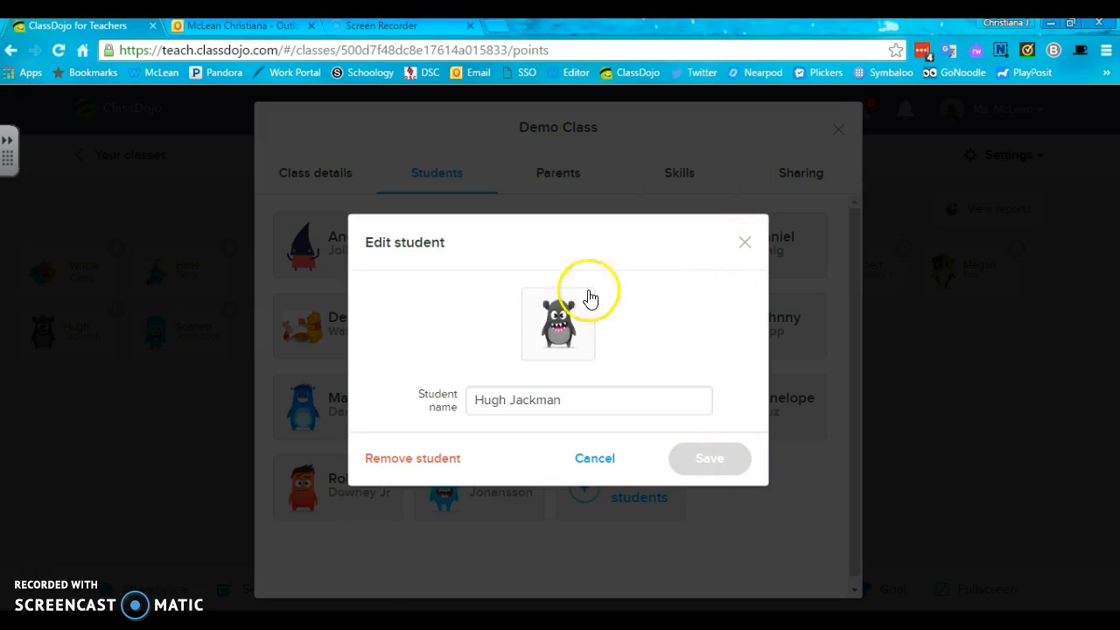
pyautogui.click(558, 323)
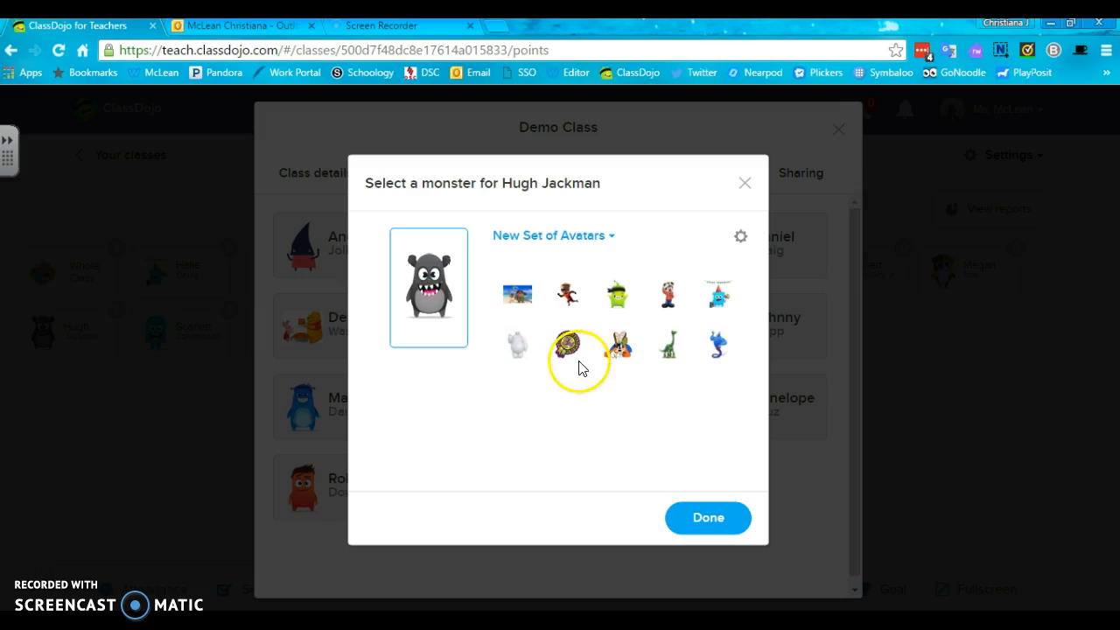